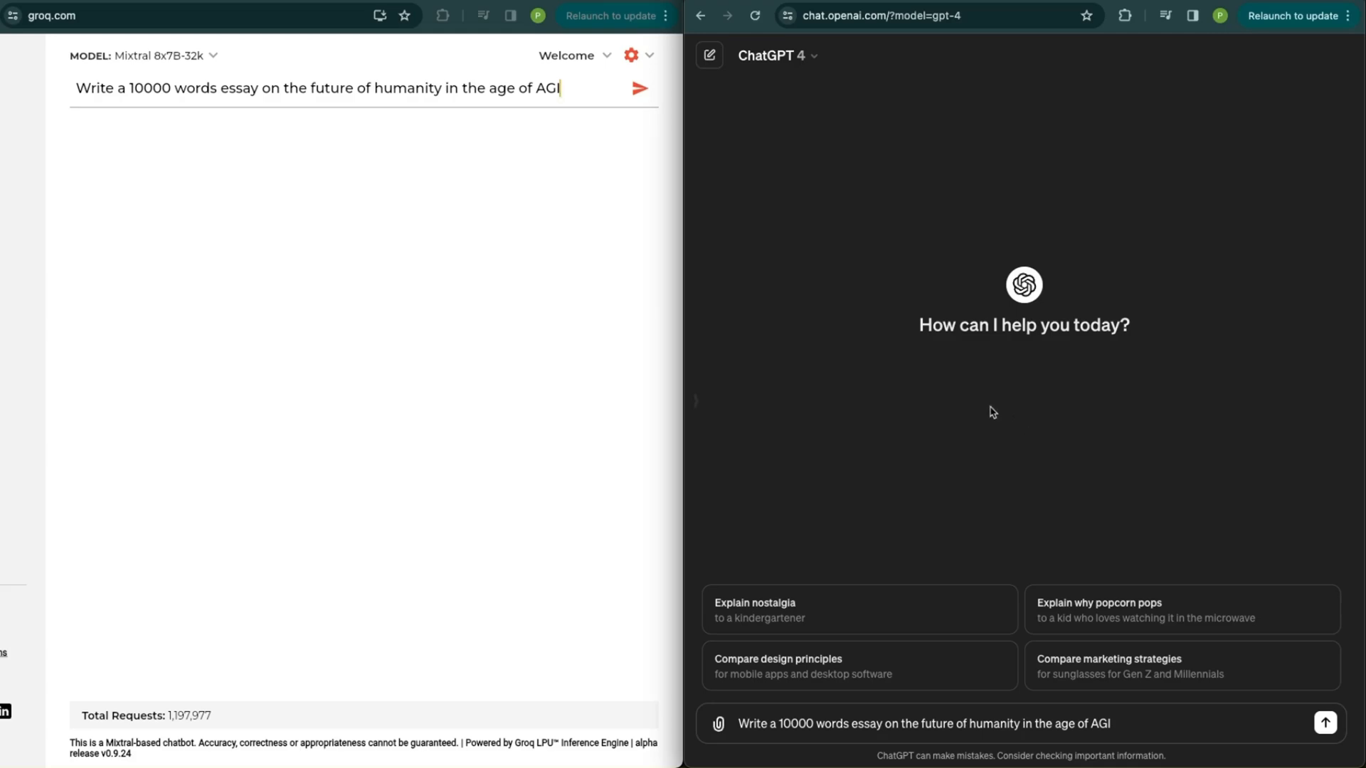
{"action": "mouse_move", "coordinate": [118, 98]}
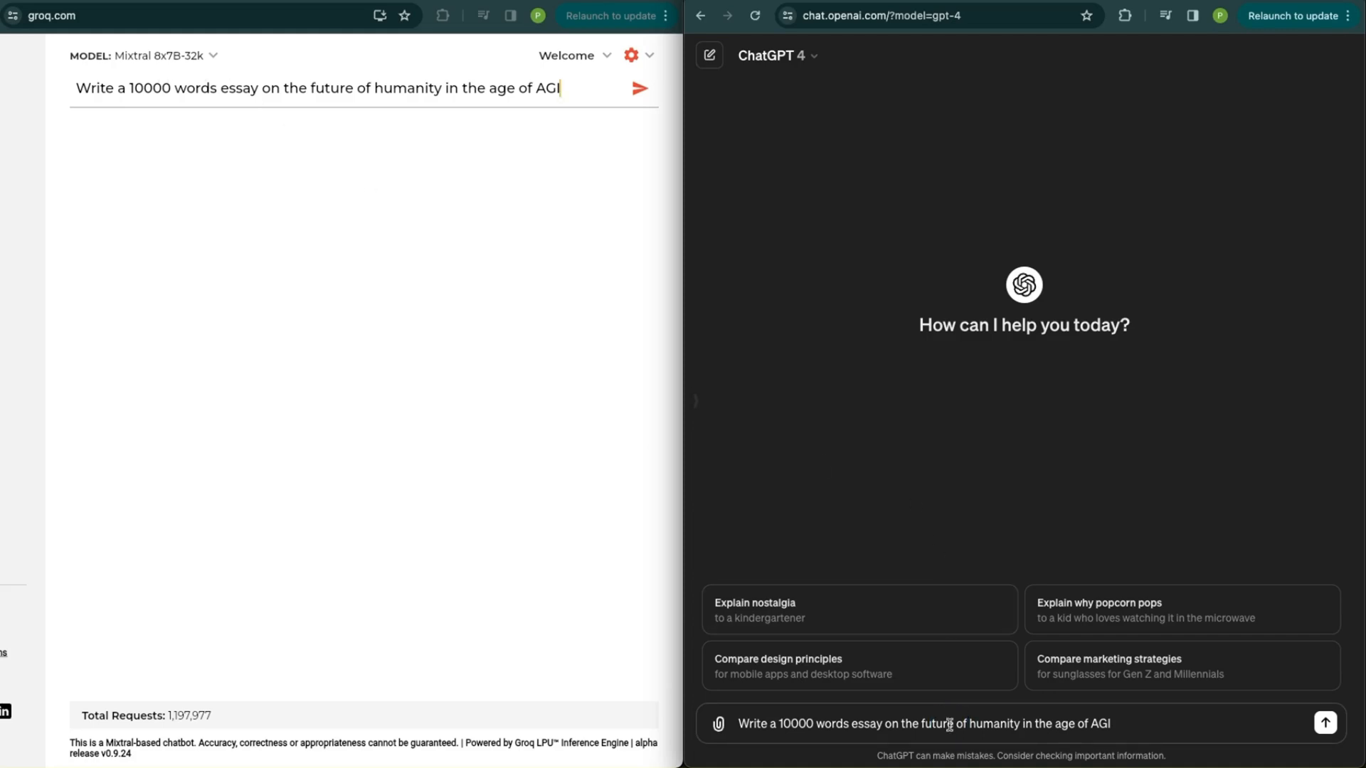
Send the 10,000-word AGI essay prompt to ChatGPT 4 and focus the GroqChat window
{"action": "left_click", "coordinate": [1326, 720]}
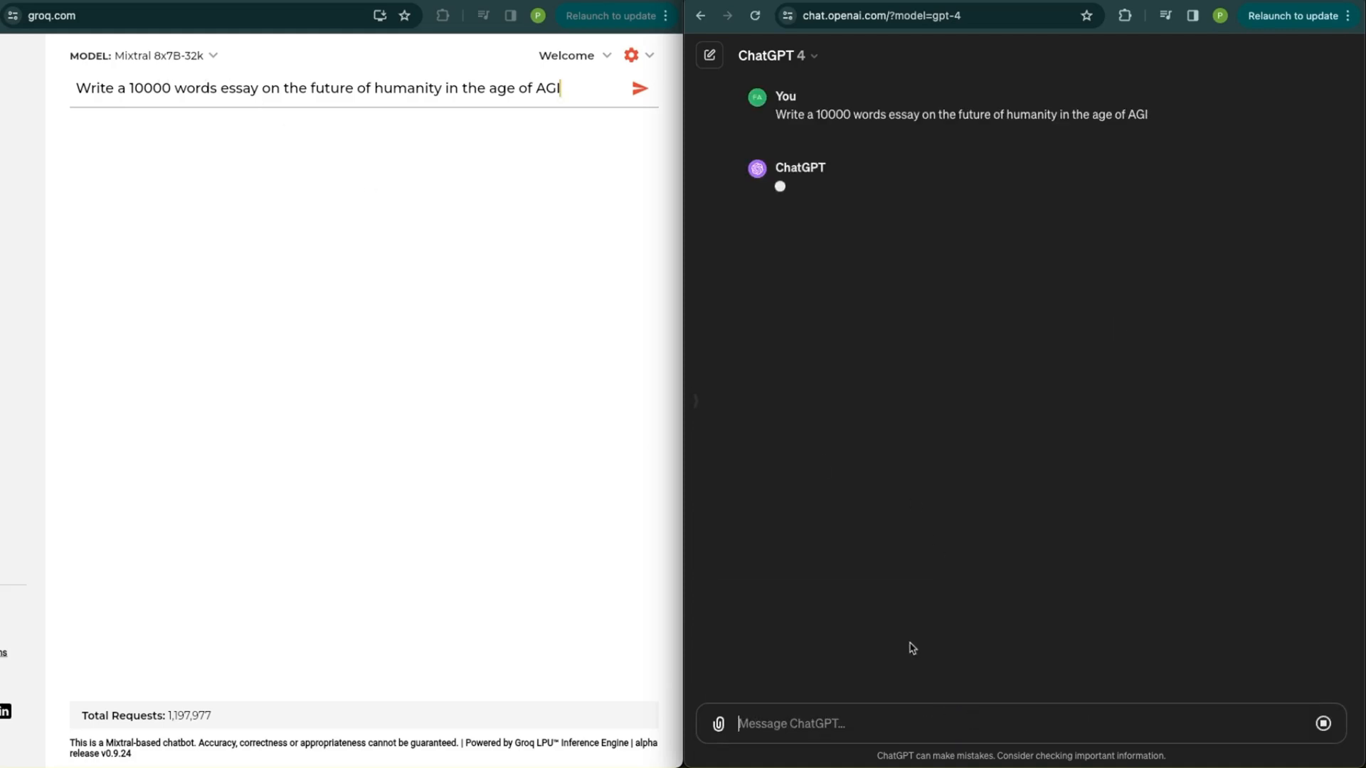
{"action": "left_click", "coordinate": [640, 88]}
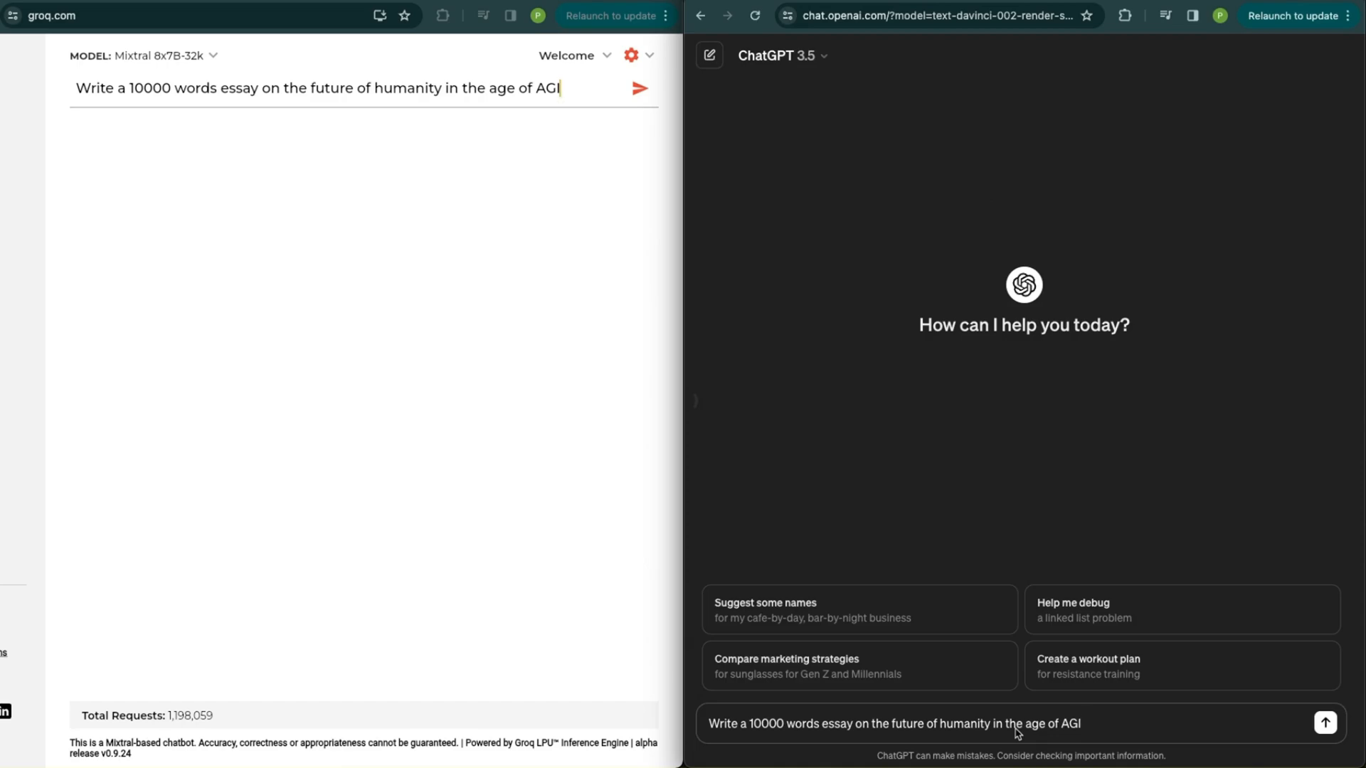
Send the AGI essay prompt to ChatGPT 3.5 and focus the GroqChat prompt field
{"action": "left_click", "coordinate": [1326, 719]}
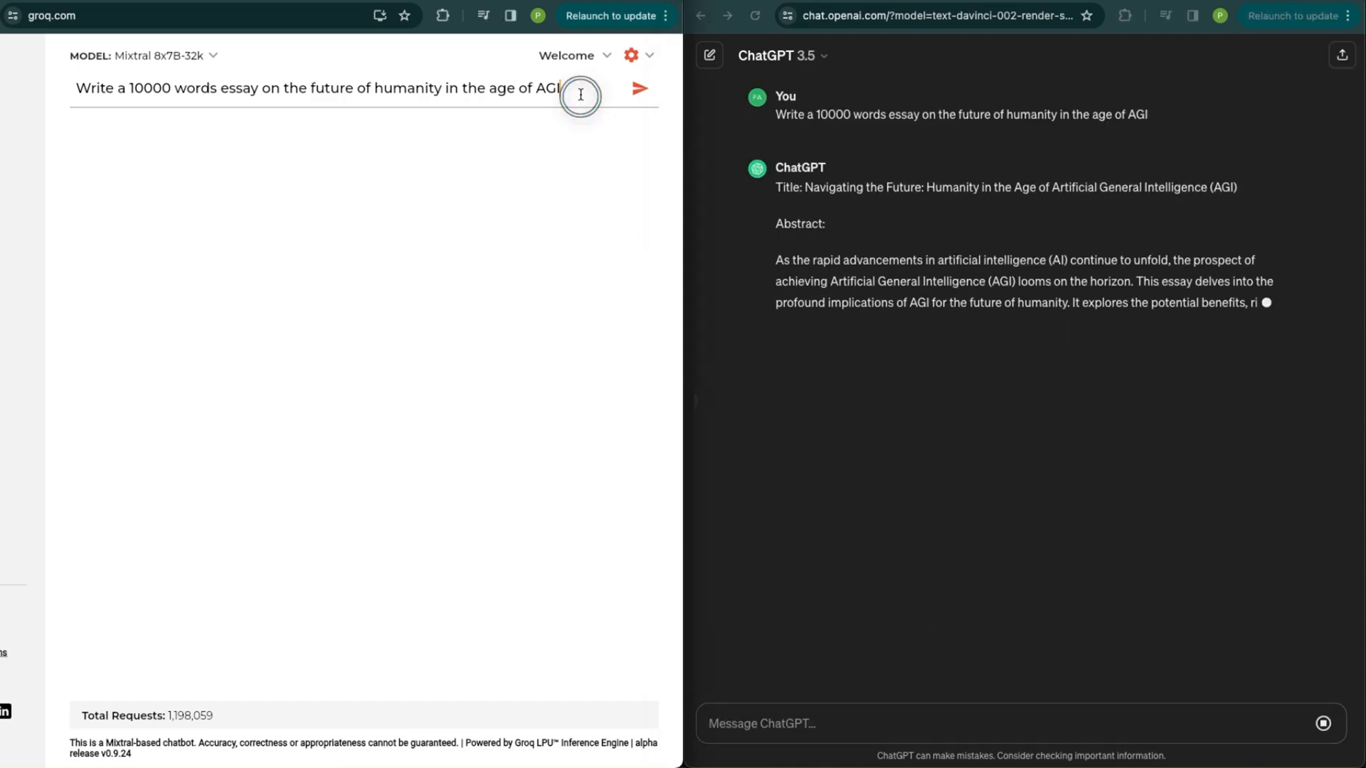
{"action": "left_click", "coordinate": [640, 88]}
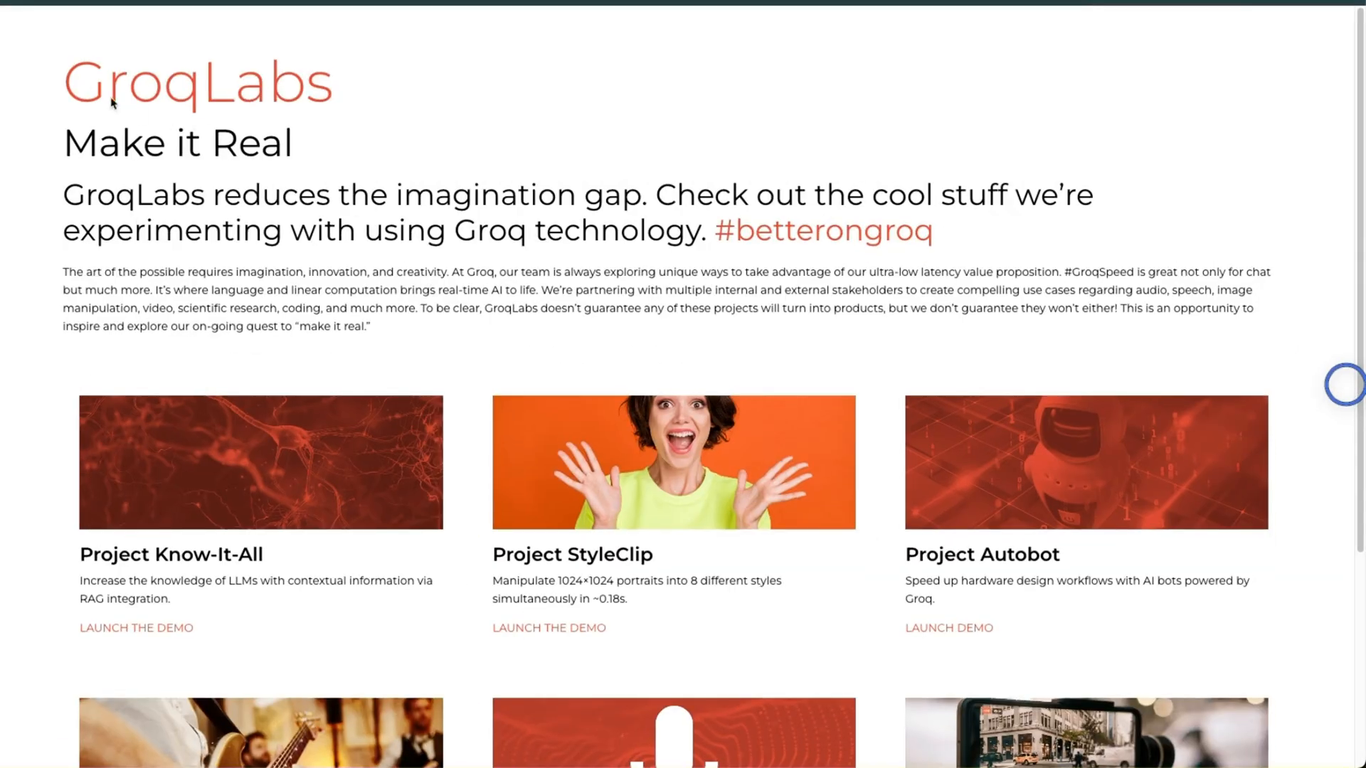
{"action": "scroll", "scroll_direction": "down", "scroll_amount": 3}
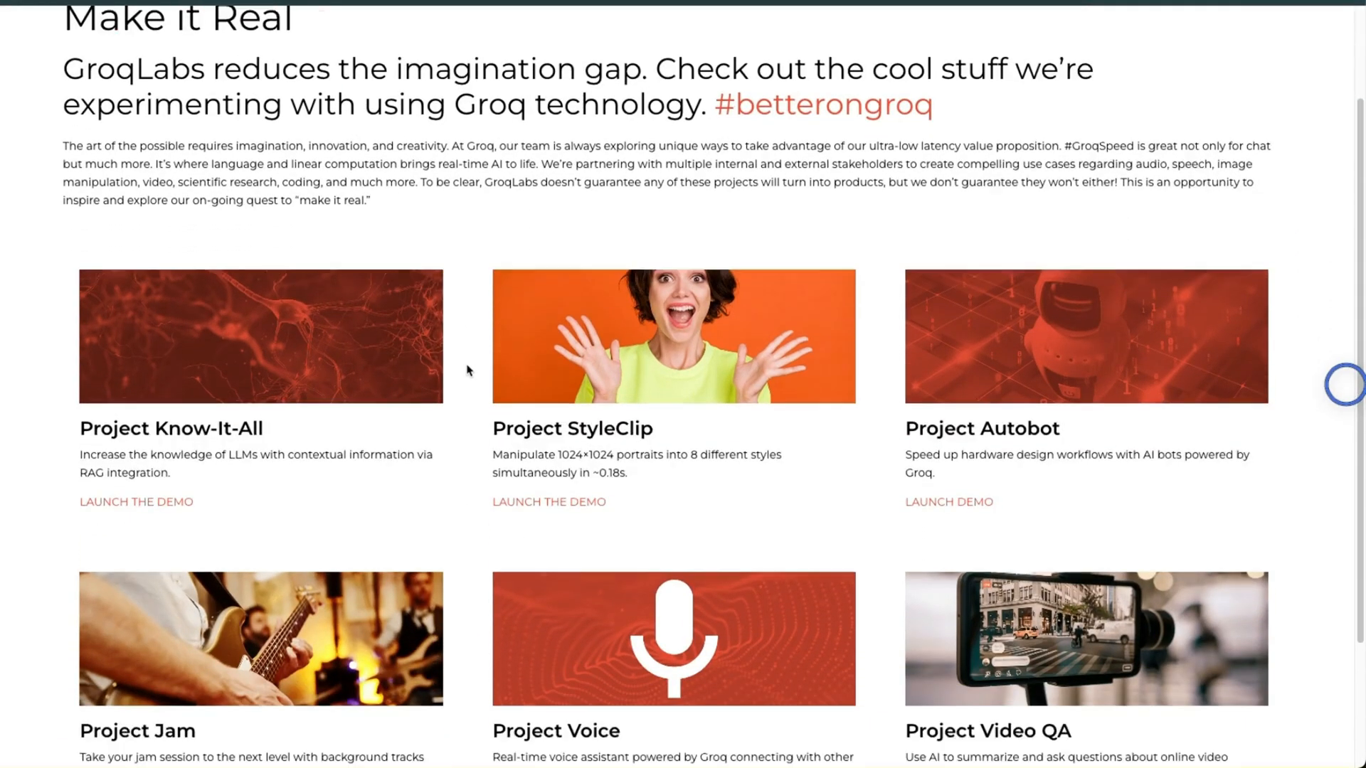
{"action": "scroll", "scroll_direction": "down", "scroll_amount": 3}
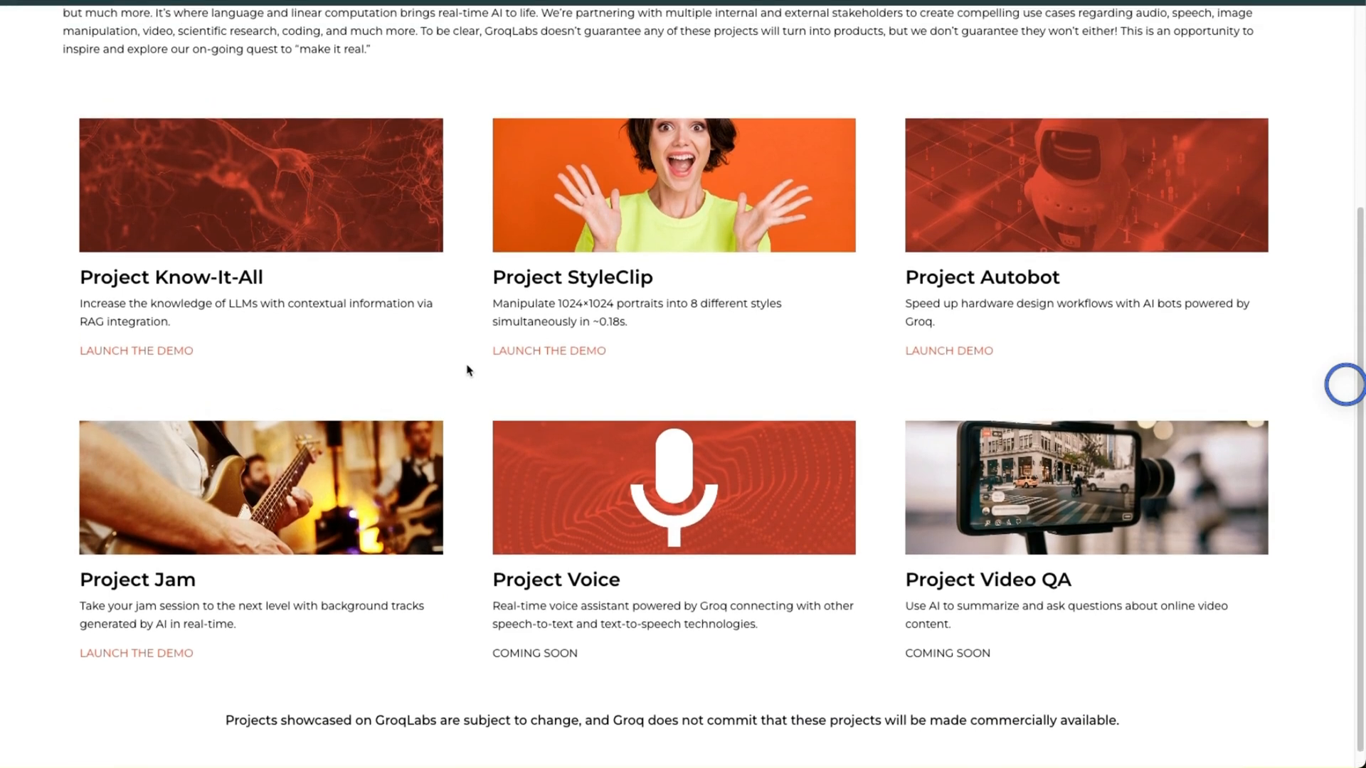
{"action": "scroll", "scroll_direction": "up", "scroll_amount": 3}
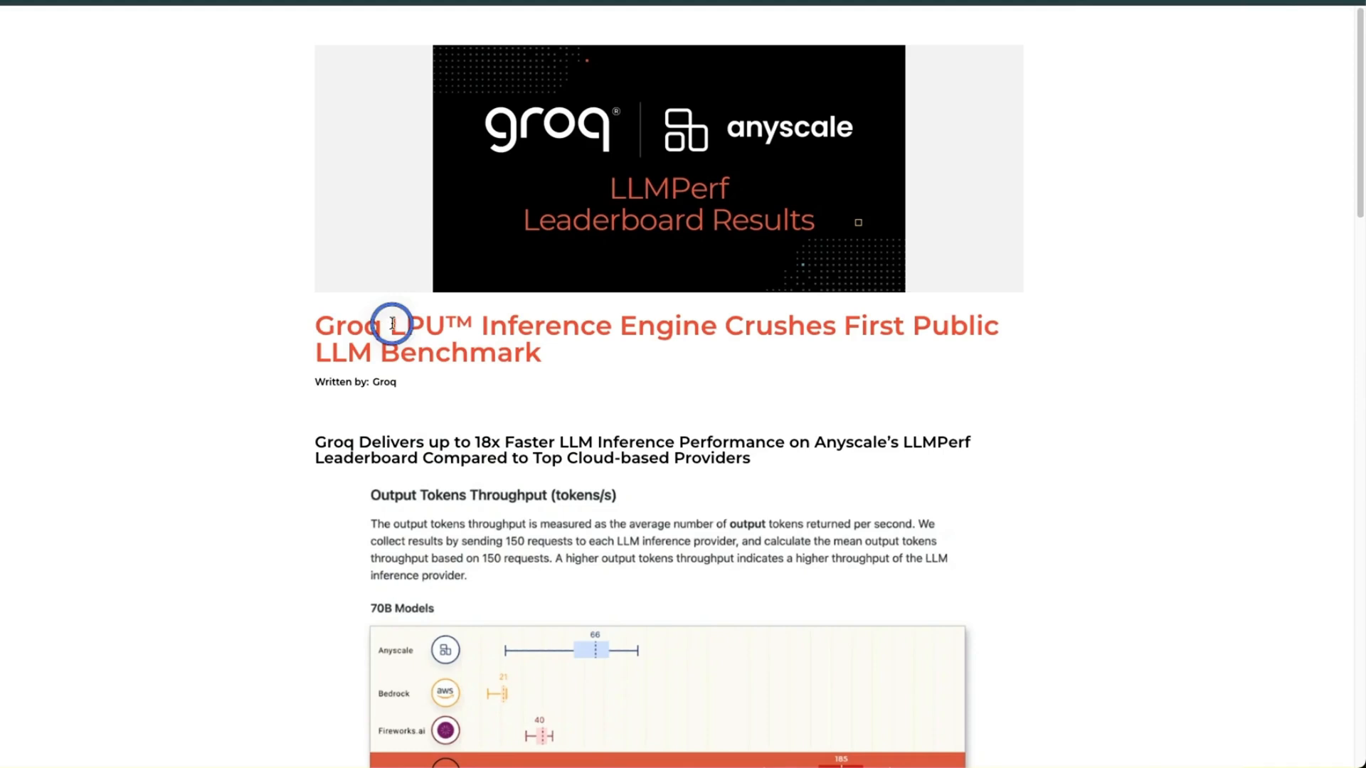
{"action": "double_click", "coordinate": [395, 326]}
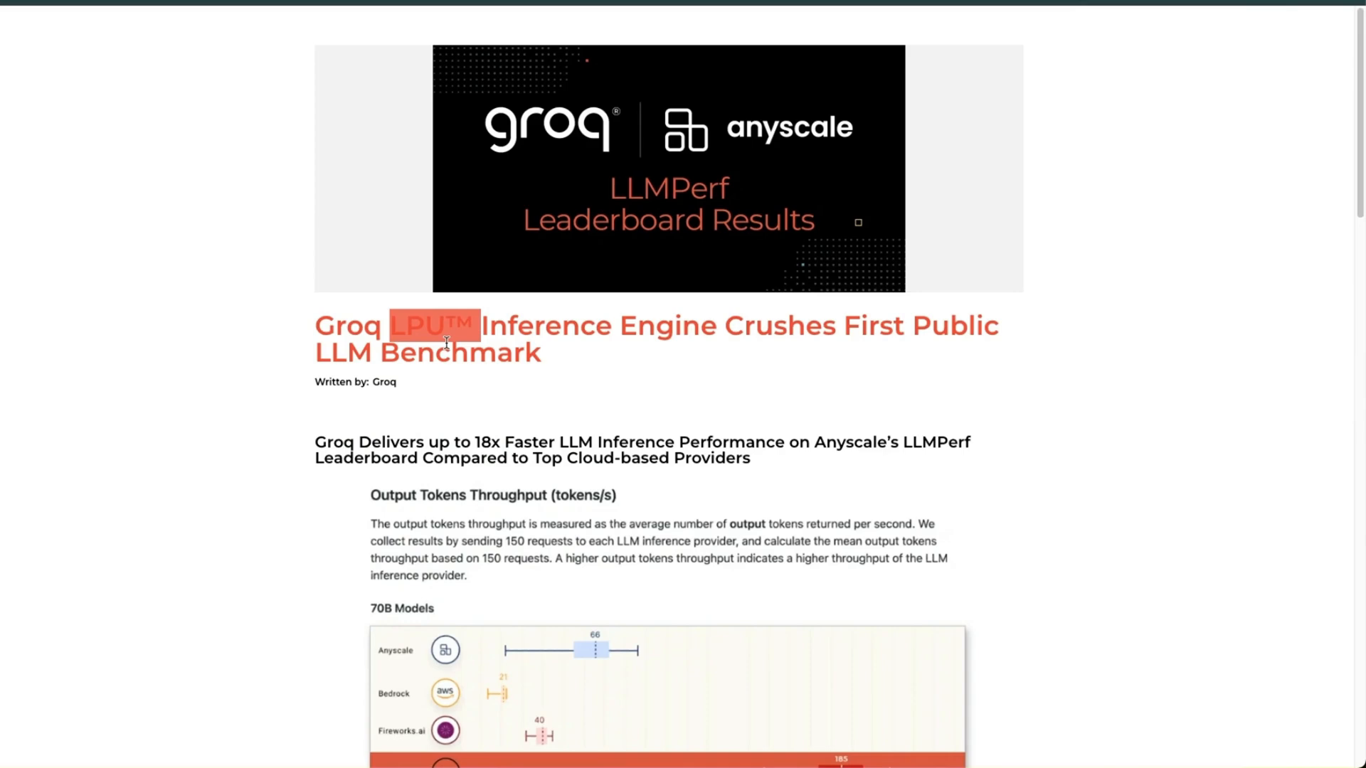
{"action": "mouse_move", "coordinate": [303, 356]}
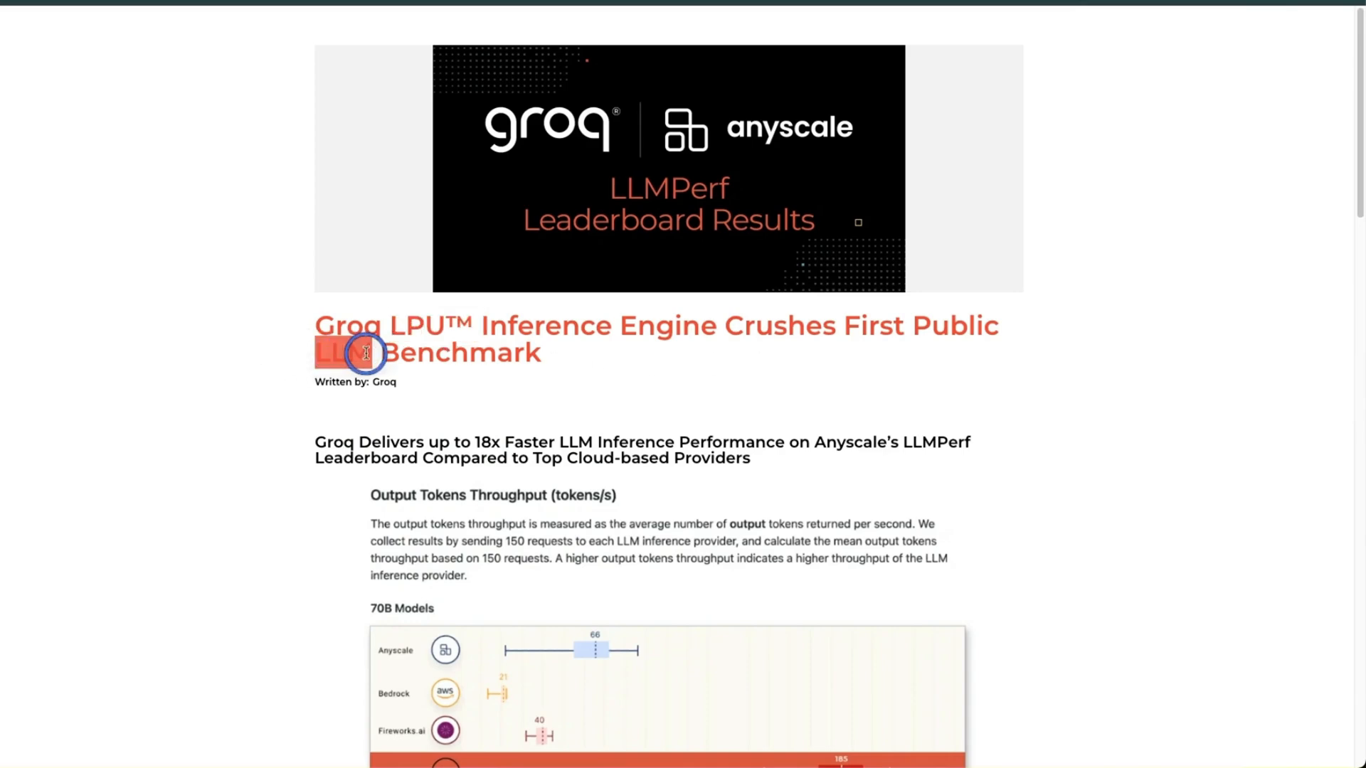
{"action": "scroll", "scroll_direction": "down", "scroll_amount": 3}
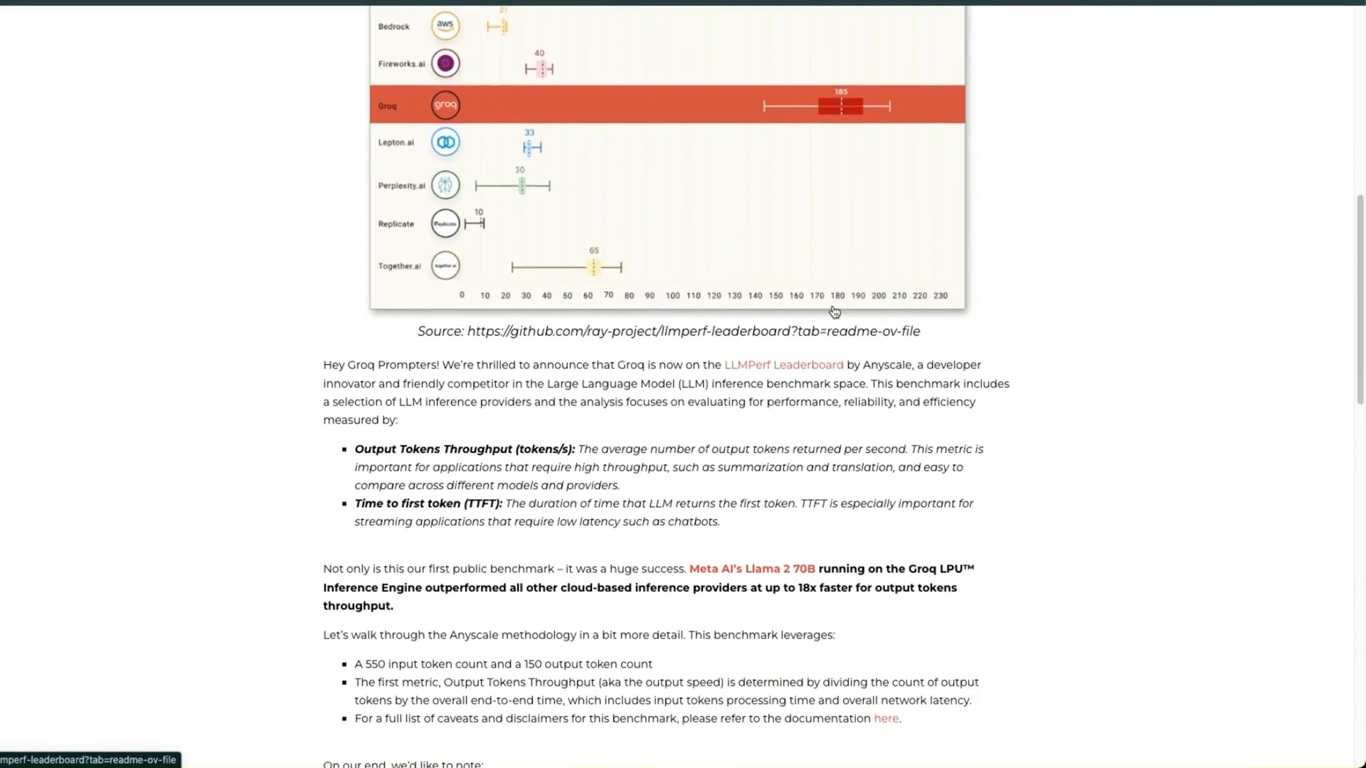
{"action": "scroll", "scroll_direction": "down", "scroll_amount": 3}
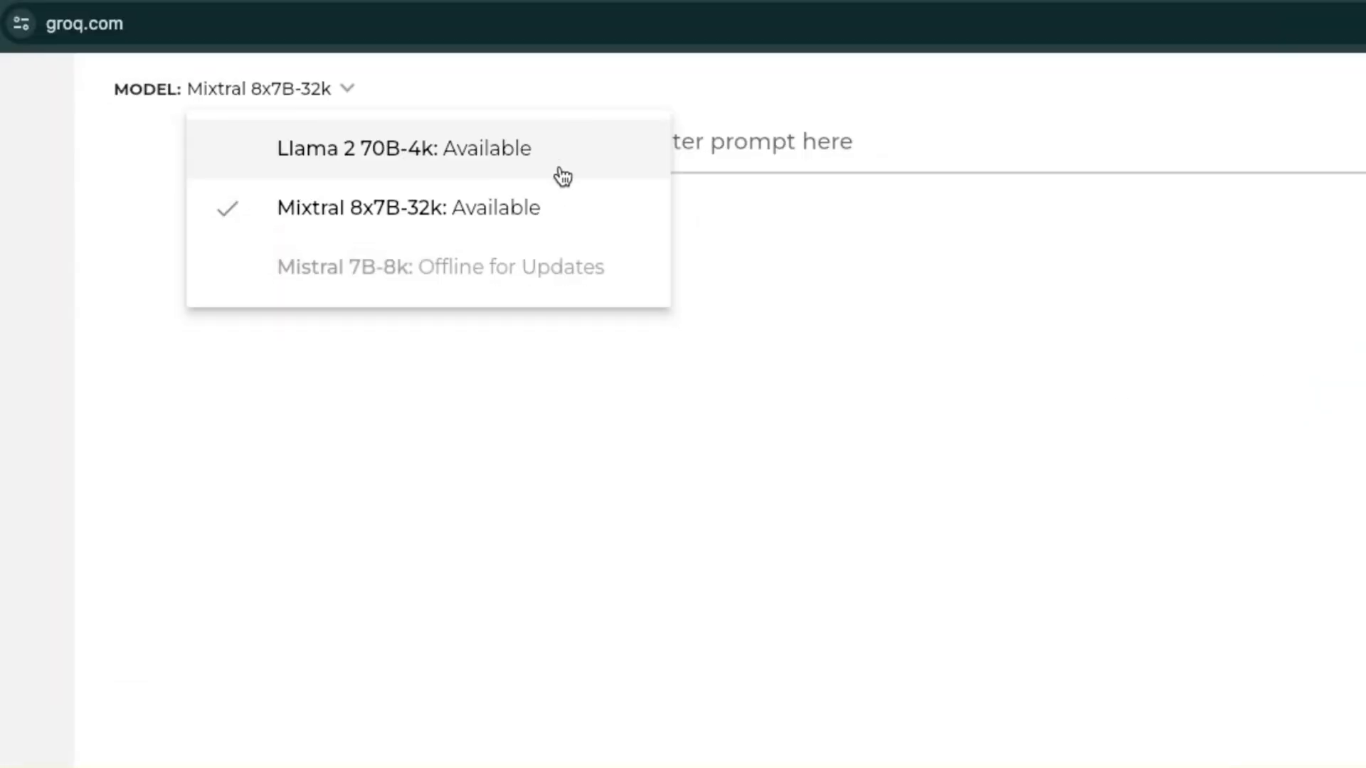
{"action": "mouse_move", "coordinate": [295, 162]}
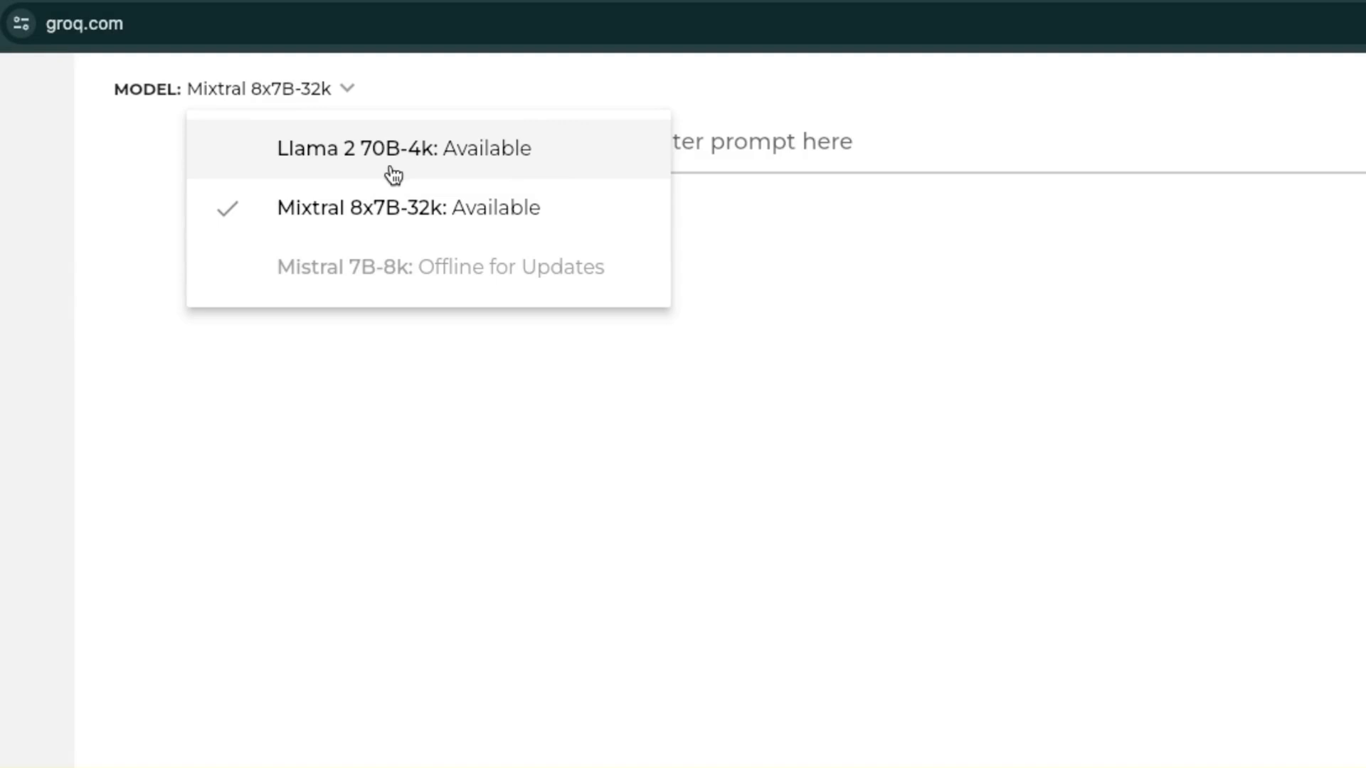
{"action": "mouse_move", "coordinate": [355, 228]}
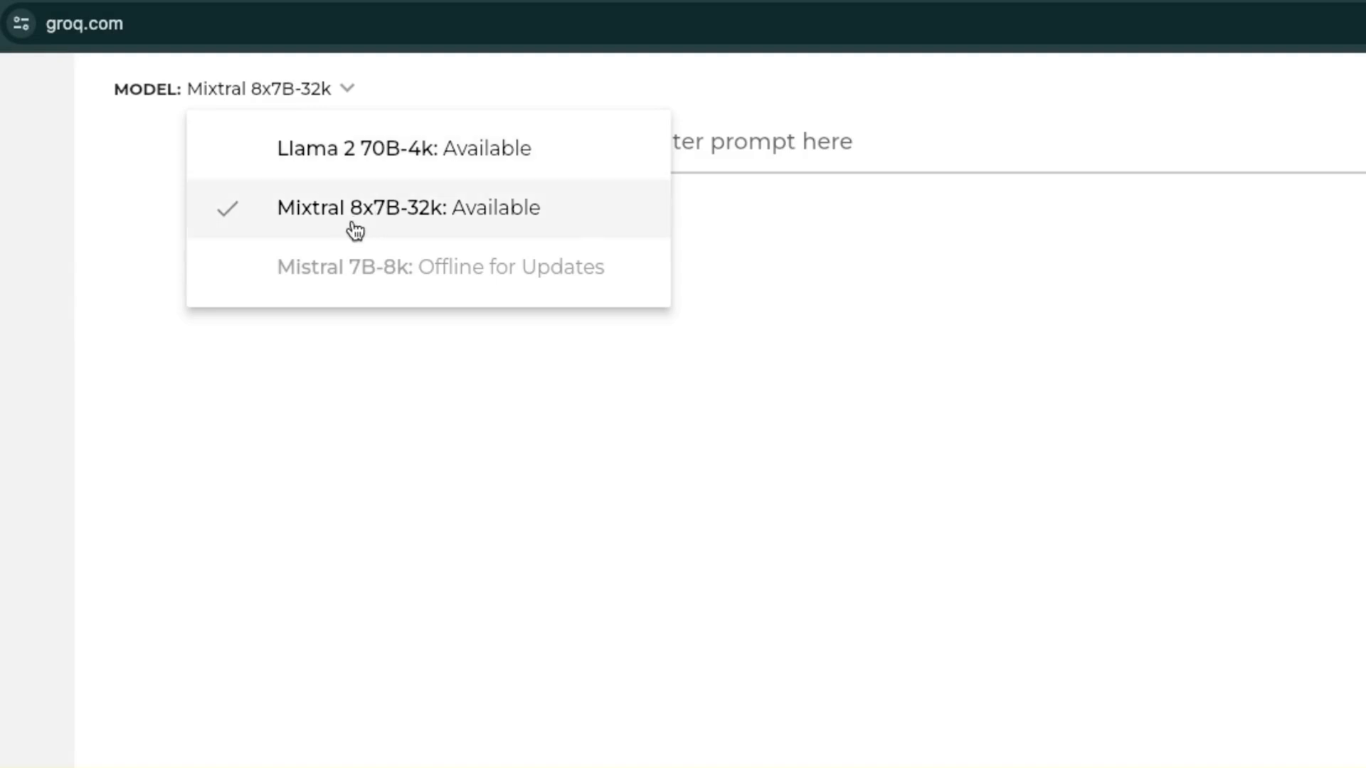
{"action": "mouse_move", "coordinate": [330, 202]}
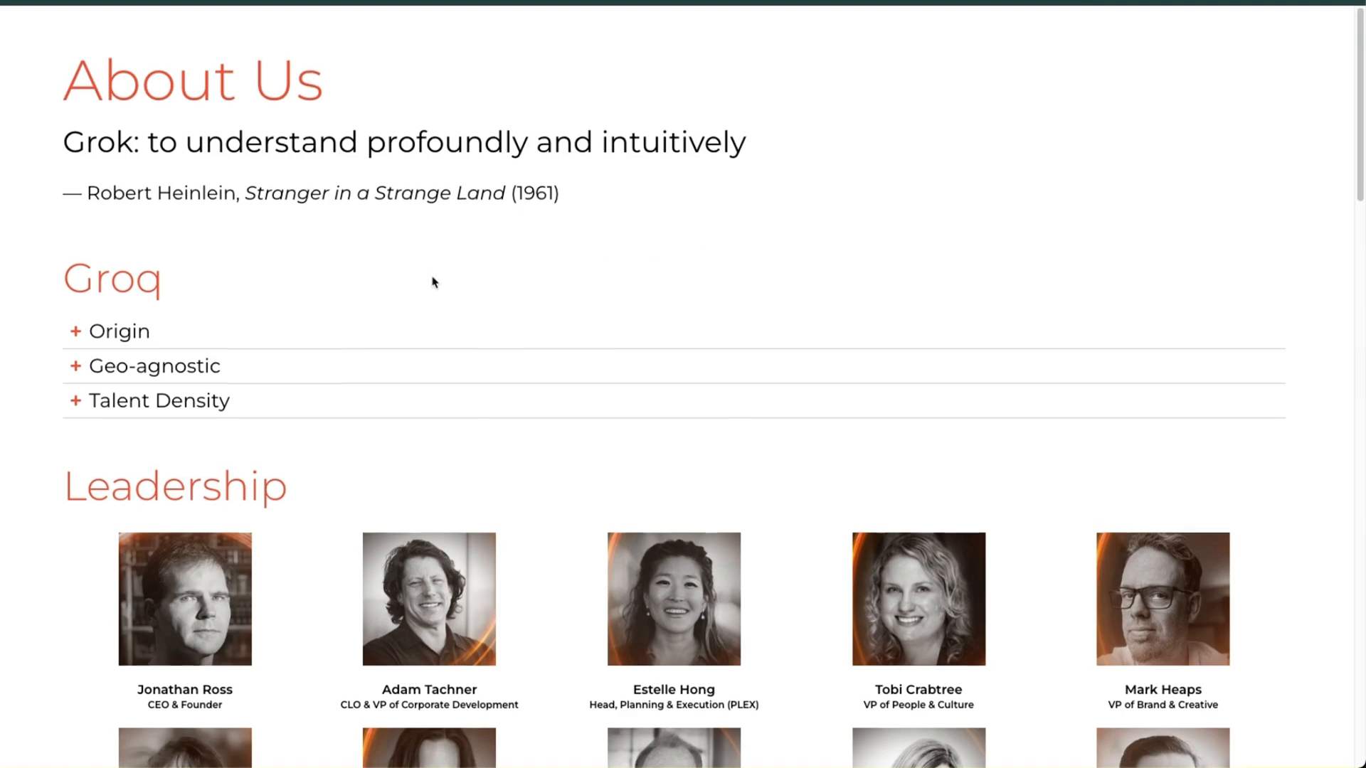
Open Jonathan Ross's CEO bio and highlight 'Tensor Processing Unit (TPU)'
{"action": "scroll", "scroll_direction": "down", "scroll_amount": 3}
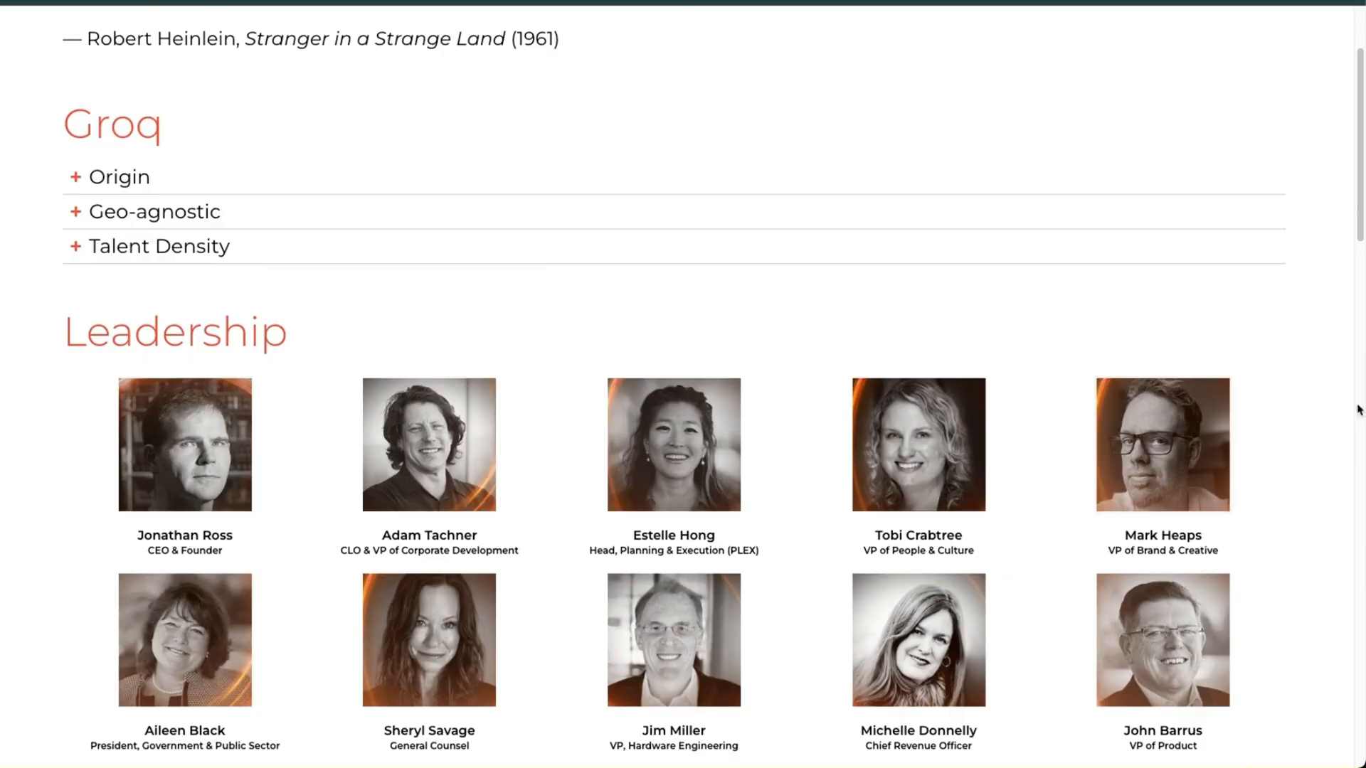
{"action": "left_click", "coordinate": [185, 449]}
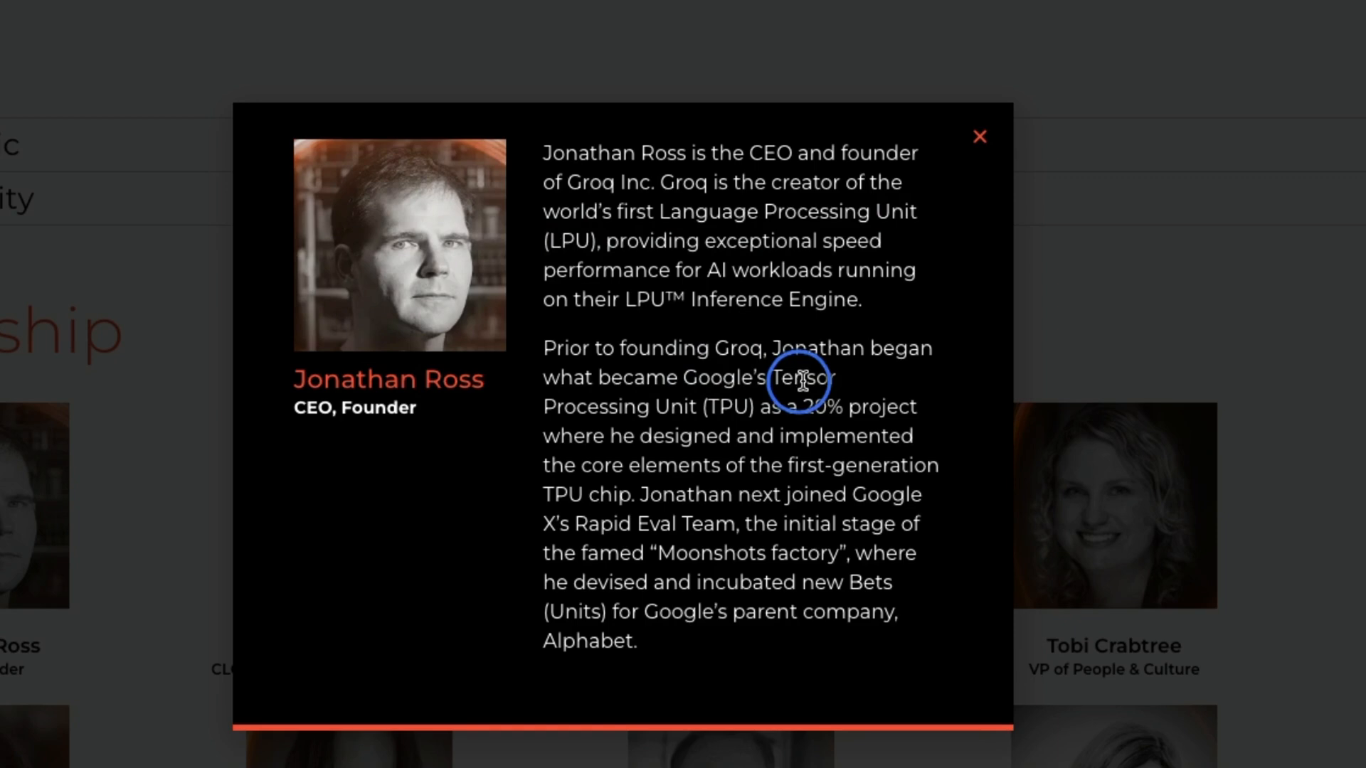
{"action": "left_click_drag", "start_coordinate": [770, 375], "coordinate": [743, 406]}
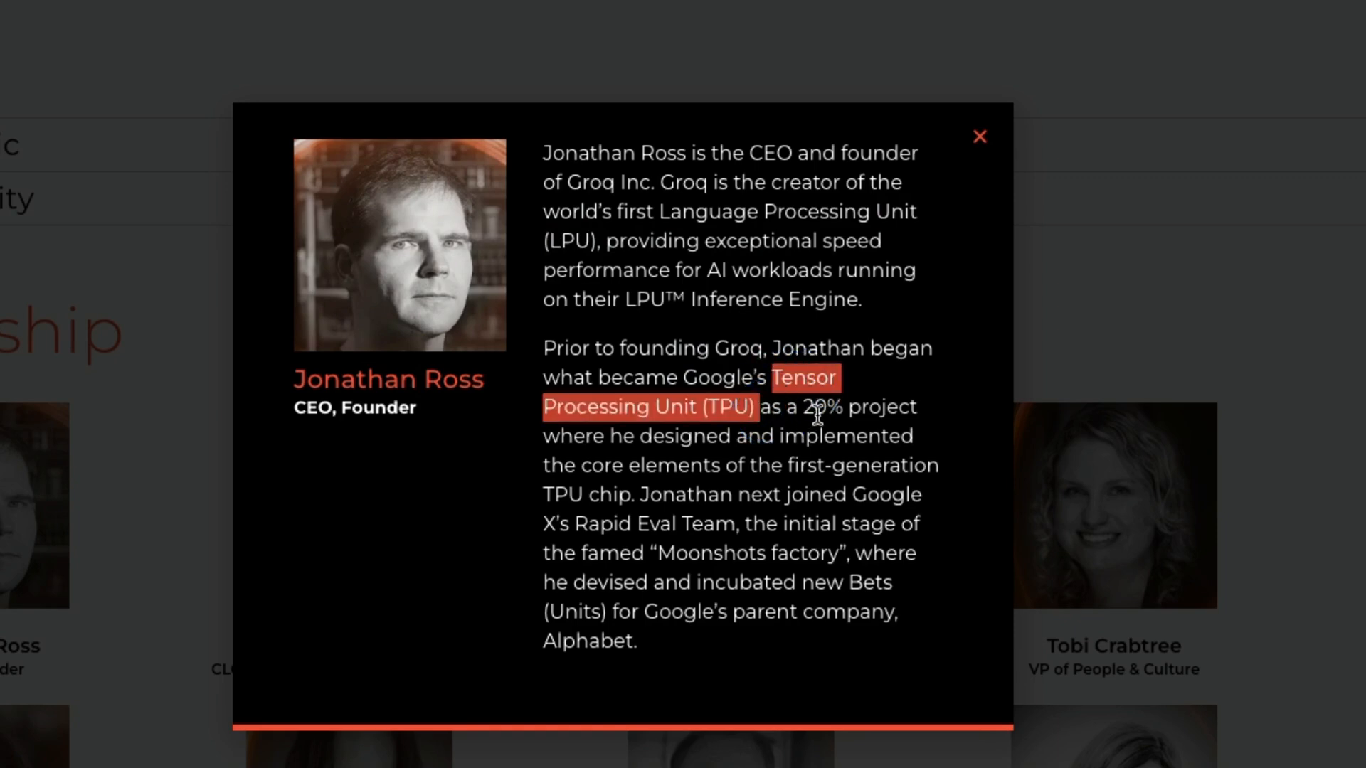
{"action": "mouse_move", "coordinate": [791, 419]}
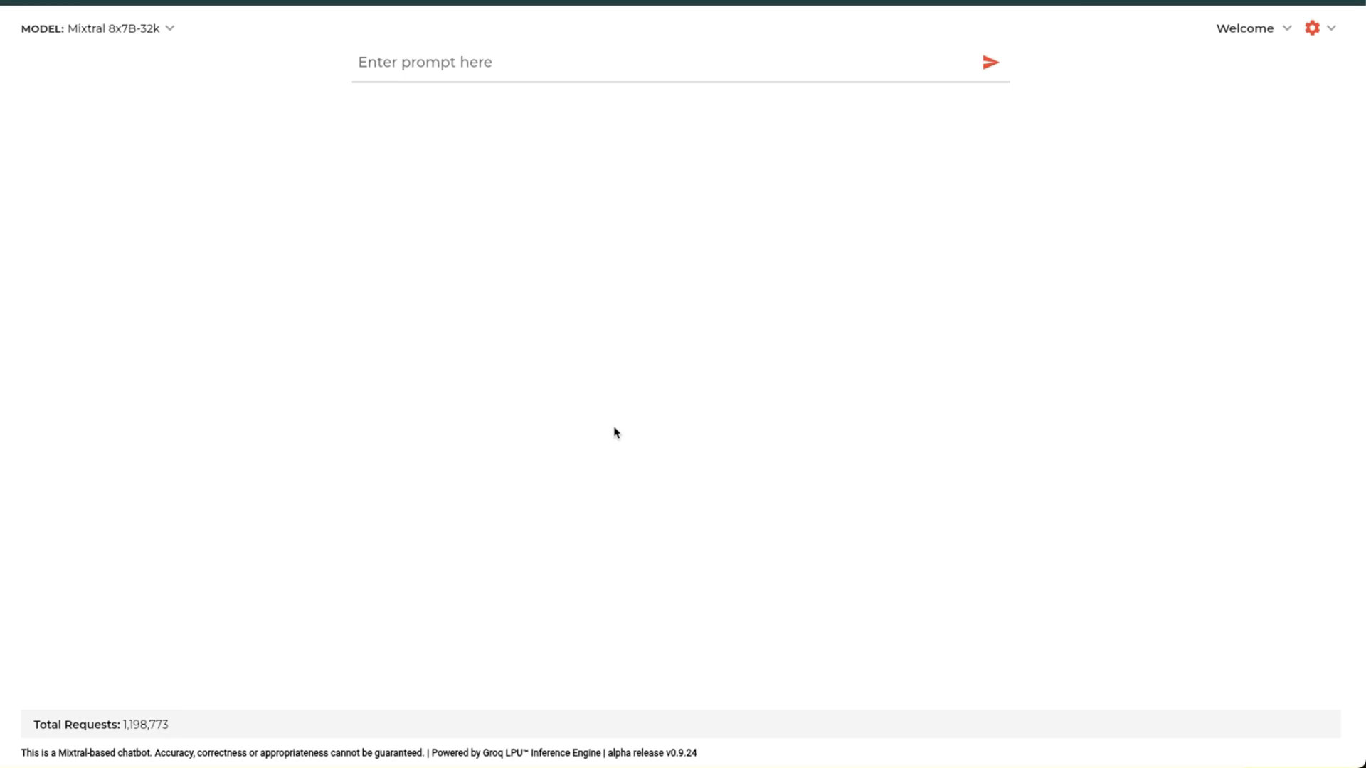
{"action": "mouse_move", "coordinate": [1184, 390]}
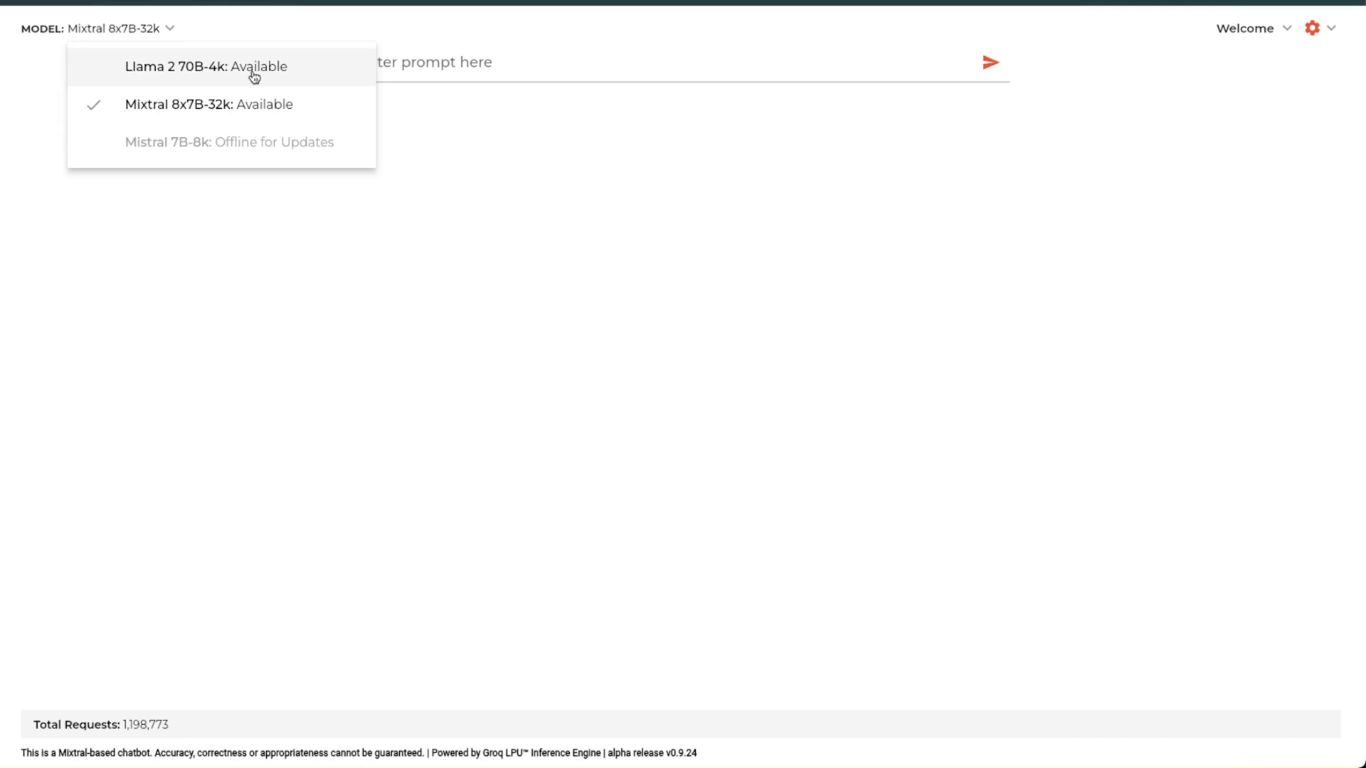
{"action": "mouse_move", "coordinate": [205, 85]}
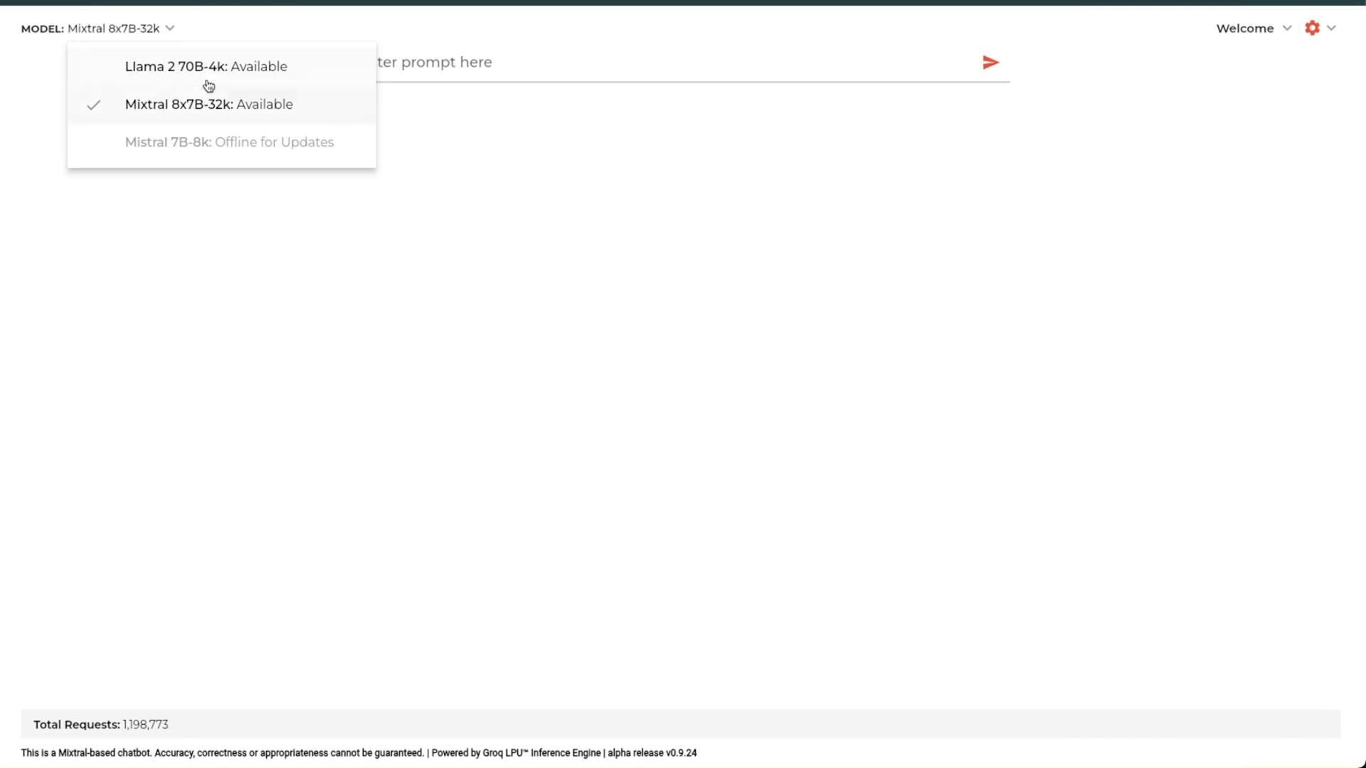
{"action": "mouse_move", "coordinate": [148, 114]}
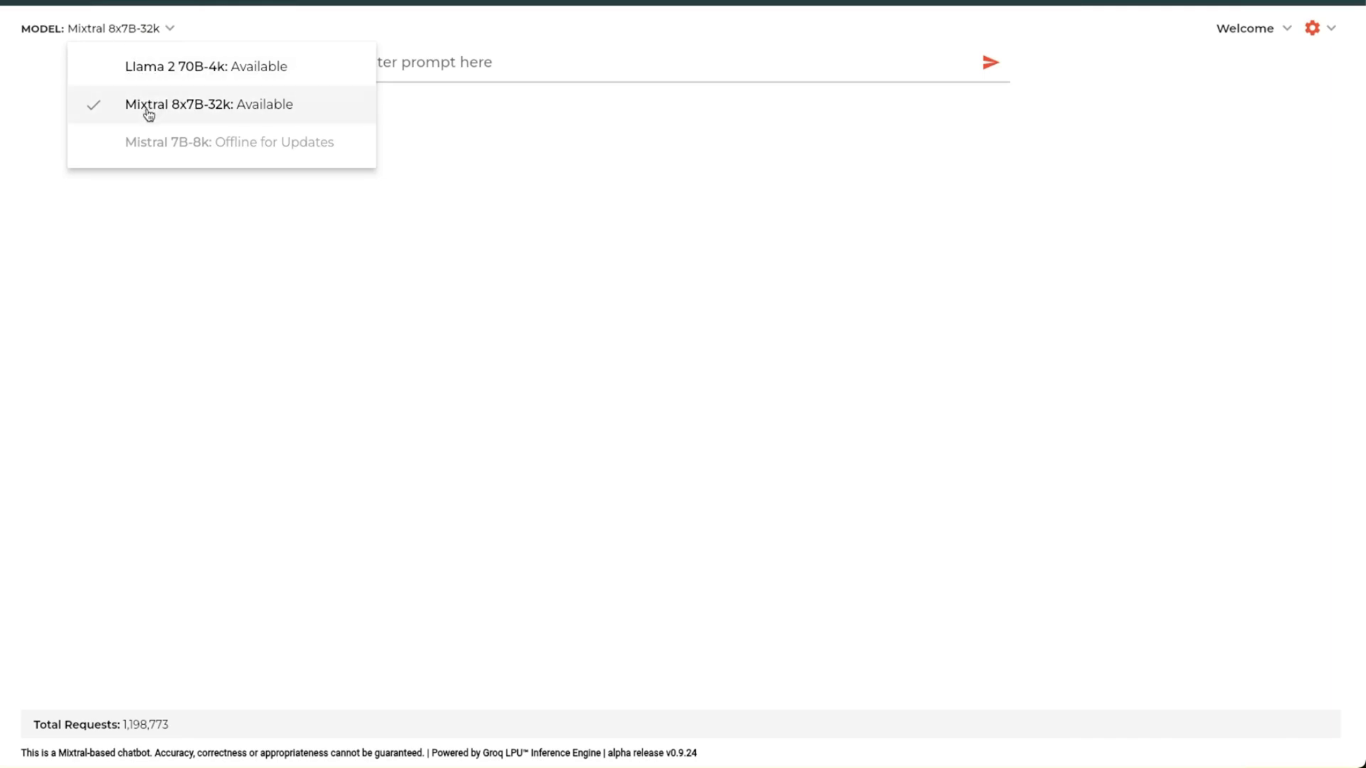
{"action": "mouse_move", "coordinate": [190, 118]}
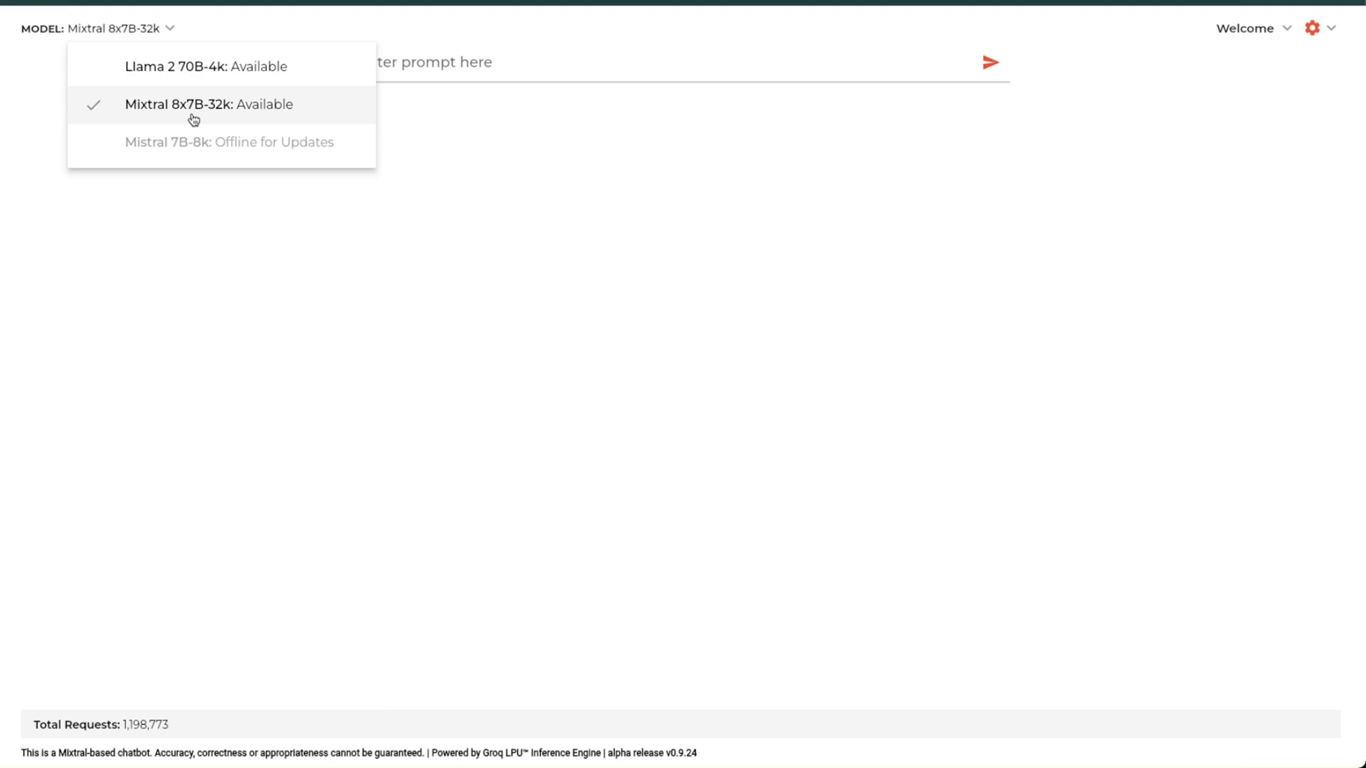
{"action": "mouse_move", "coordinate": [250, 113]}
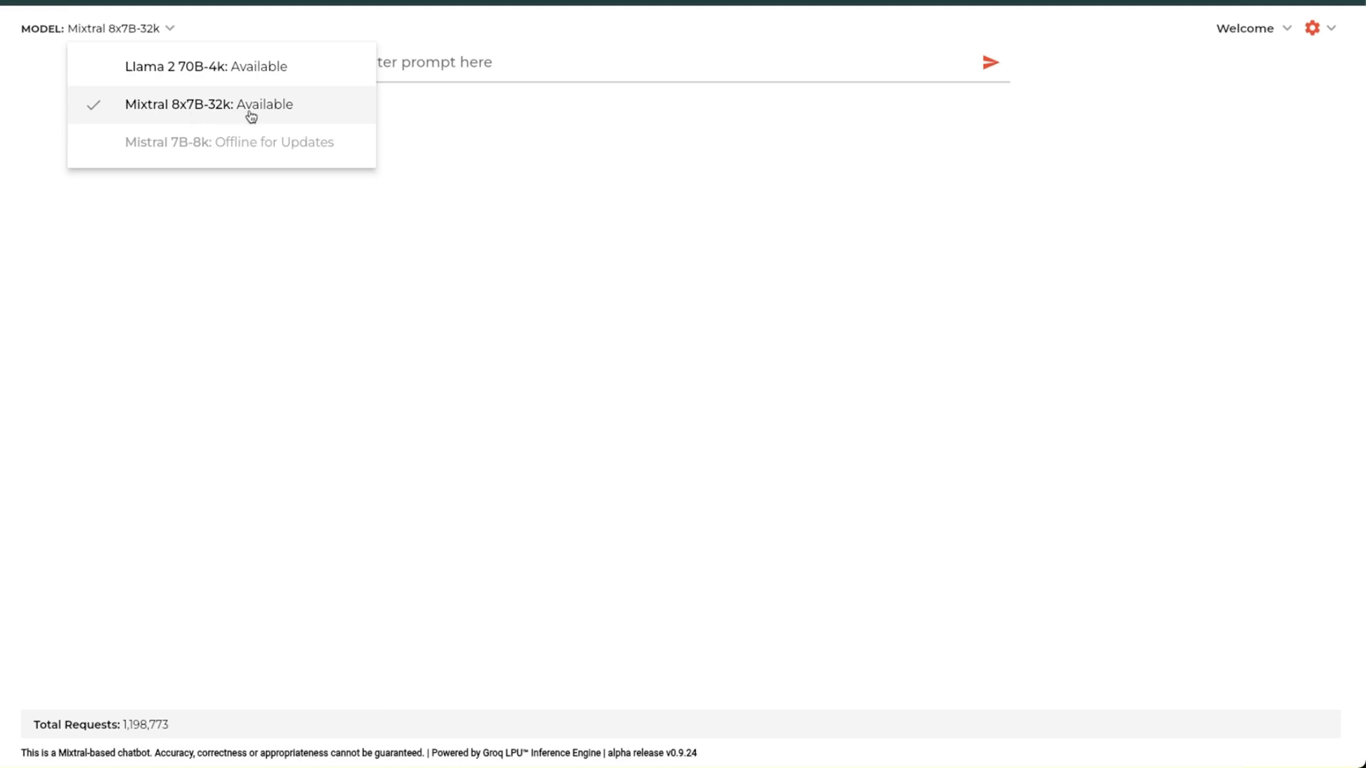
With Llama 2 70B-4k selected, send the Jon Snow iPhone 14 Game of Thrones chapter prompt
{"action": "left_click", "coordinate": [200, 67]}
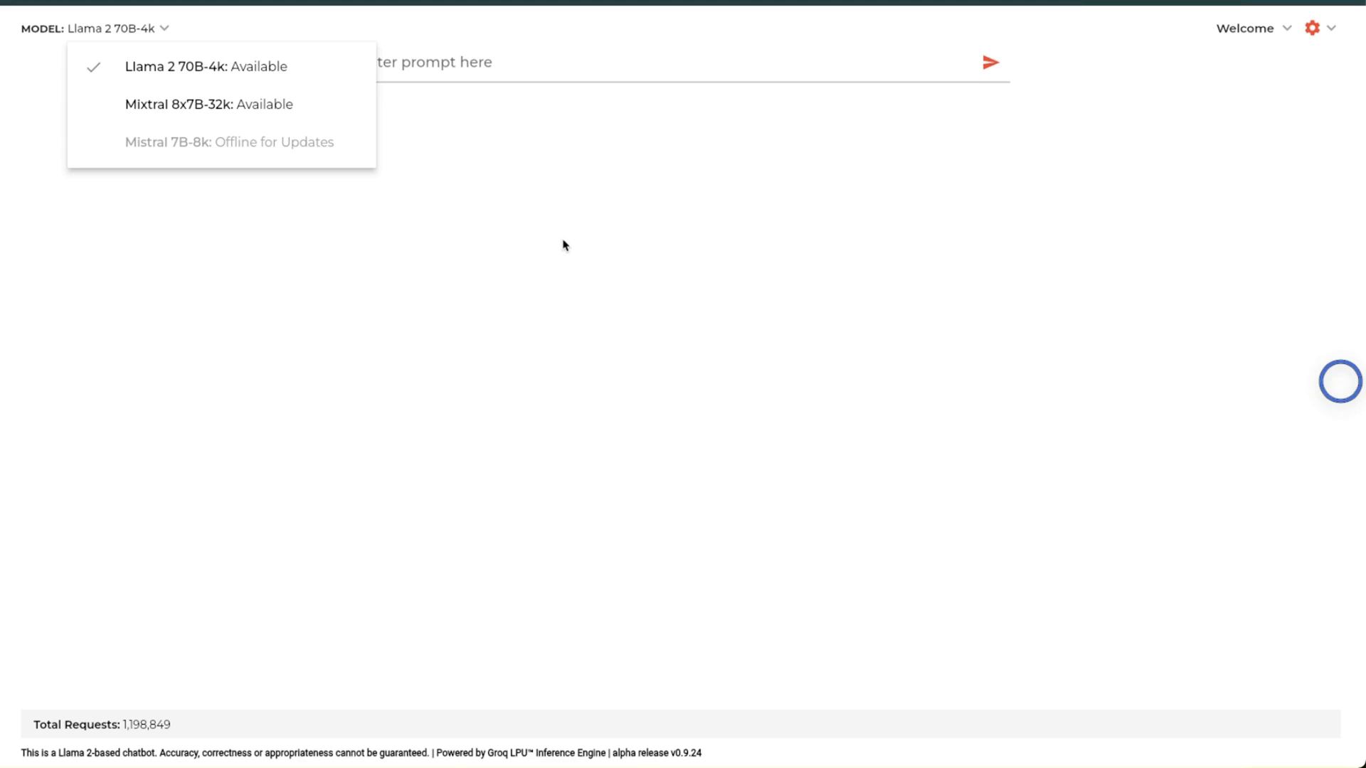
{"action": "mouse_move", "coordinate": [272, 117]}
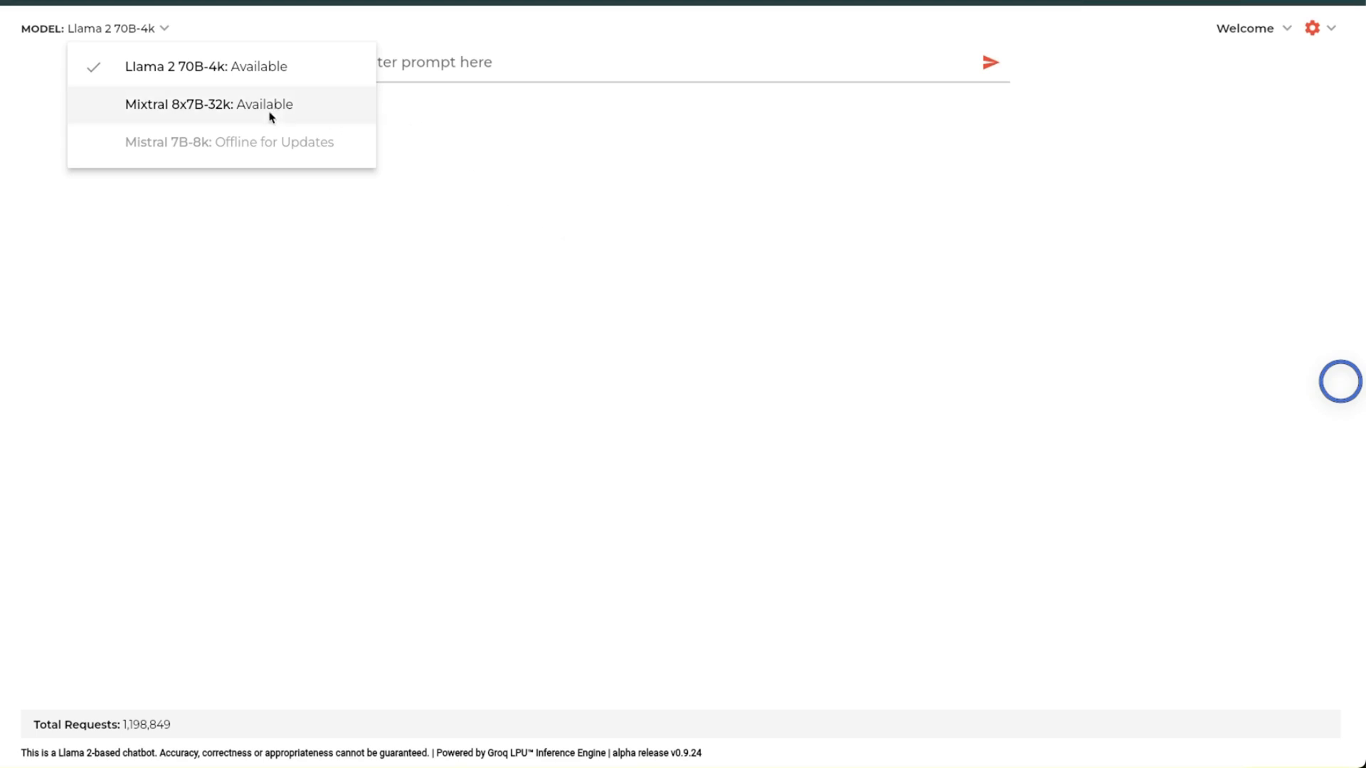
{"action": "mouse_move", "coordinate": [251, 112]}
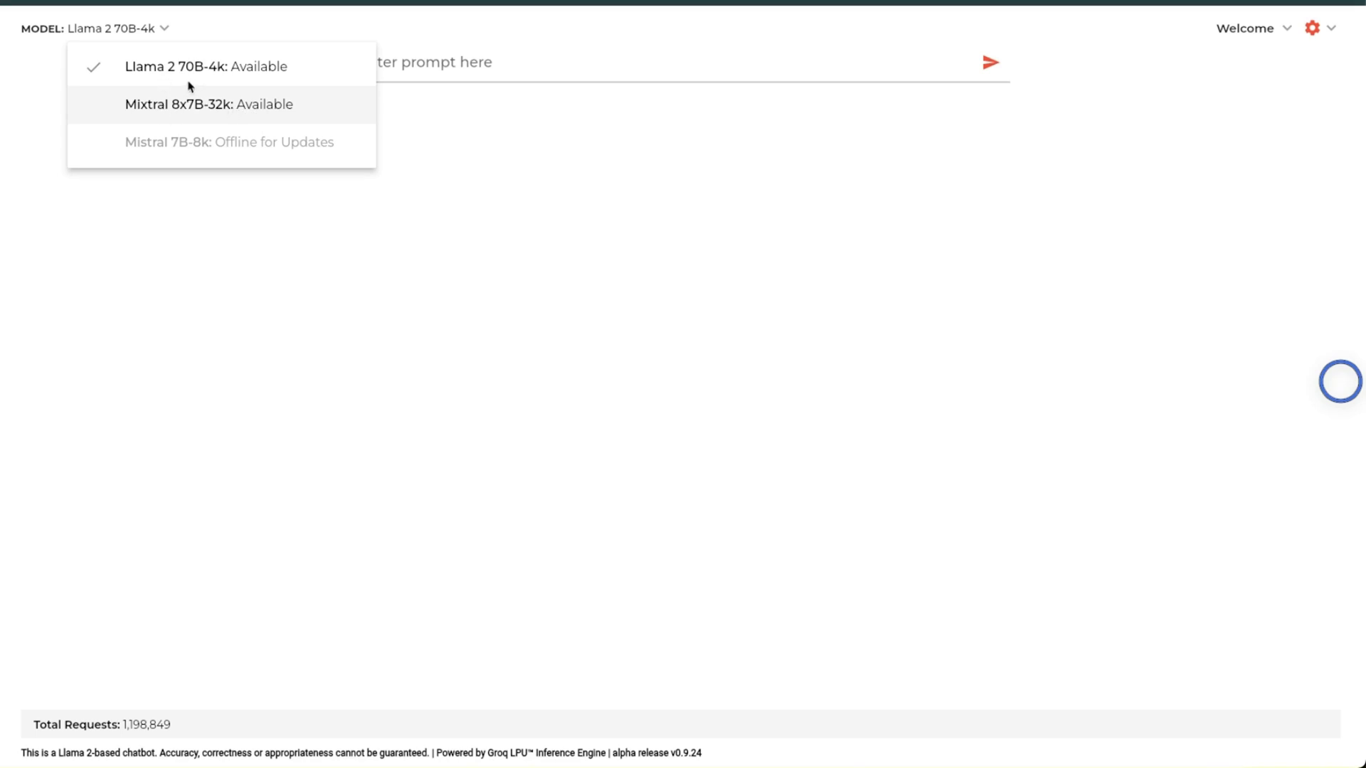
{"action": "mouse_move", "coordinate": [198, 89]}
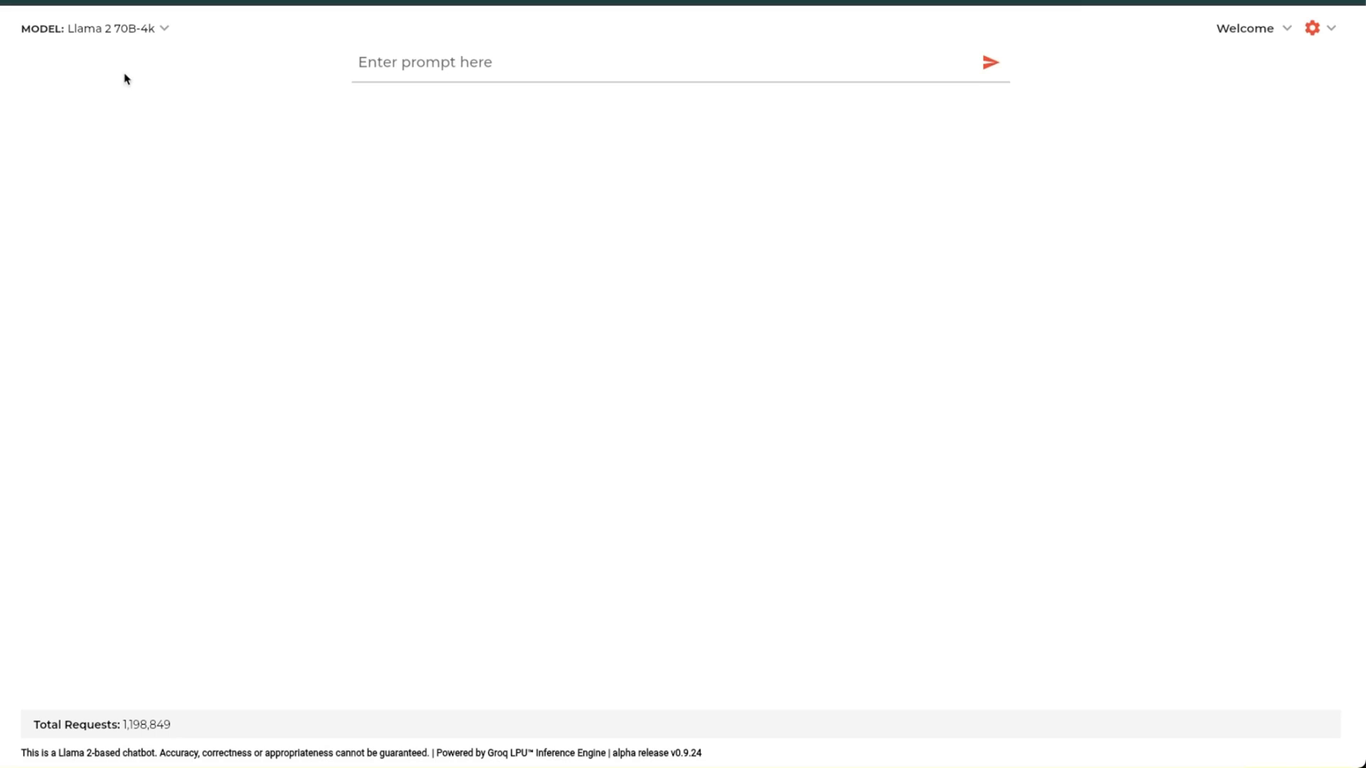
{"action": "mouse_move", "coordinate": [283, 237]}
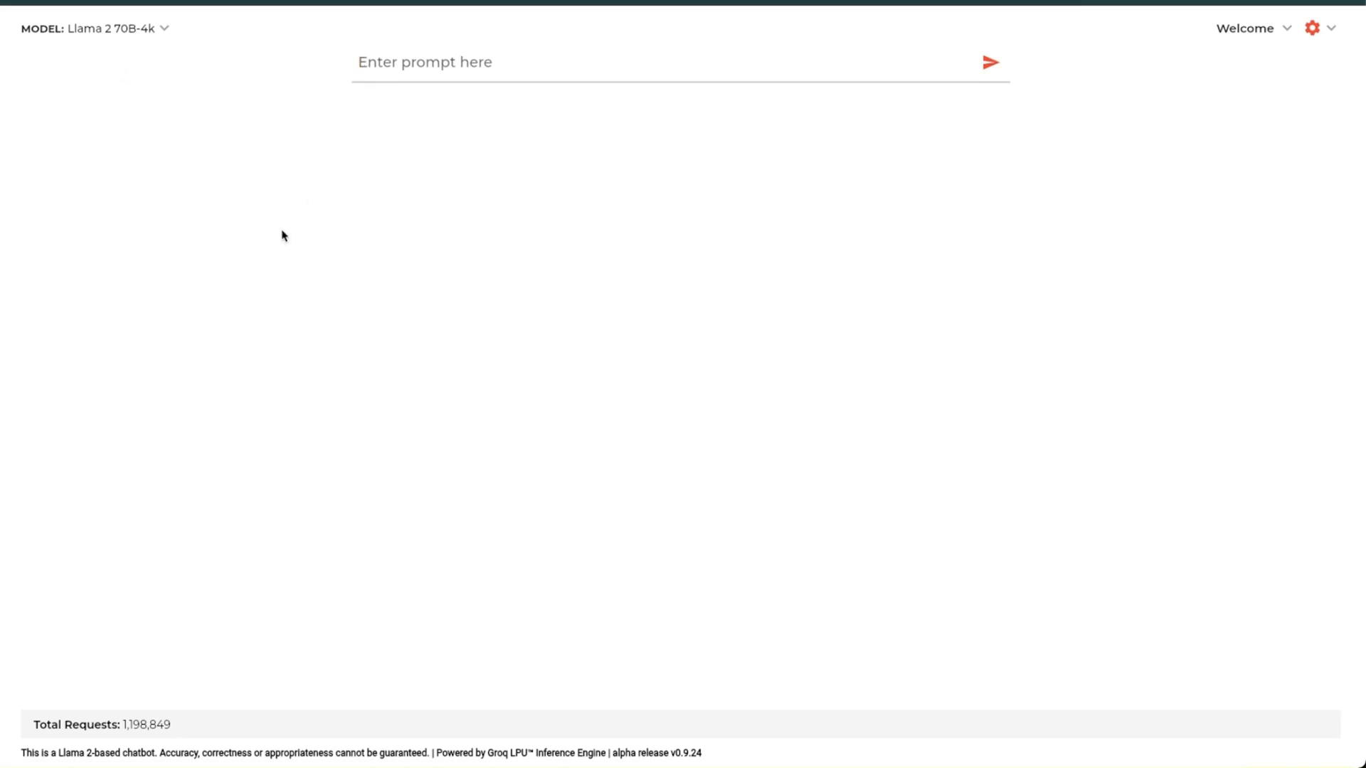
{"action": "type", "text": "Write a new chapter of the game of thrones, where Jon Snow is giving his opinion on the iPhone 14."}
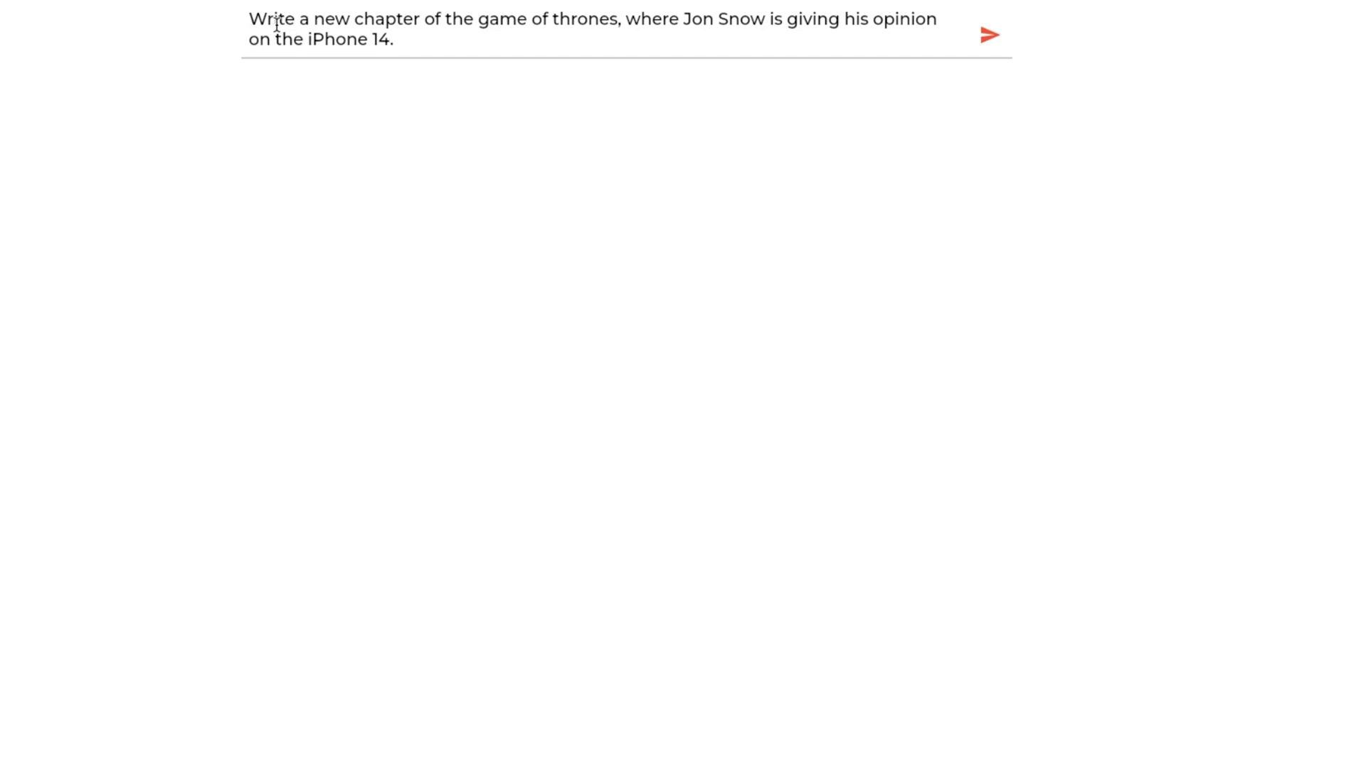
{"action": "left_click", "coordinate": [486, 35]}
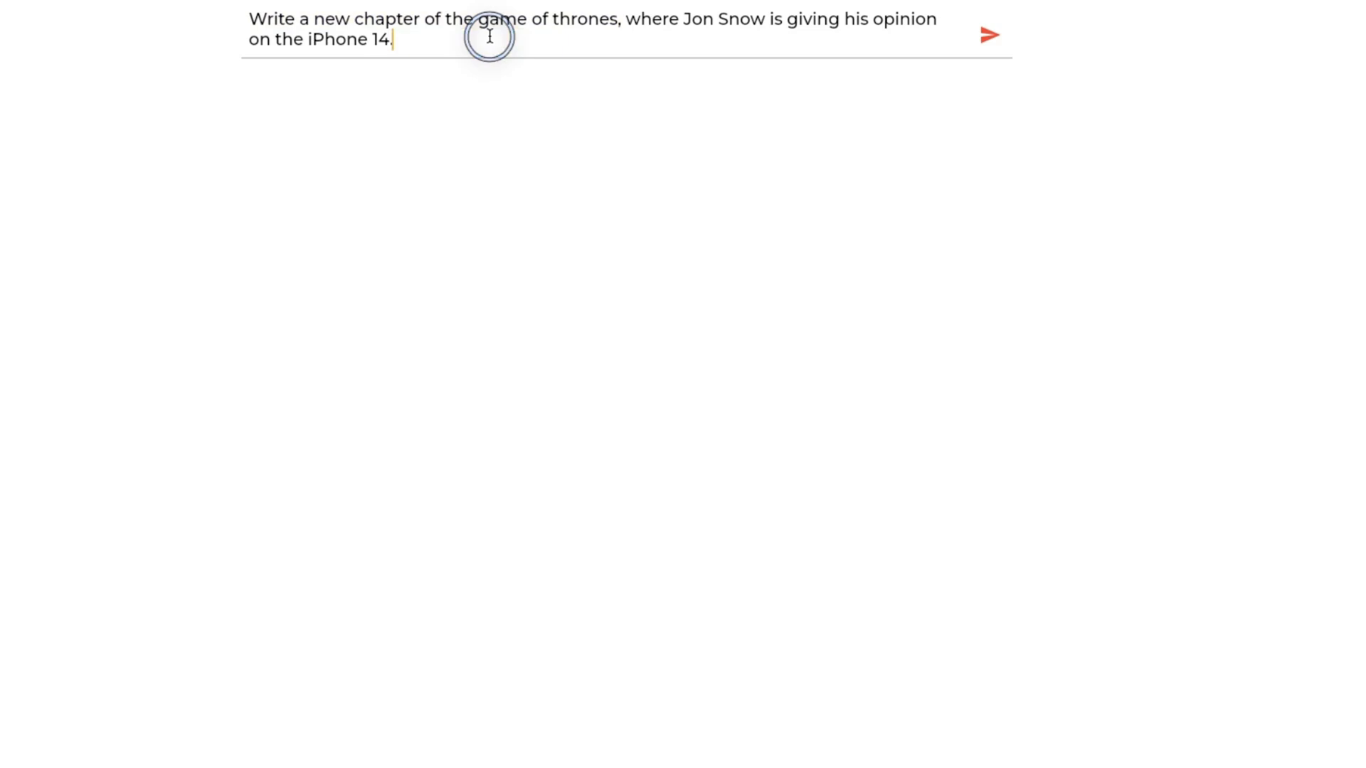
{"action": "left_click", "coordinate": [990, 34]}
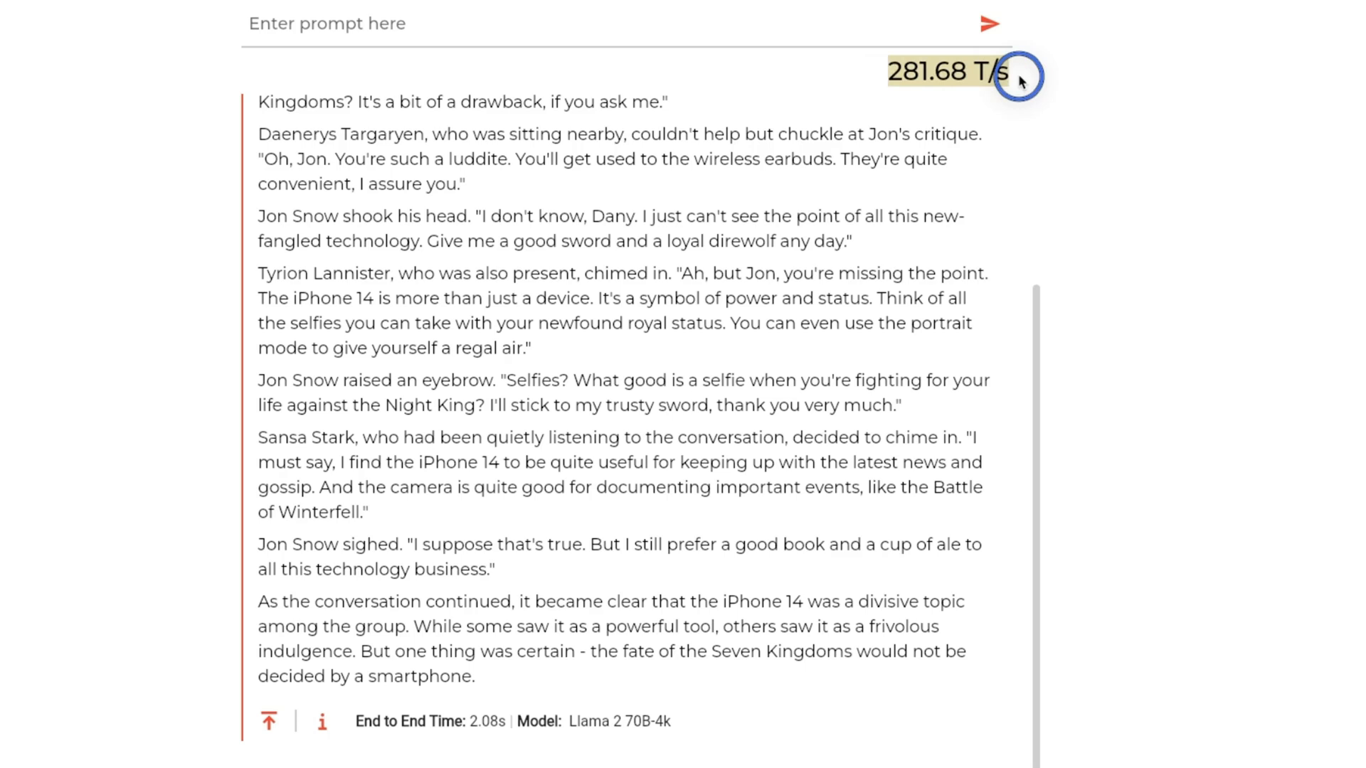
{"action": "mouse_move", "coordinate": [900, 199]}
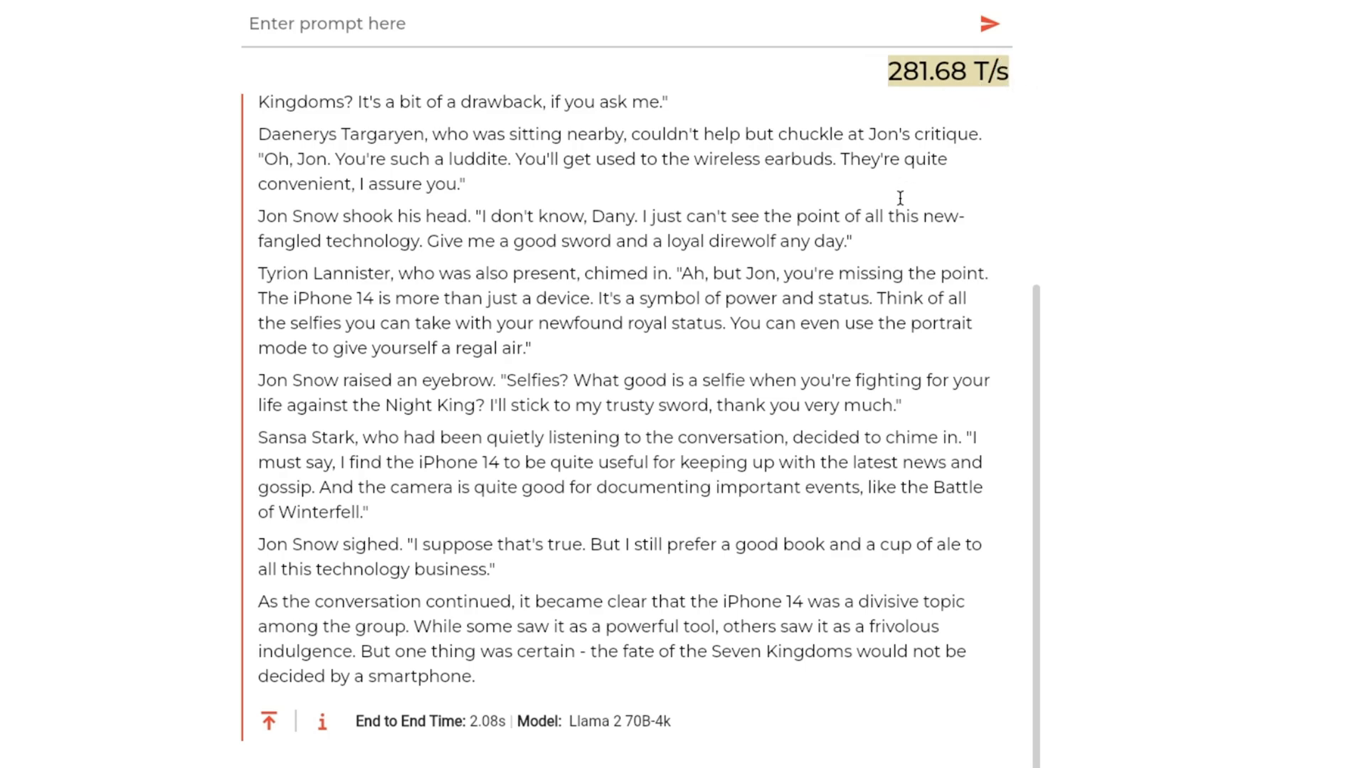
{"action": "mouse_move", "coordinate": [855, 139]}
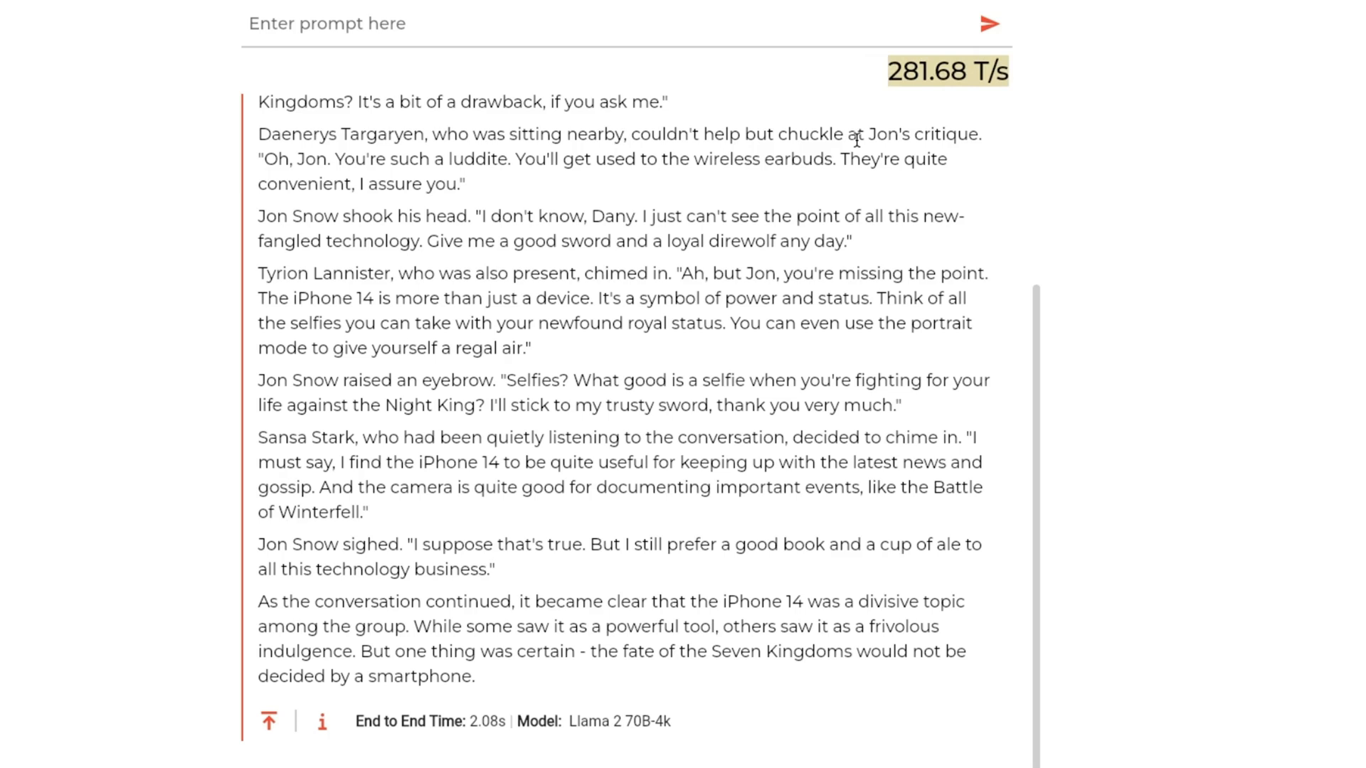
{"action": "mouse_move", "coordinate": [708, 407]}
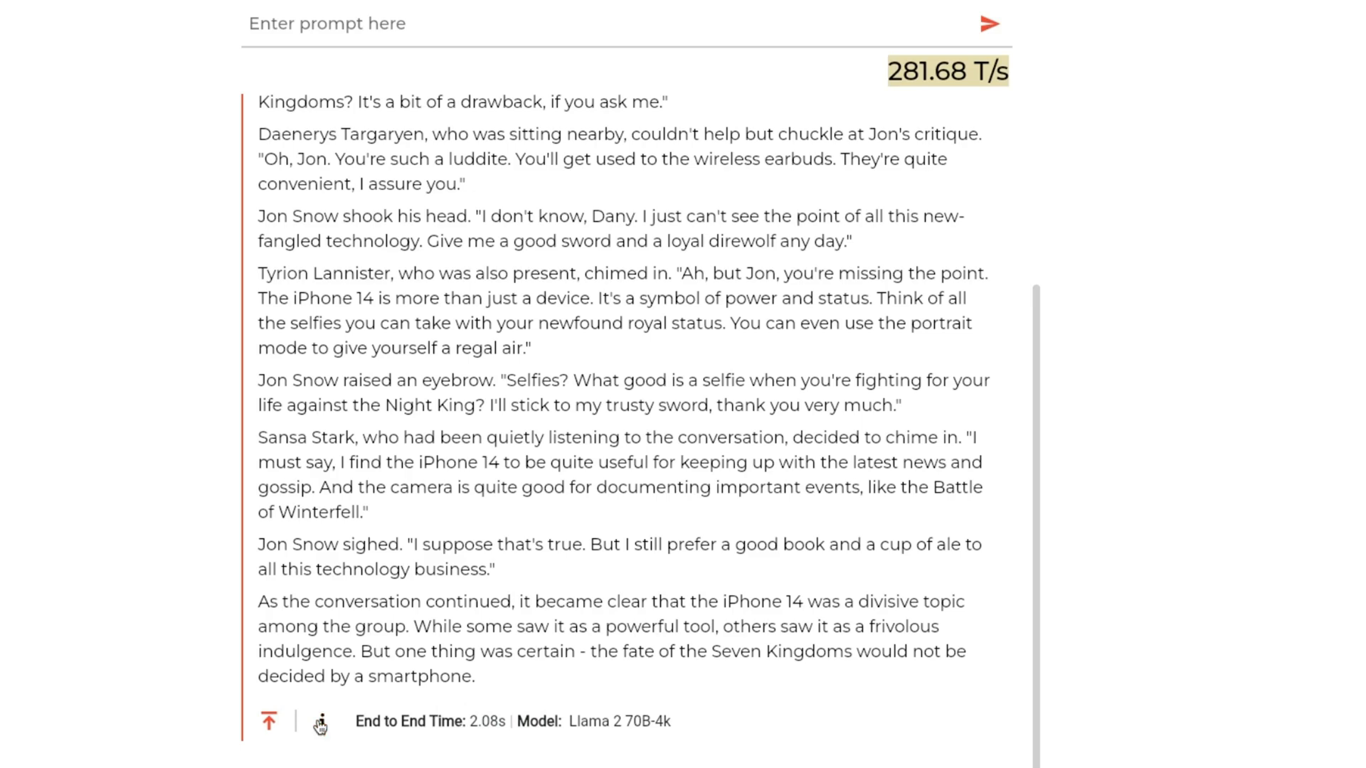
{"action": "mouse_move", "coordinate": [267, 721]}
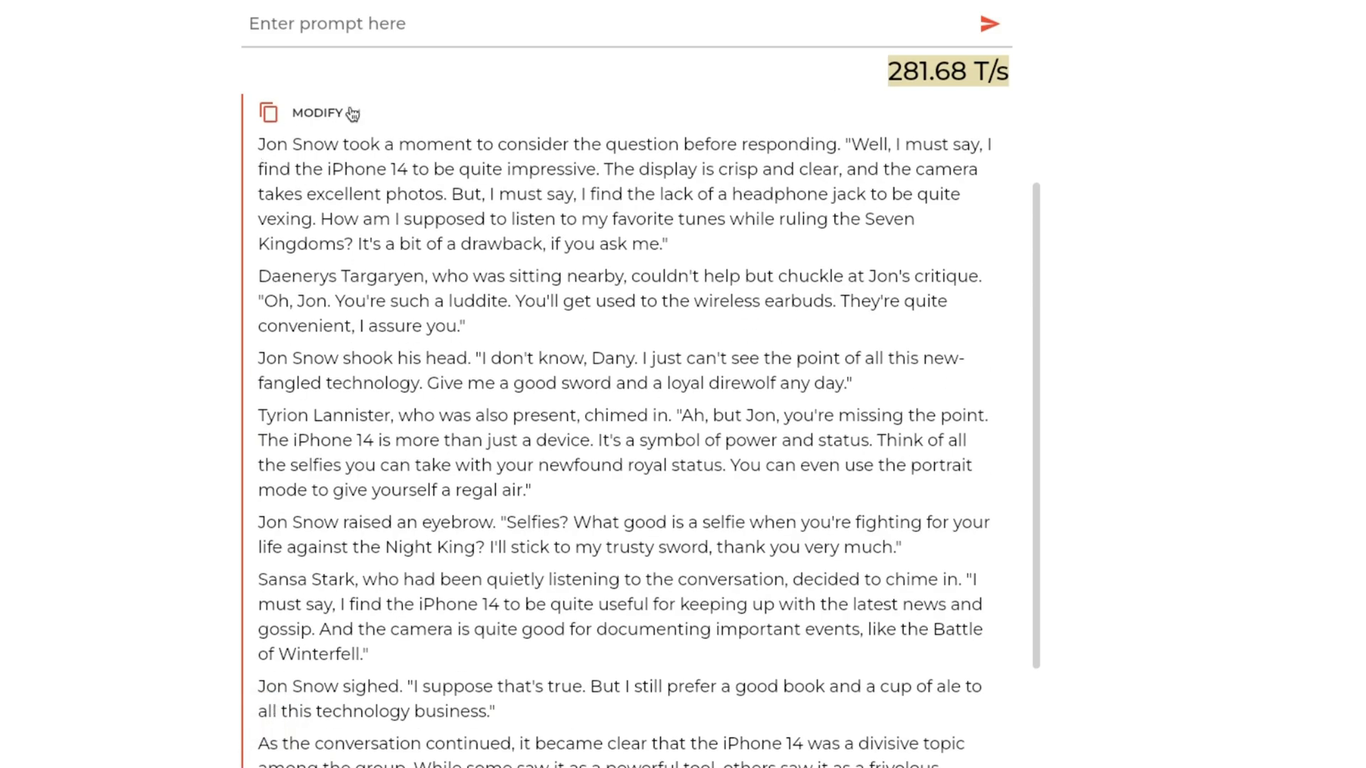
Rewrite the Jon Snow chapter as bullet points, then an expanded version
{"action": "left_click", "coordinate": [318, 114]}
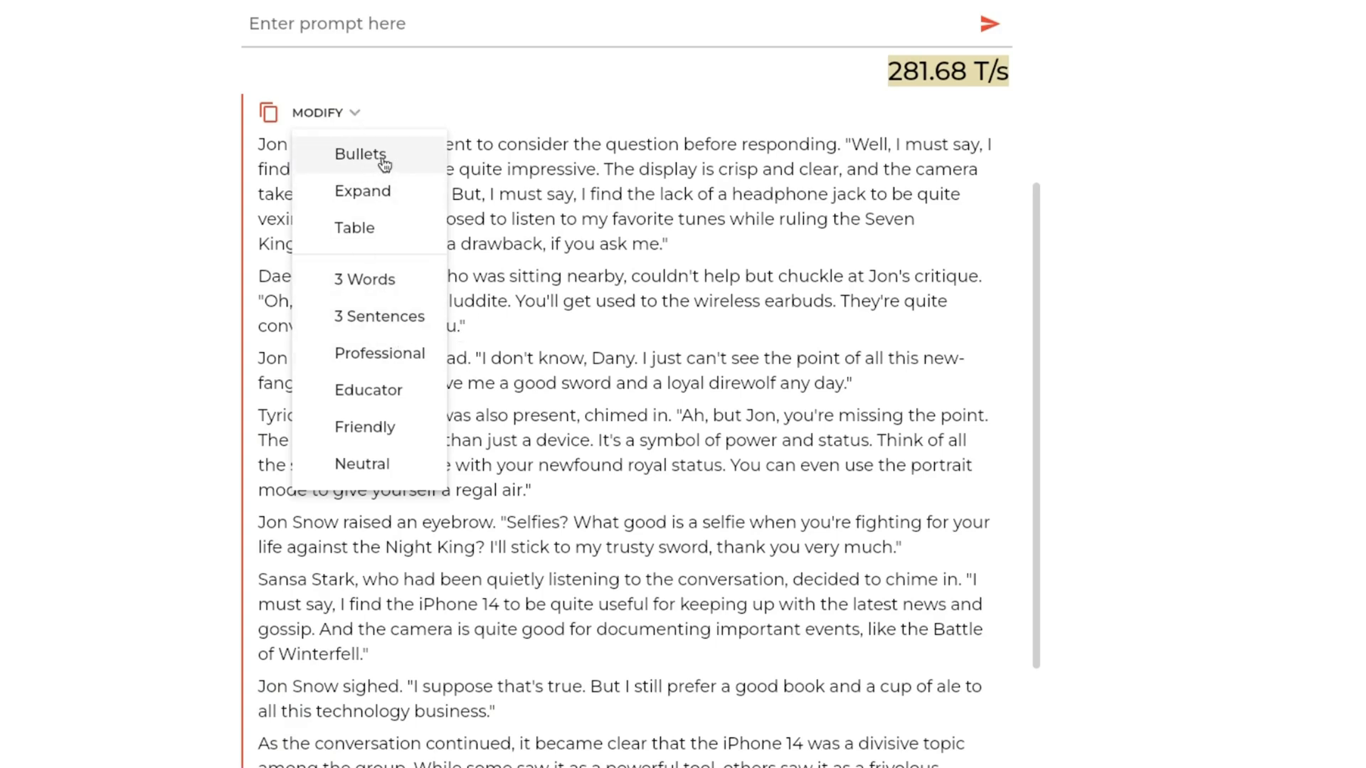
{"action": "left_click", "coordinate": [359, 154]}
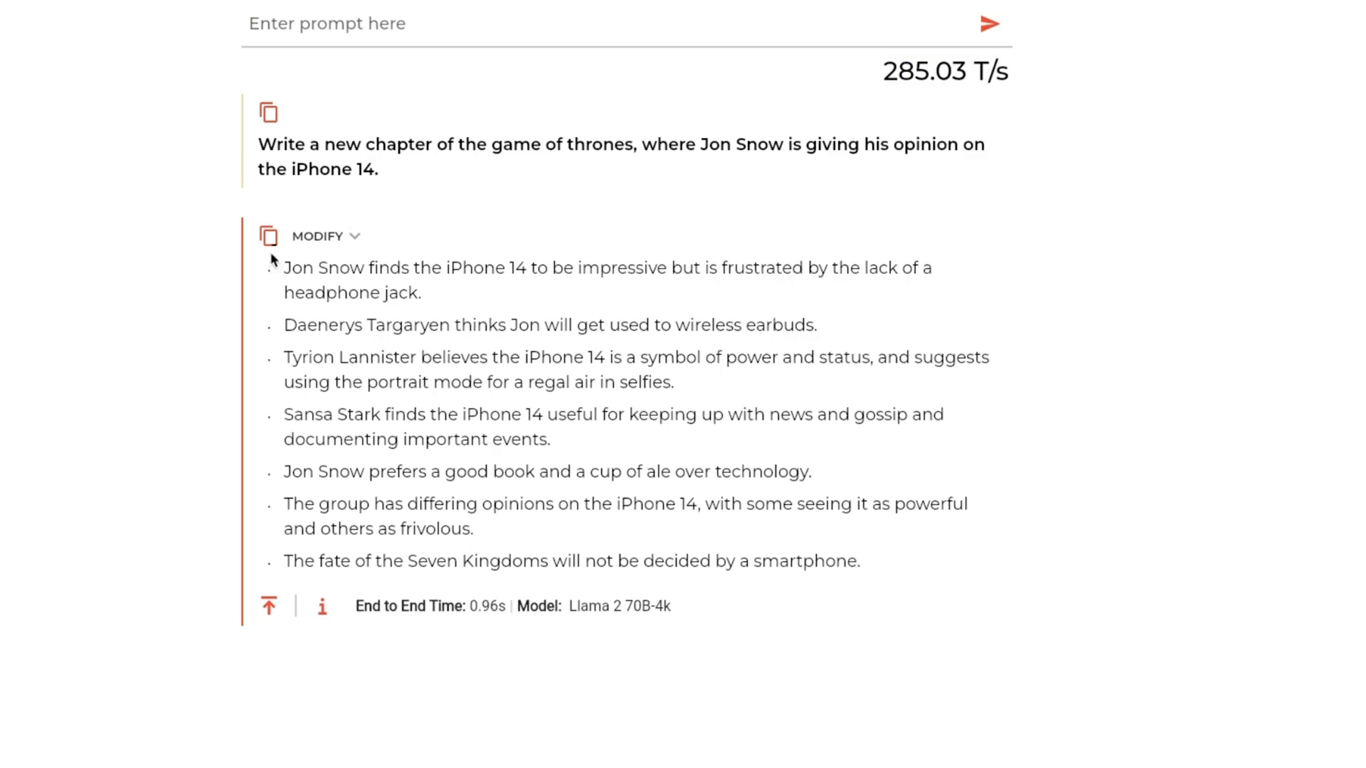
{"action": "left_click", "coordinate": [317, 236]}
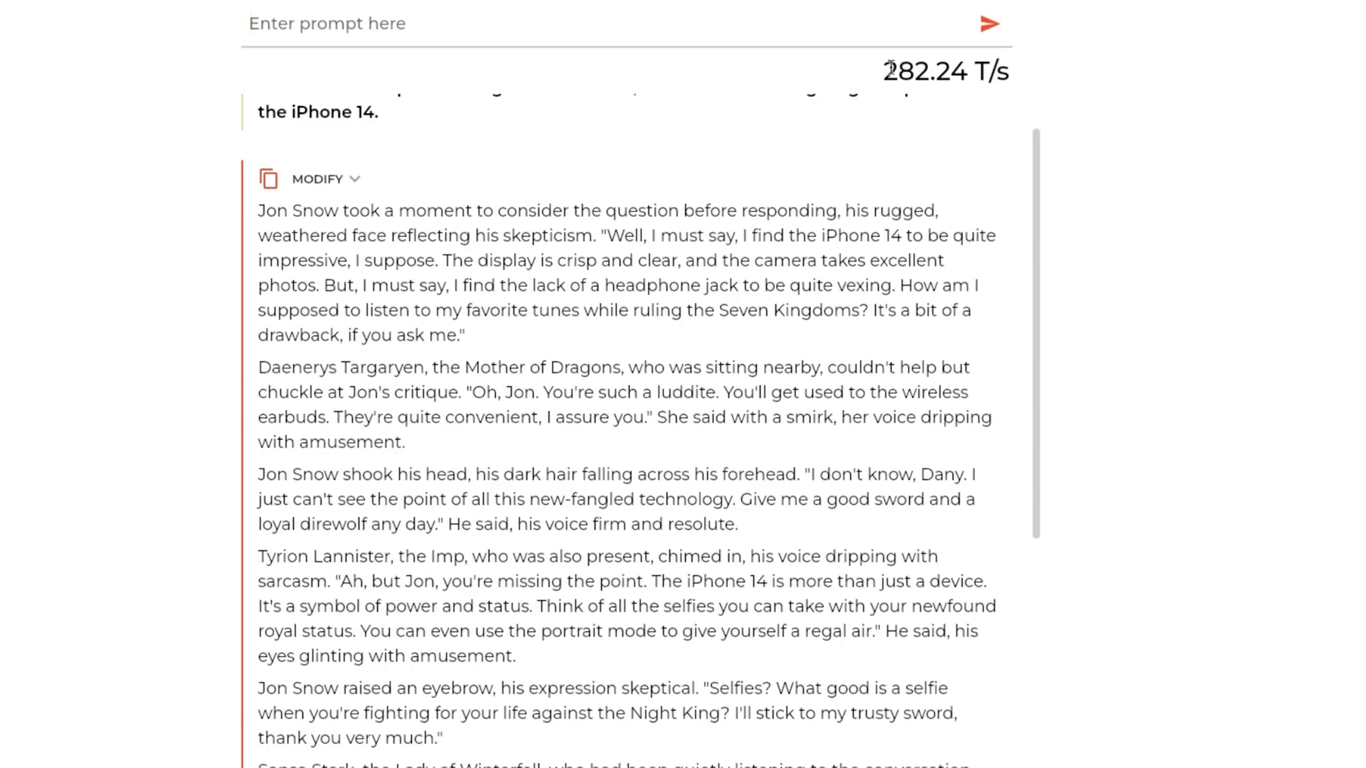
{"action": "mouse_move", "coordinate": [907, 80]}
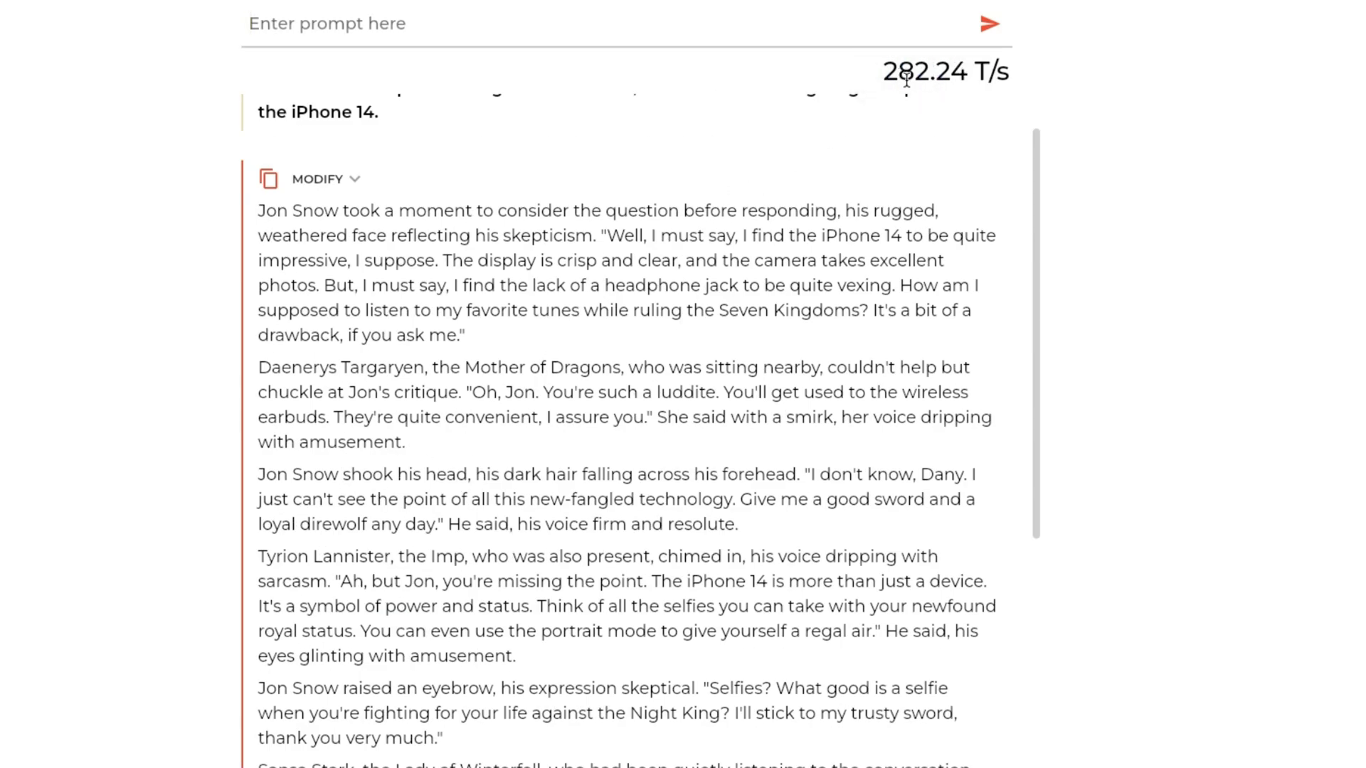
{"action": "mouse_move", "coordinate": [367, 196]}
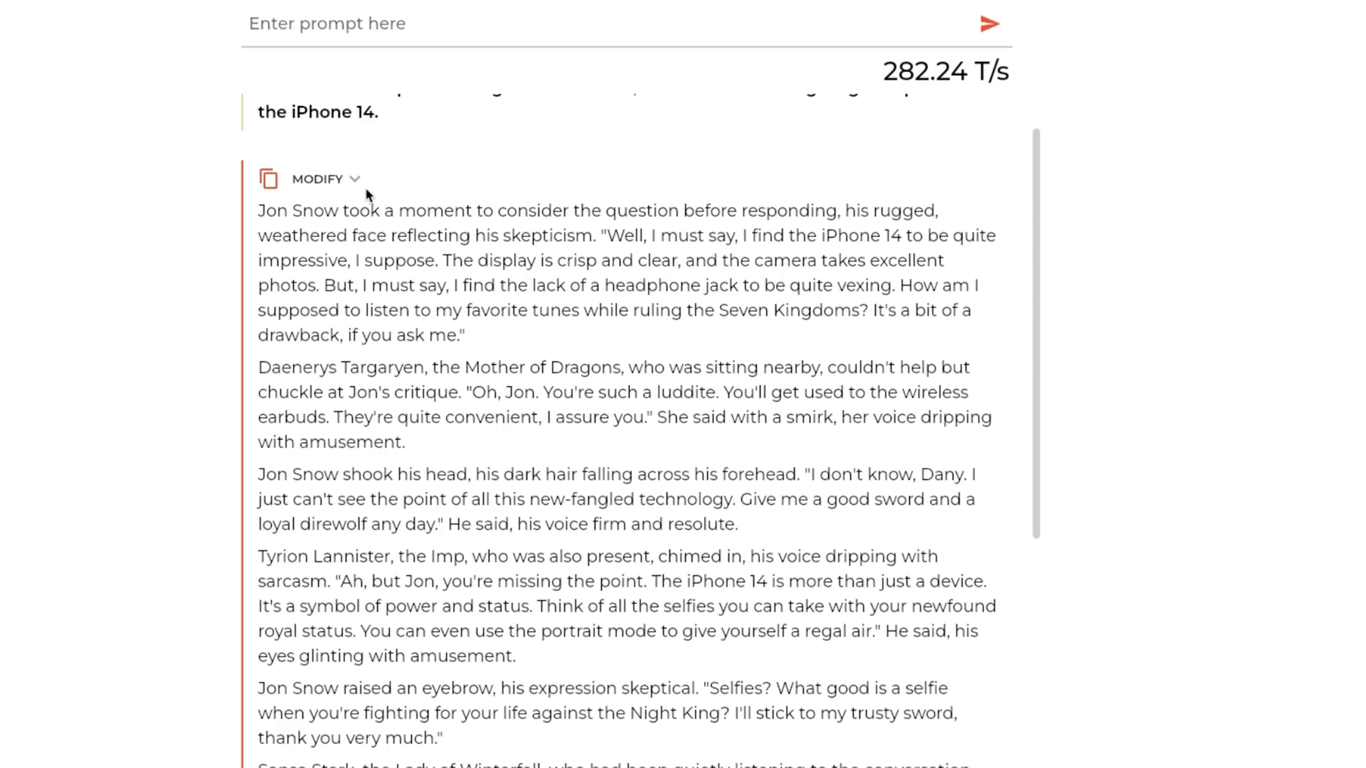
{"action": "mouse_move", "coordinate": [361, 183]}
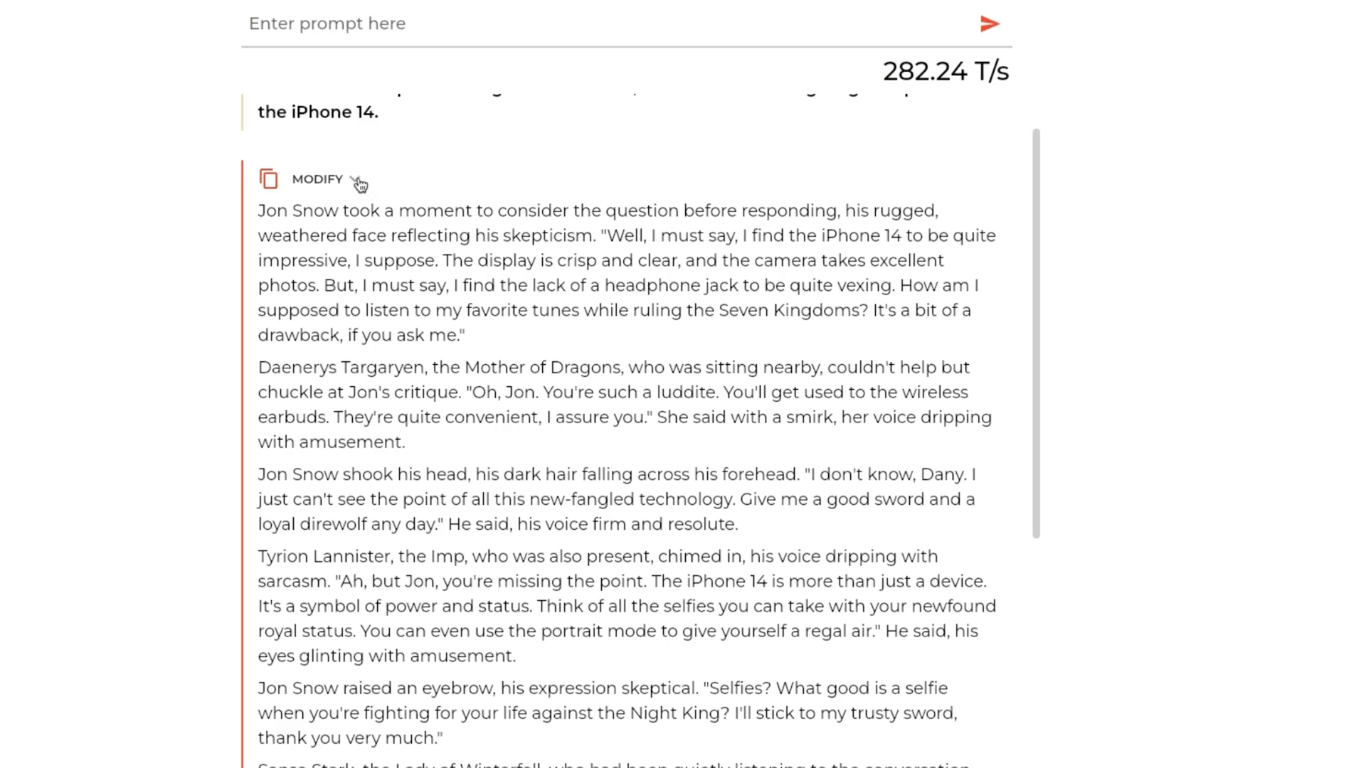
Condense the Jon Snow chapter into a three-sentence summary
{"action": "left_click", "coordinate": [318, 179]}
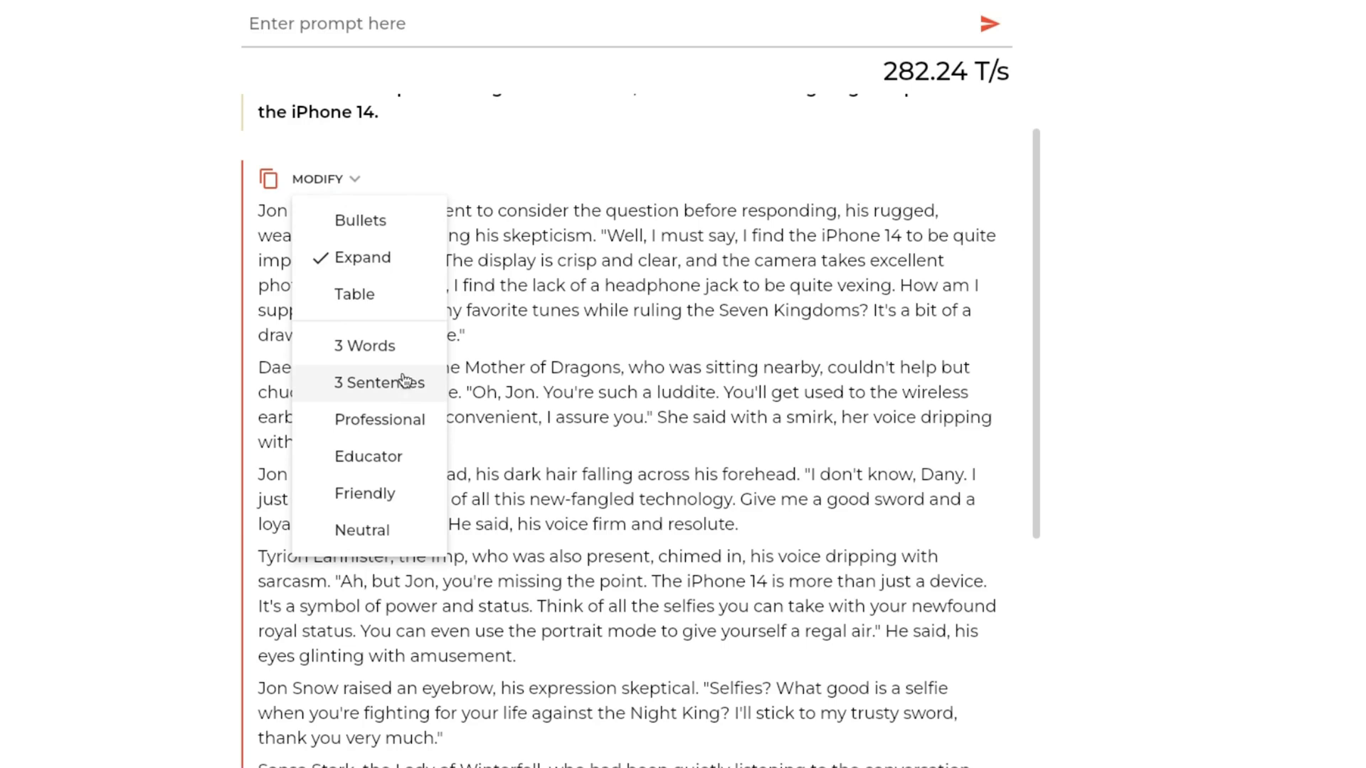
{"action": "mouse_move", "coordinate": [363, 386]}
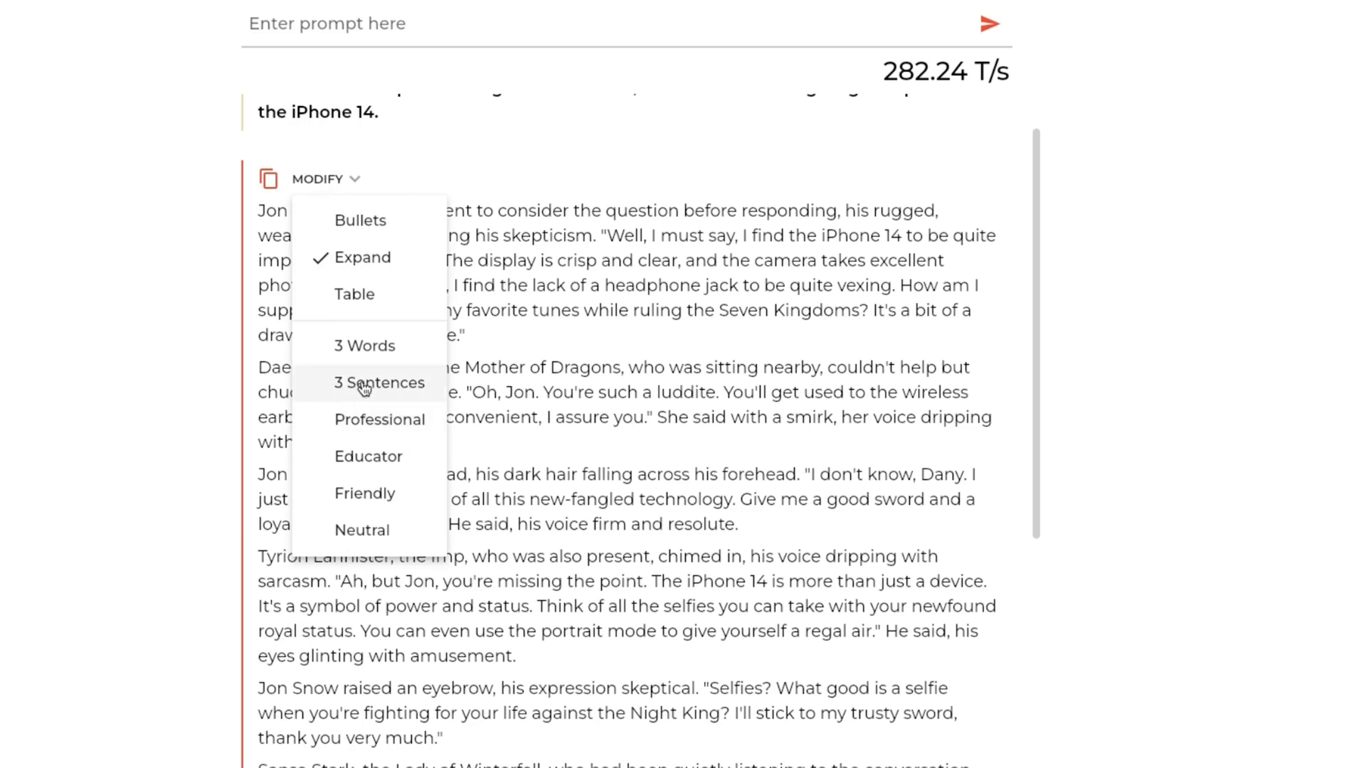
{"action": "left_click", "coordinate": [379, 382]}
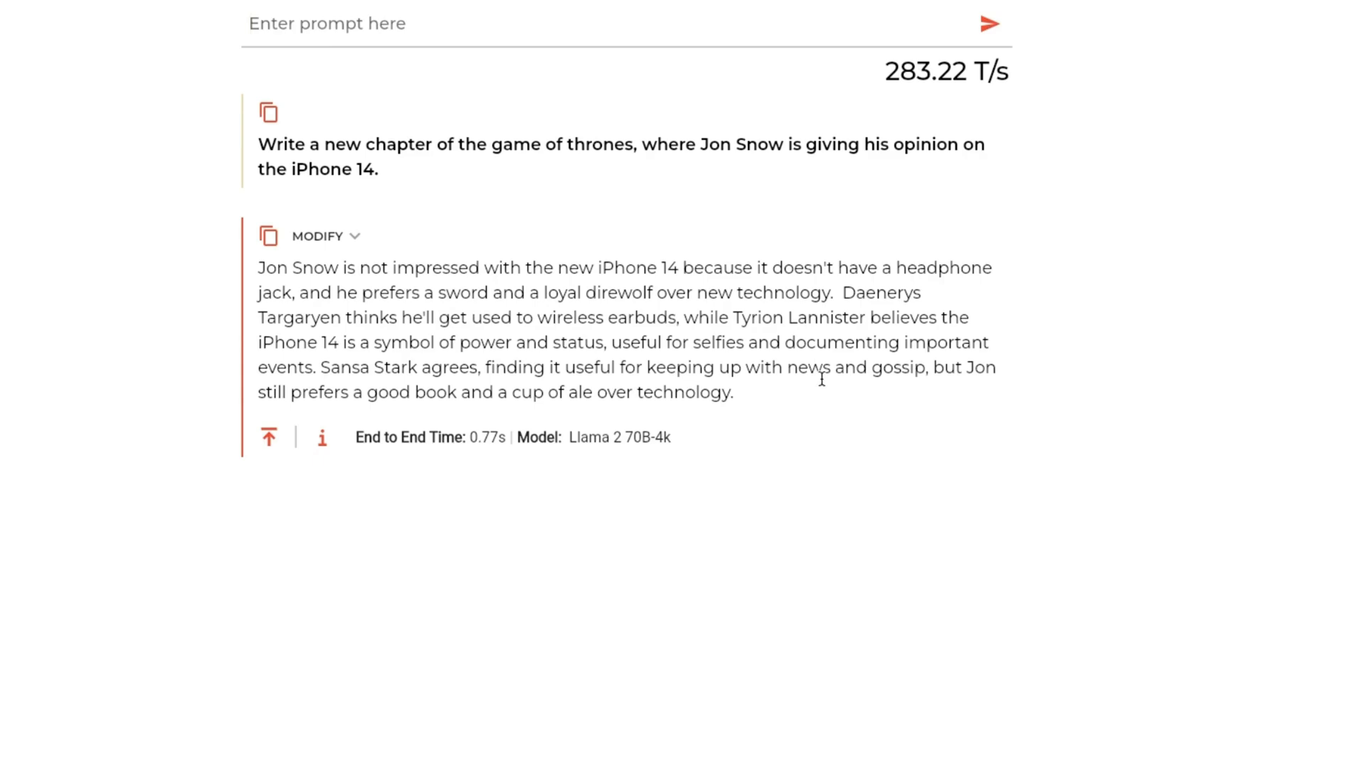
{"action": "left_click", "coordinate": [318, 236]}
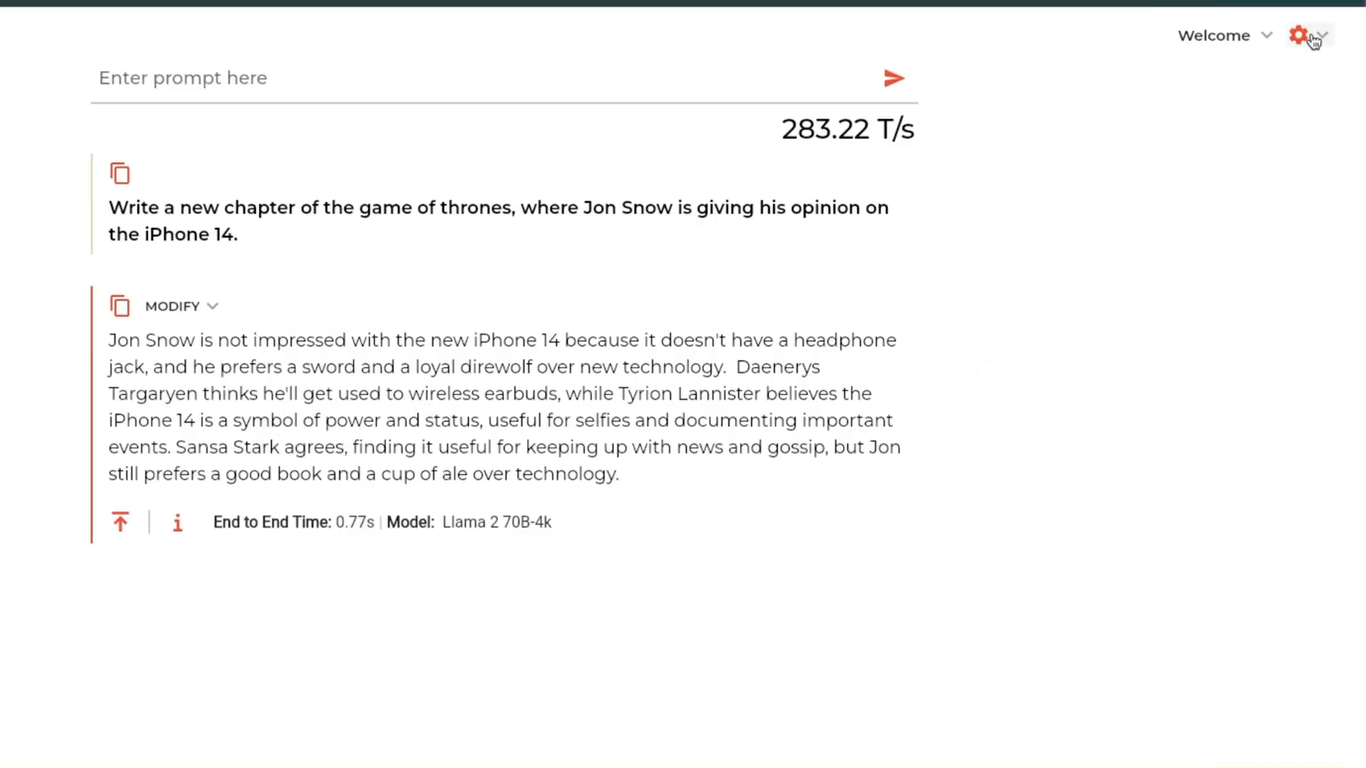
View the system prompt, then the Chat Settings with seed, token limits, temperature, Top P and Top K
{"action": "left_click", "coordinate": [1298, 34]}
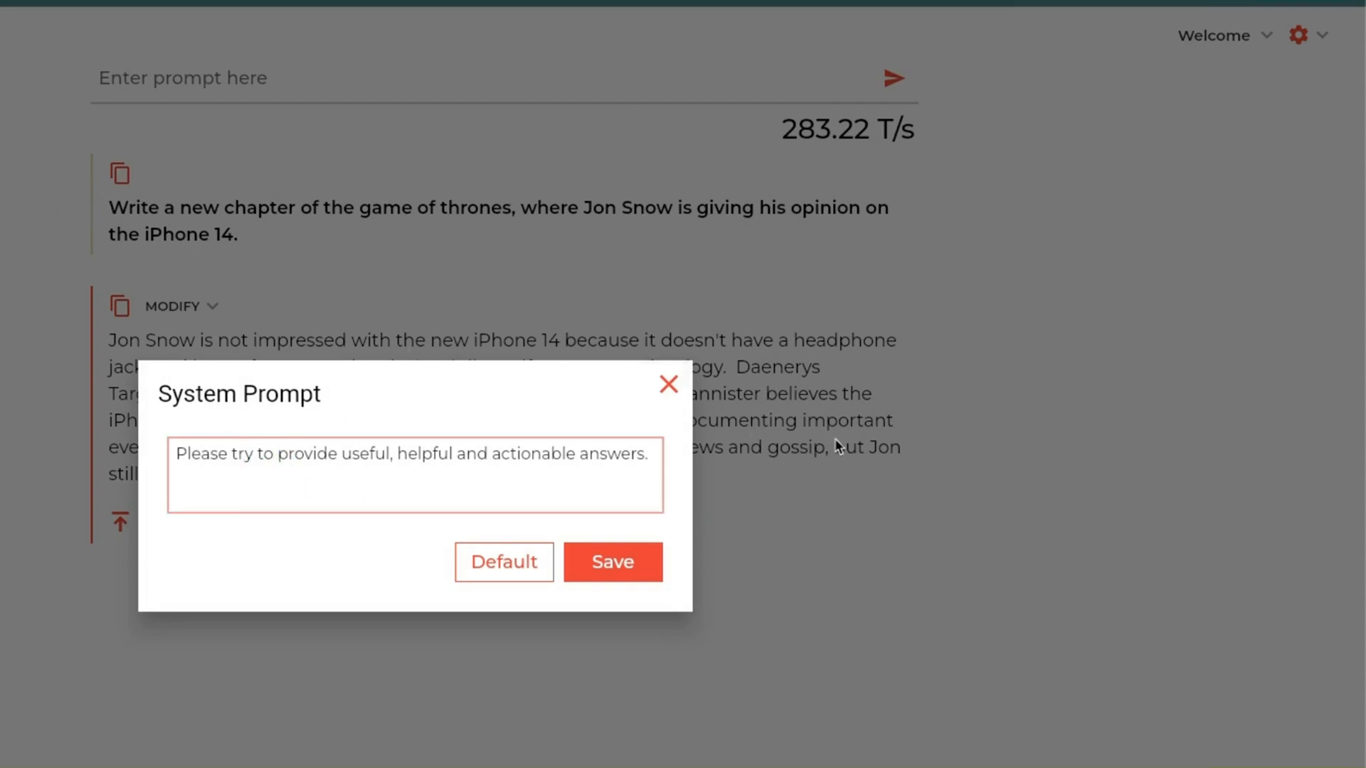
{"action": "left_click", "coordinate": [1297, 34]}
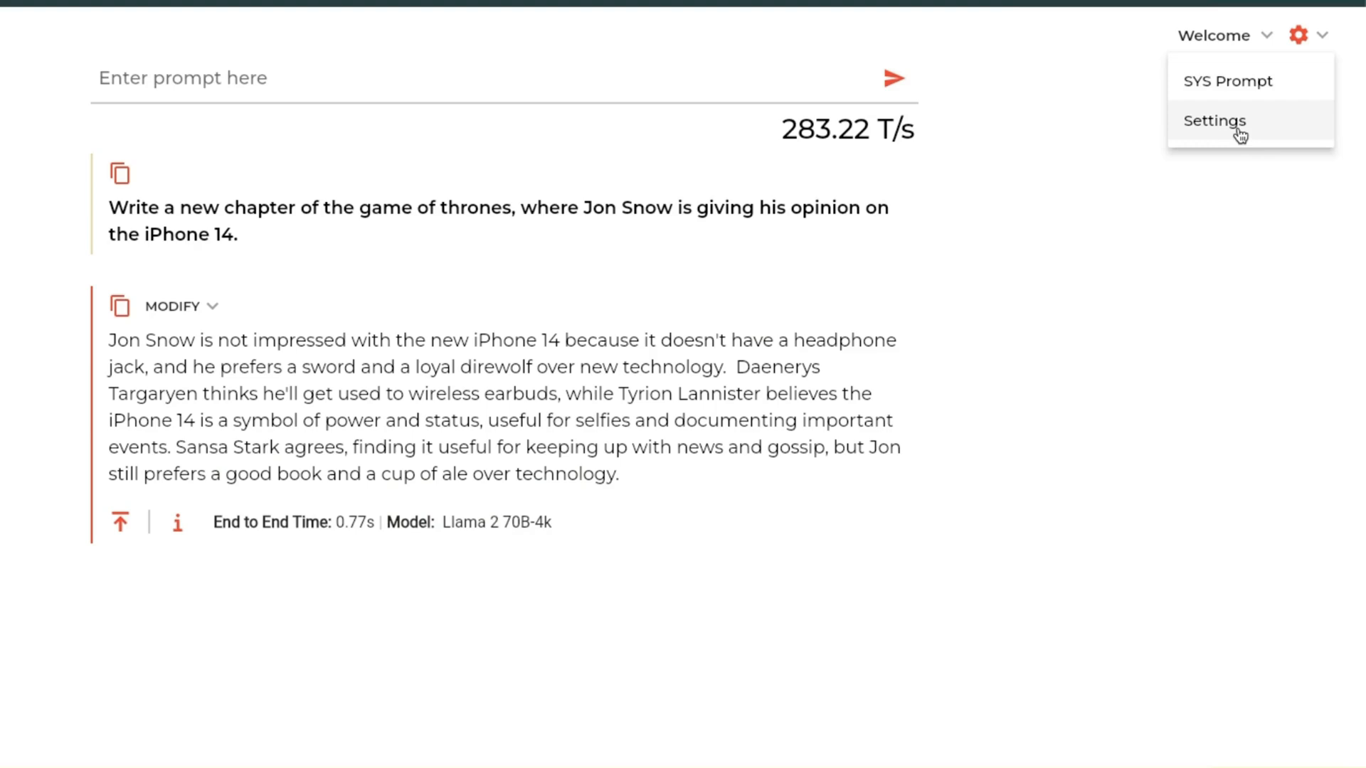
{"action": "left_click", "coordinate": [1215, 120]}
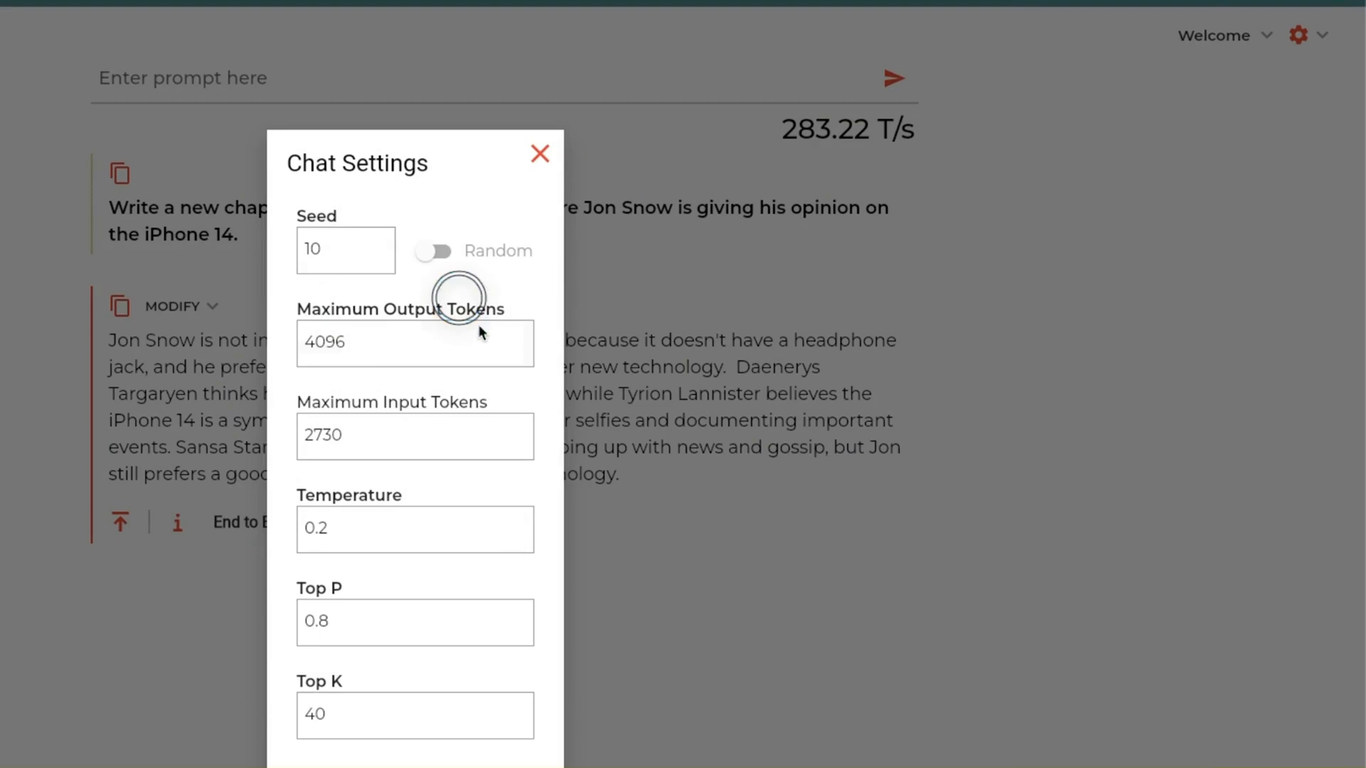
{"action": "mouse_move", "coordinate": [481, 406]}
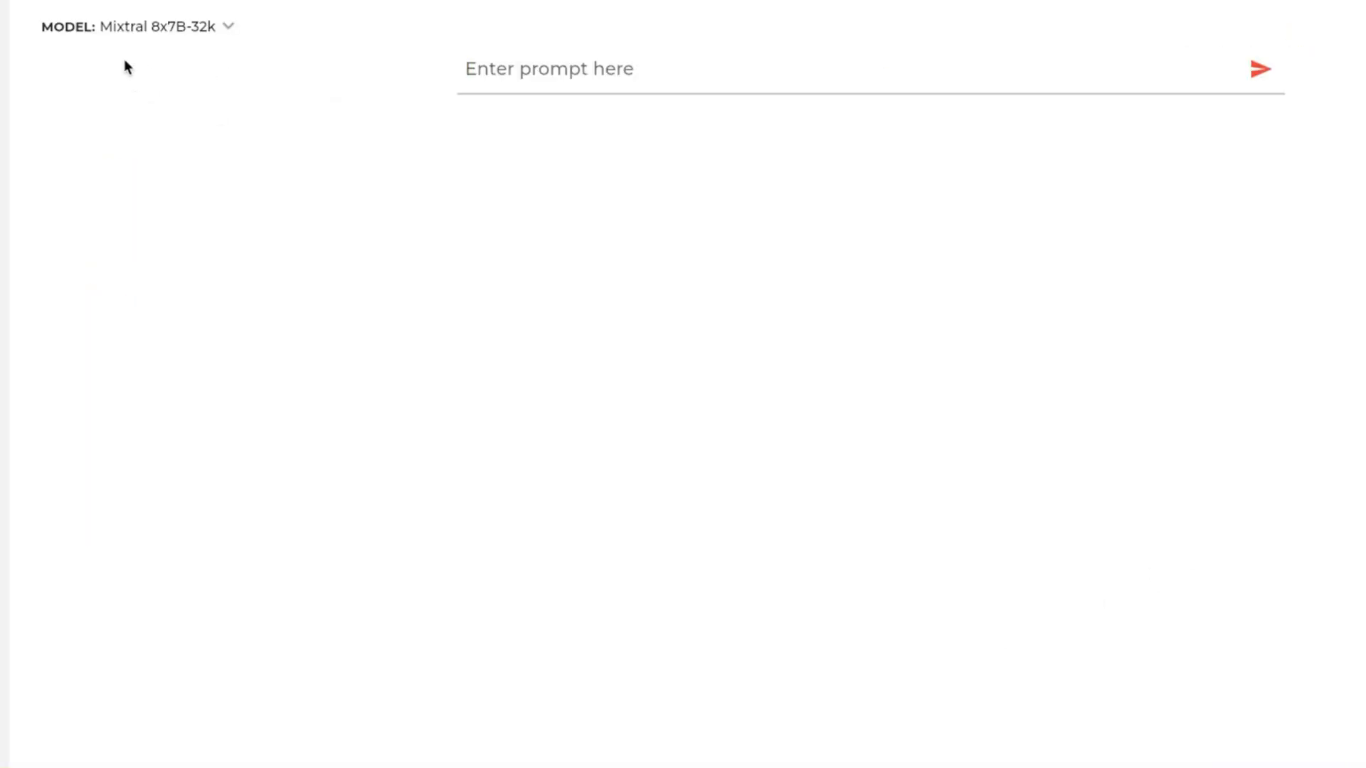
Send the same Jon Snow iPhone 14 prompt to Mixtral 8x7B-32k and read through the chapter
{"action": "type", "text": "Write a new chapter of the game of thrones, where Jon Snow is giving his opinion on the iPhone 14."}
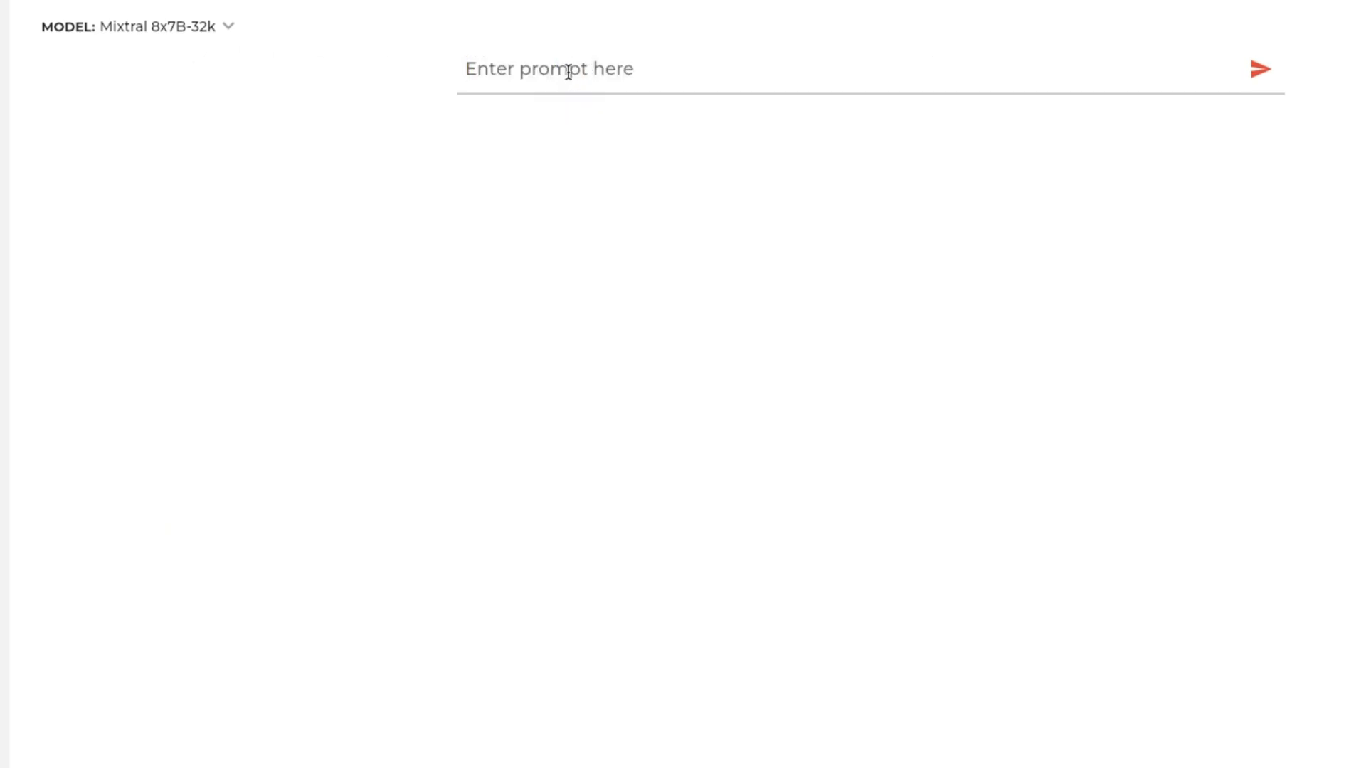
{"action": "type", "text": "Write a new chapter of the game of thrones, where Jon Snow is giving his opinion on the iPhone 14."}
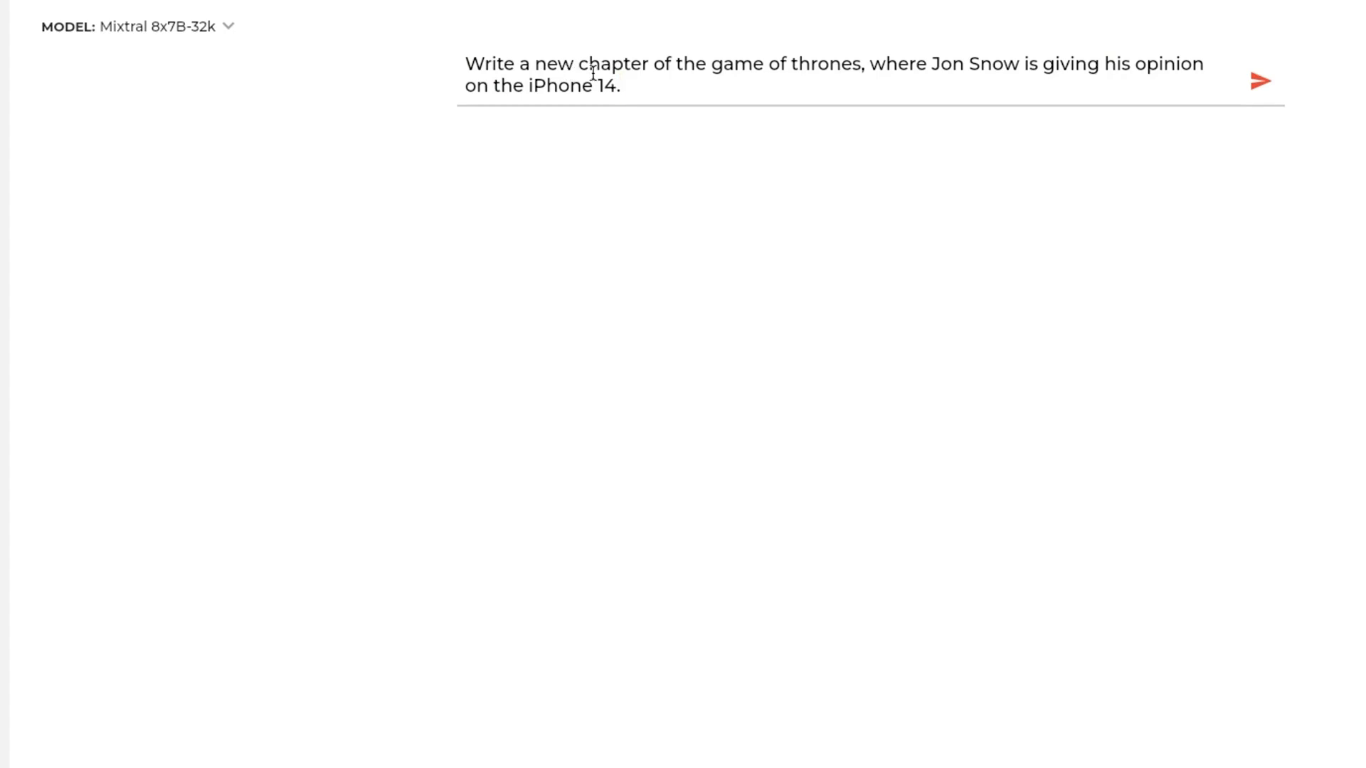
{"action": "left_click", "coordinate": [1261, 80]}
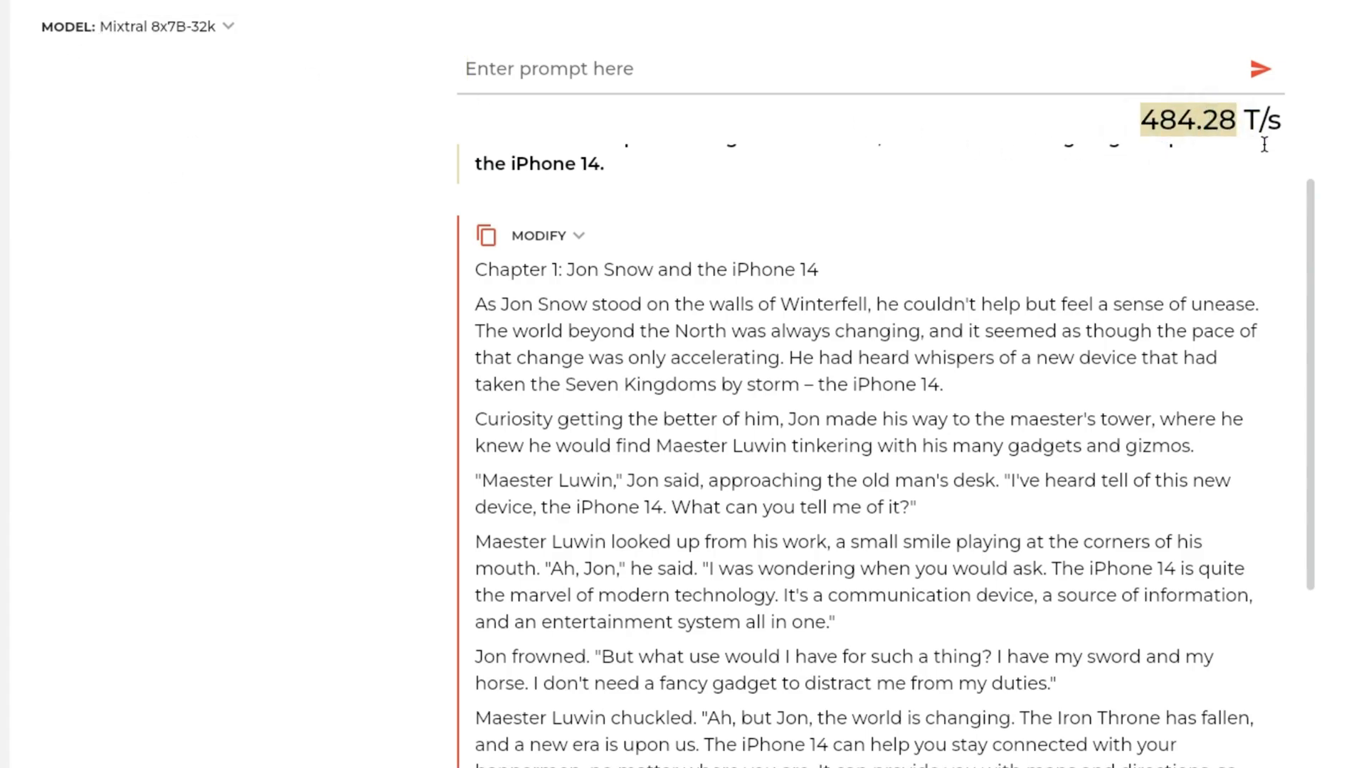
{"action": "mouse_move", "coordinate": [1286, 171]}
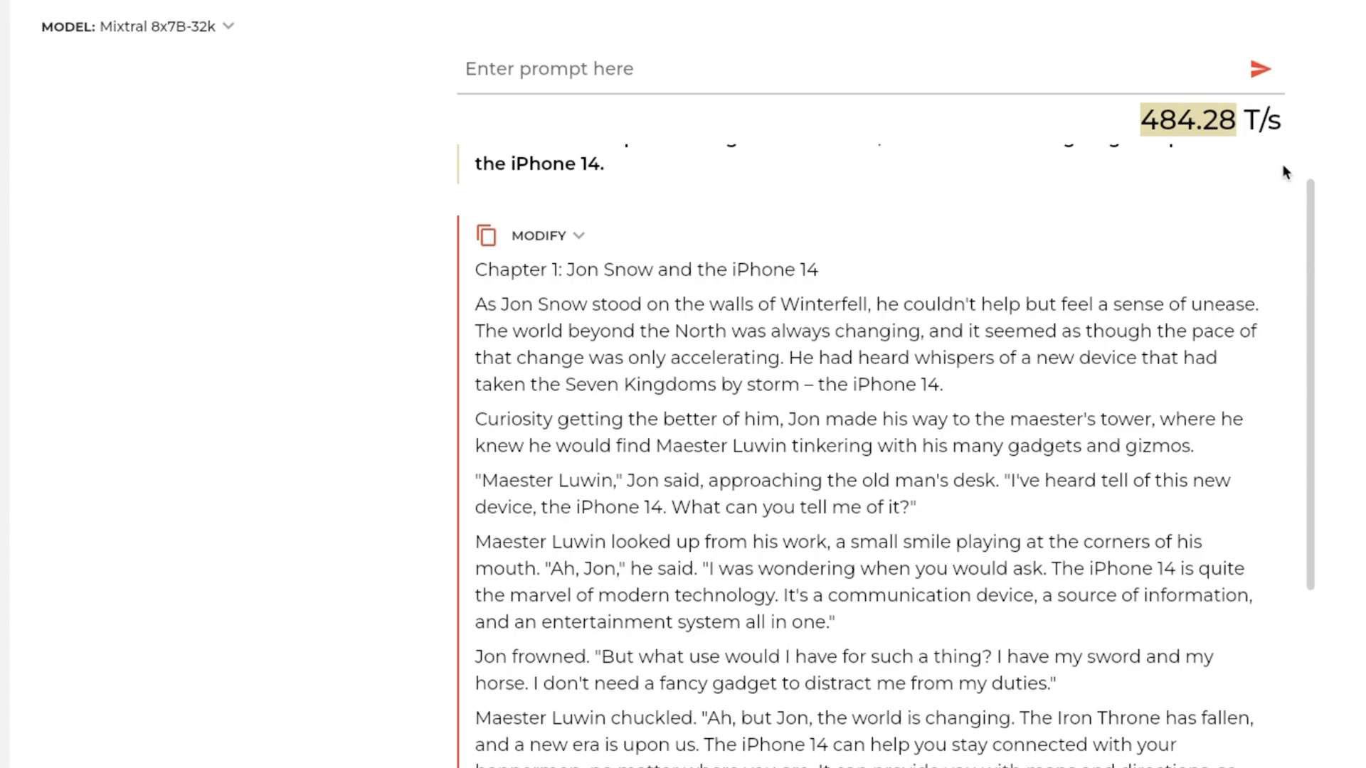
{"action": "scroll", "scroll_direction": "down", "scroll_amount": 3}
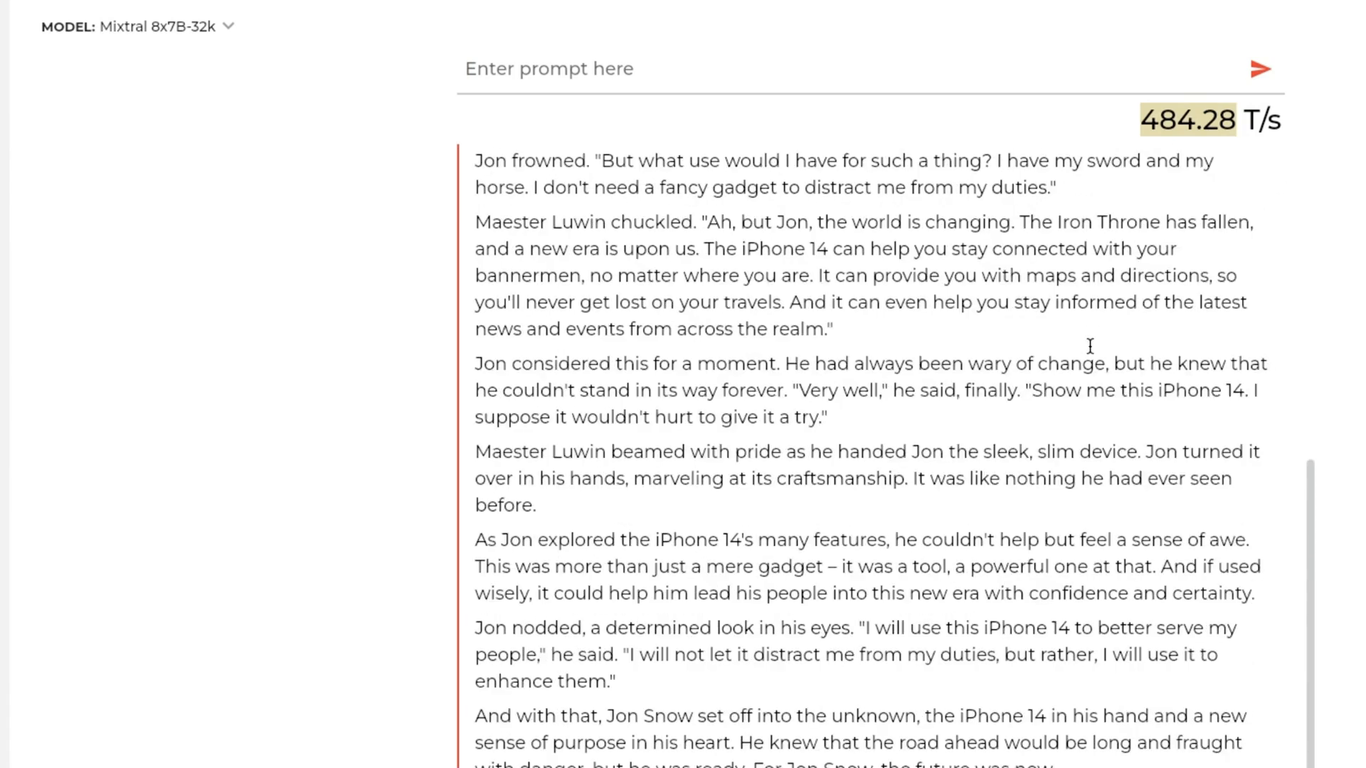
{"action": "scroll", "scroll_direction": "down", "scroll_amount": 3}
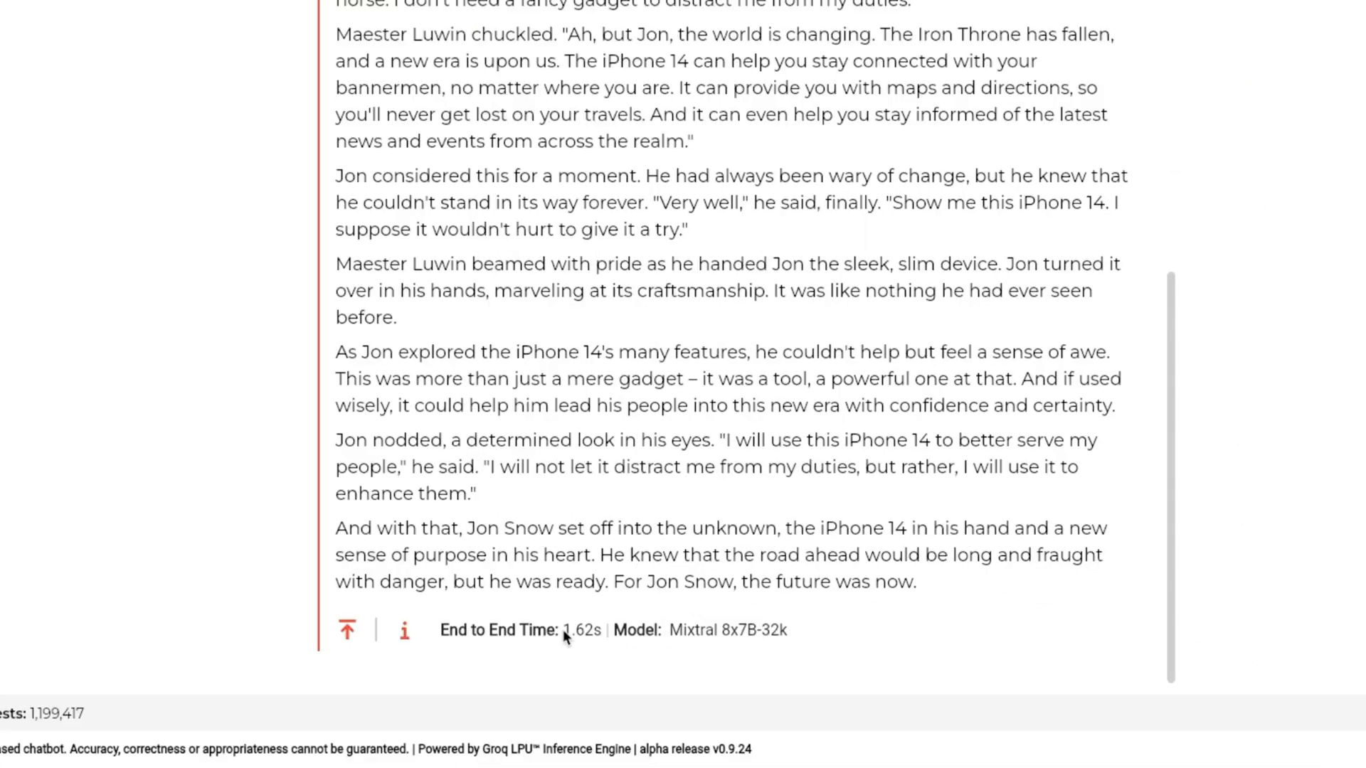
{"action": "mouse_move", "coordinate": [601, 657]}
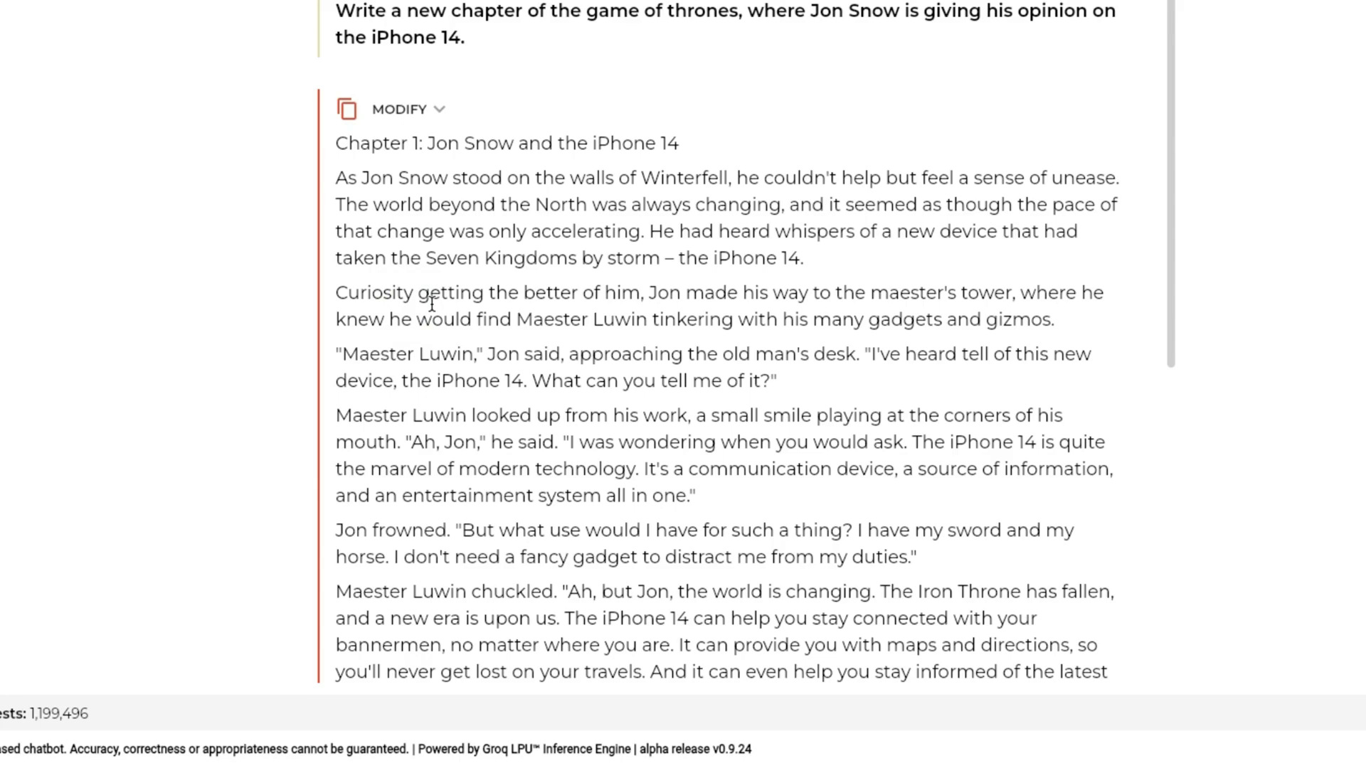
{"action": "mouse_move", "coordinate": [404, 258]}
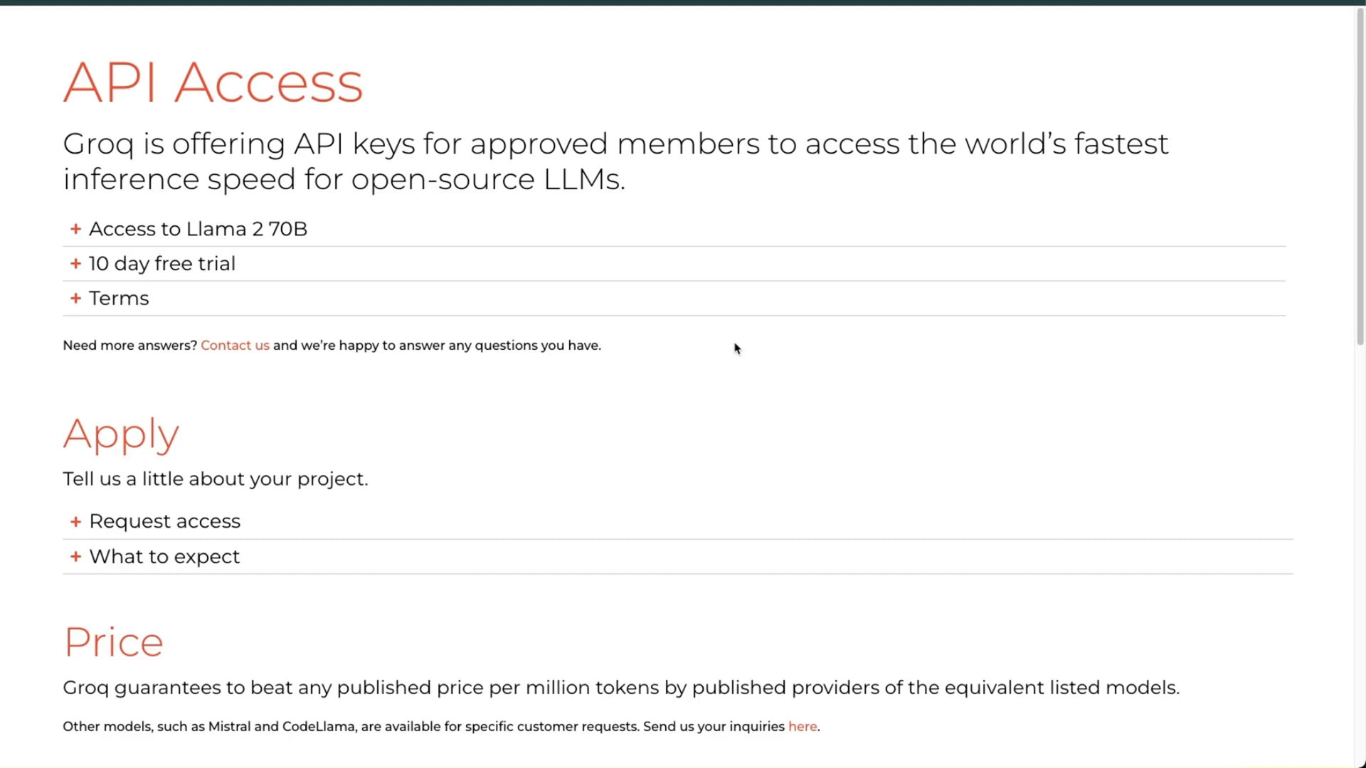
Expand the Llama 2 70B access details and mark the 4096 context length
{"action": "left_click", "coordinate": [189, 227]}
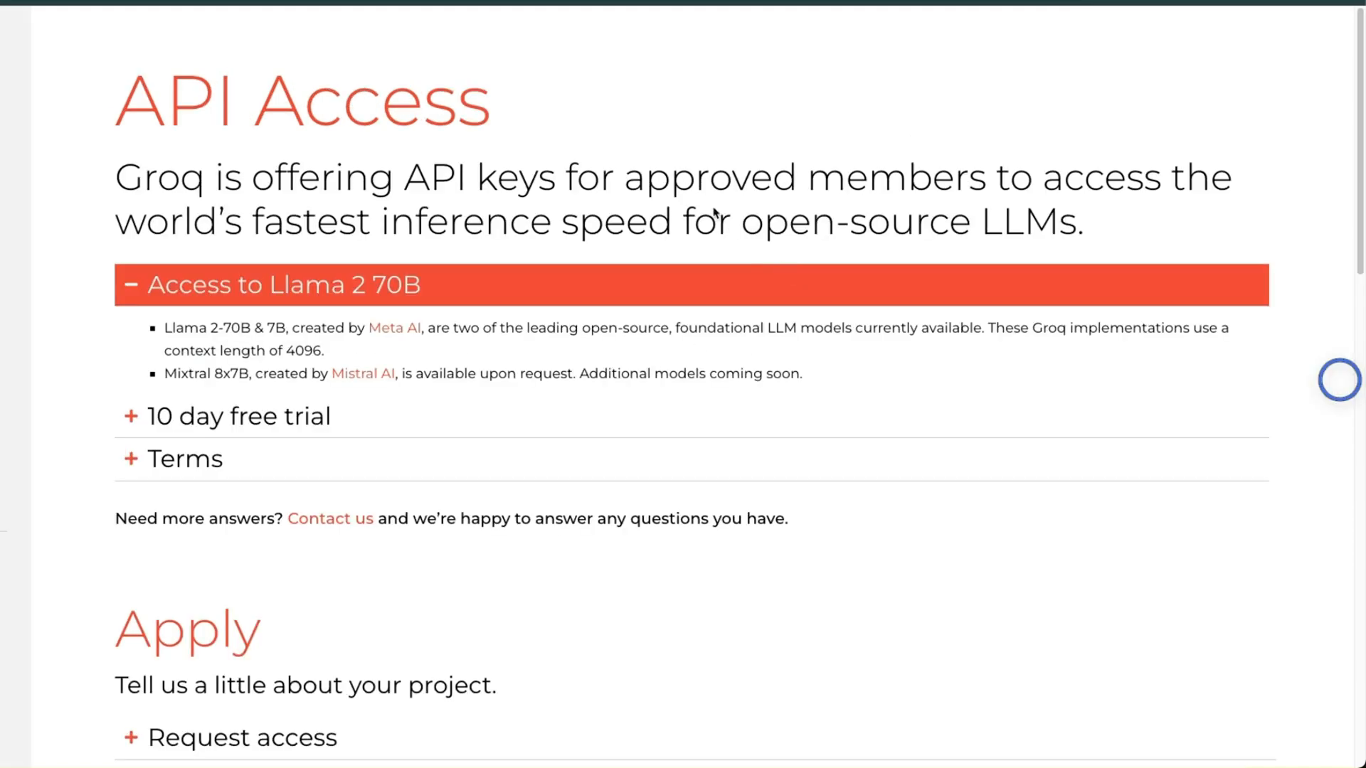
{"action": "mouse_move", "coordinate": [632, 182]}
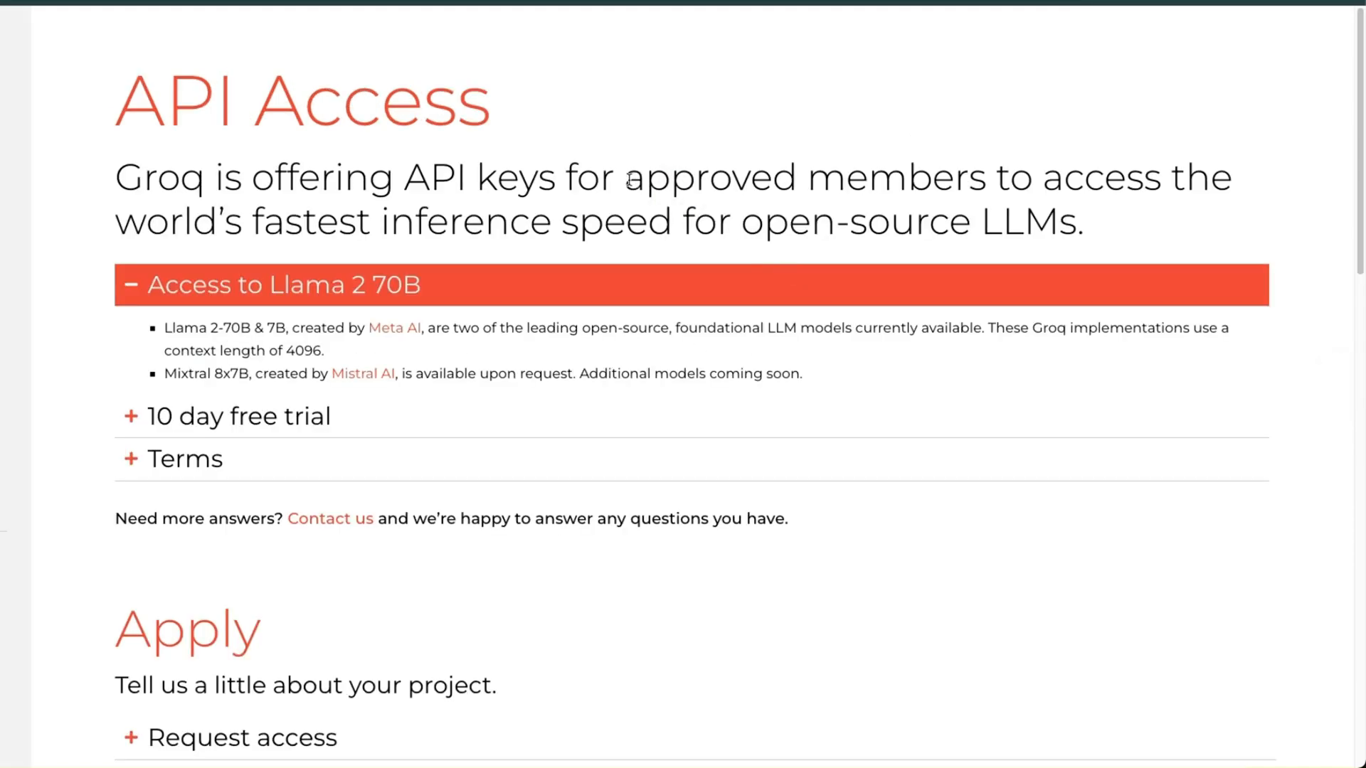
{"action": "left_click_drag", "start_coordinate": [619, 177], "coordinate": [972, 177]}
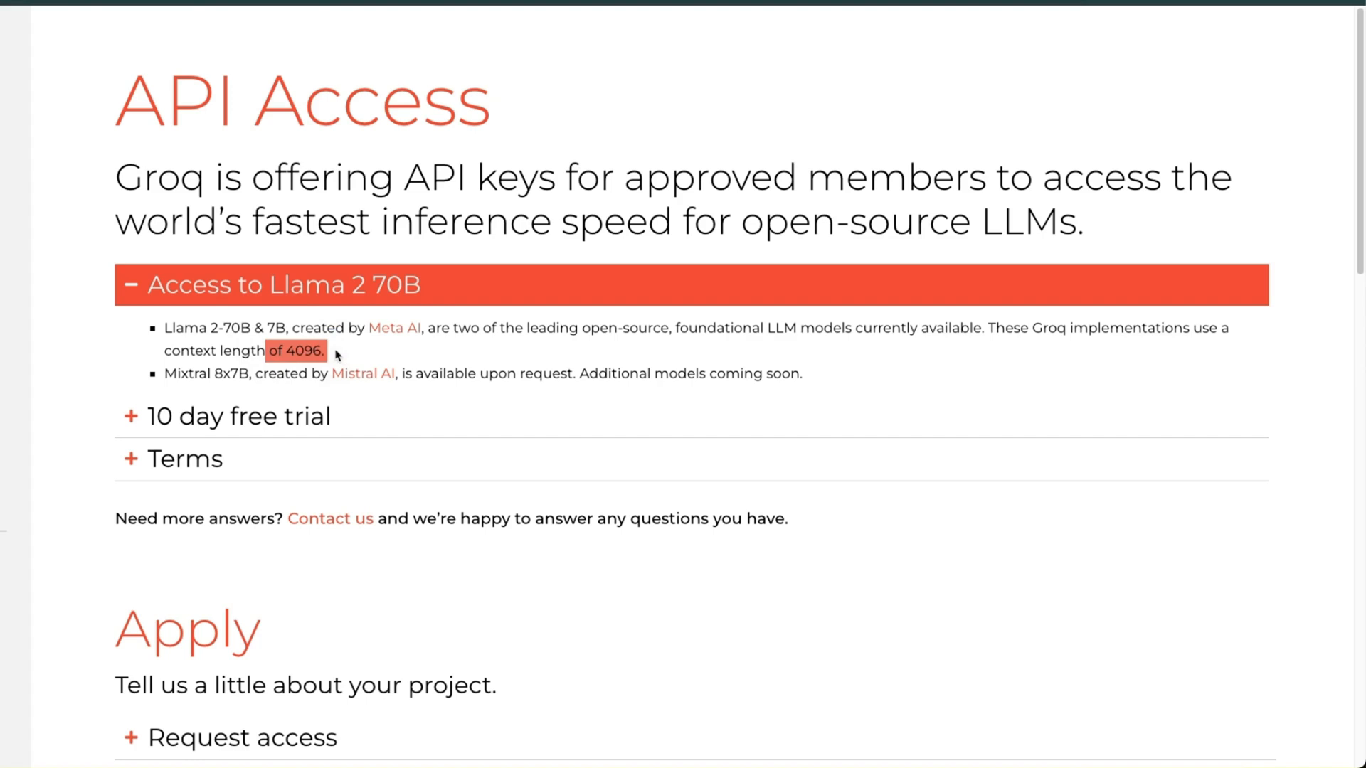
{"action": "mouse_move", "coordinate": [164, 373]}
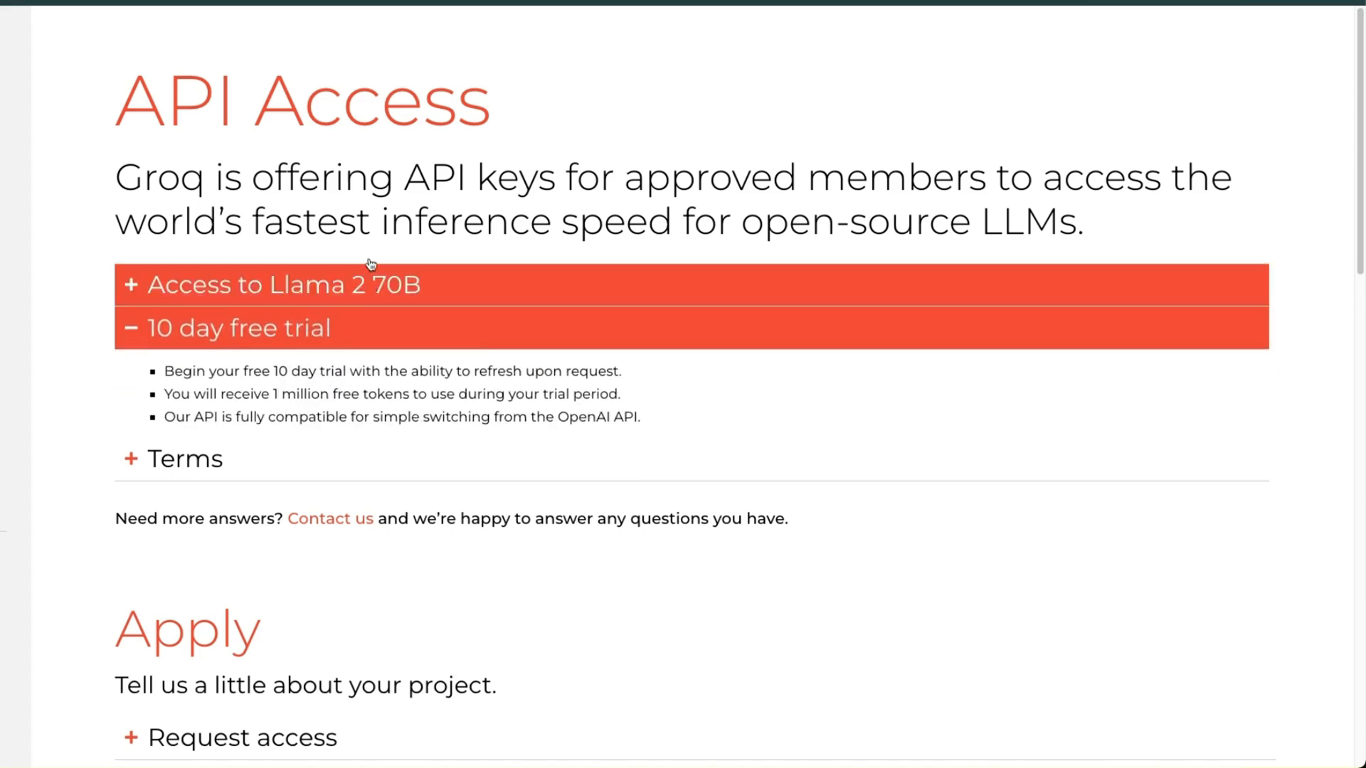
Expand the 10 day free trial terms and mark the 1 million free tokens offer
{"action": "left_click", "coordinate": [276, 285]}
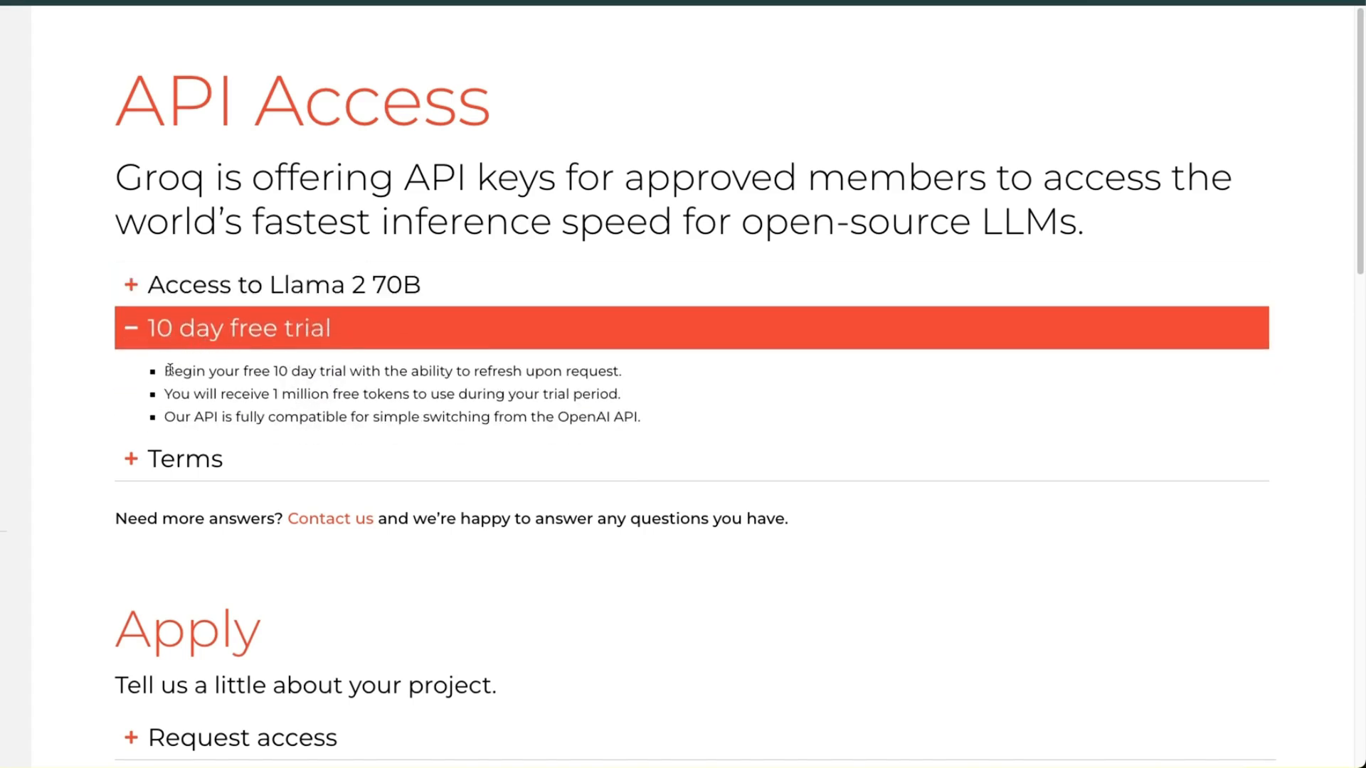
{"action": "mouse_move", "coordinate": [275, 391]}
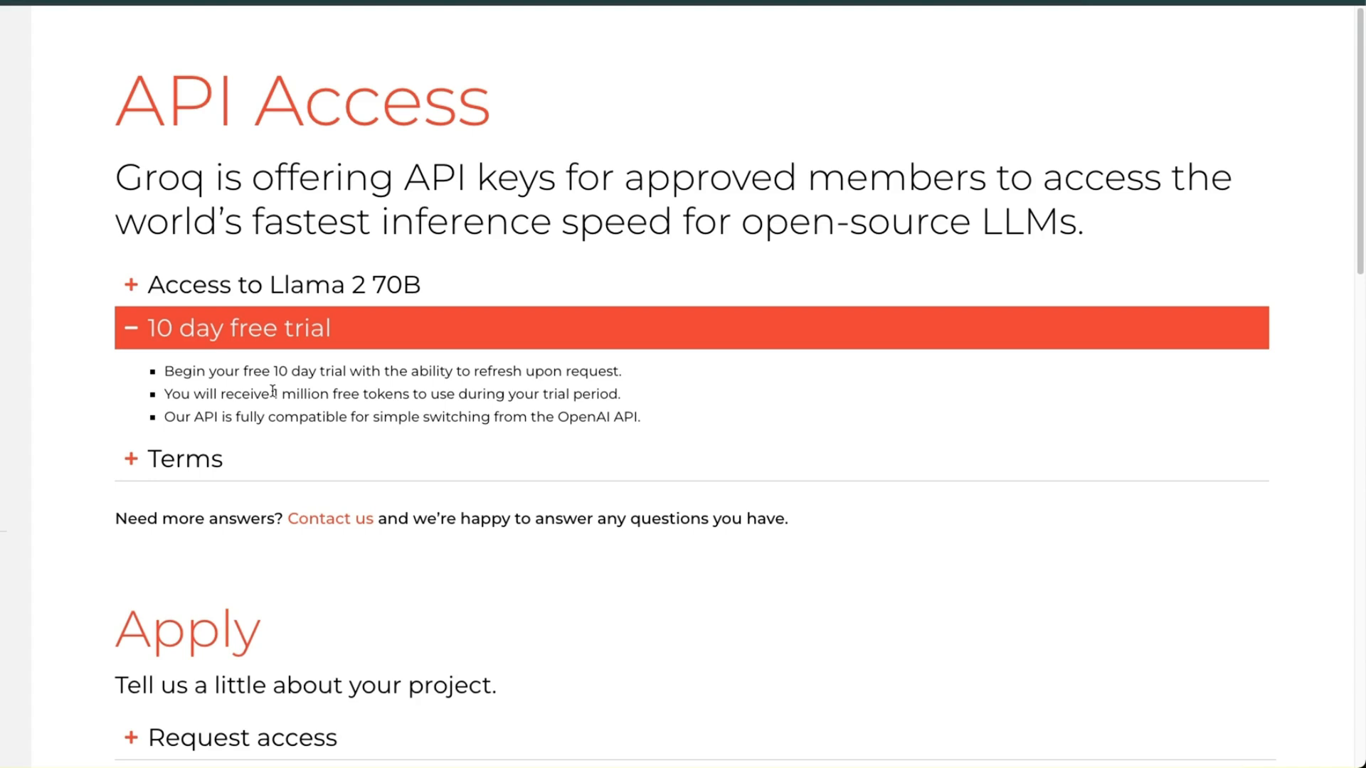
{"action": "left_click_drag", "start_coordinate": [278, 394], "coordinate": [414, 394]}
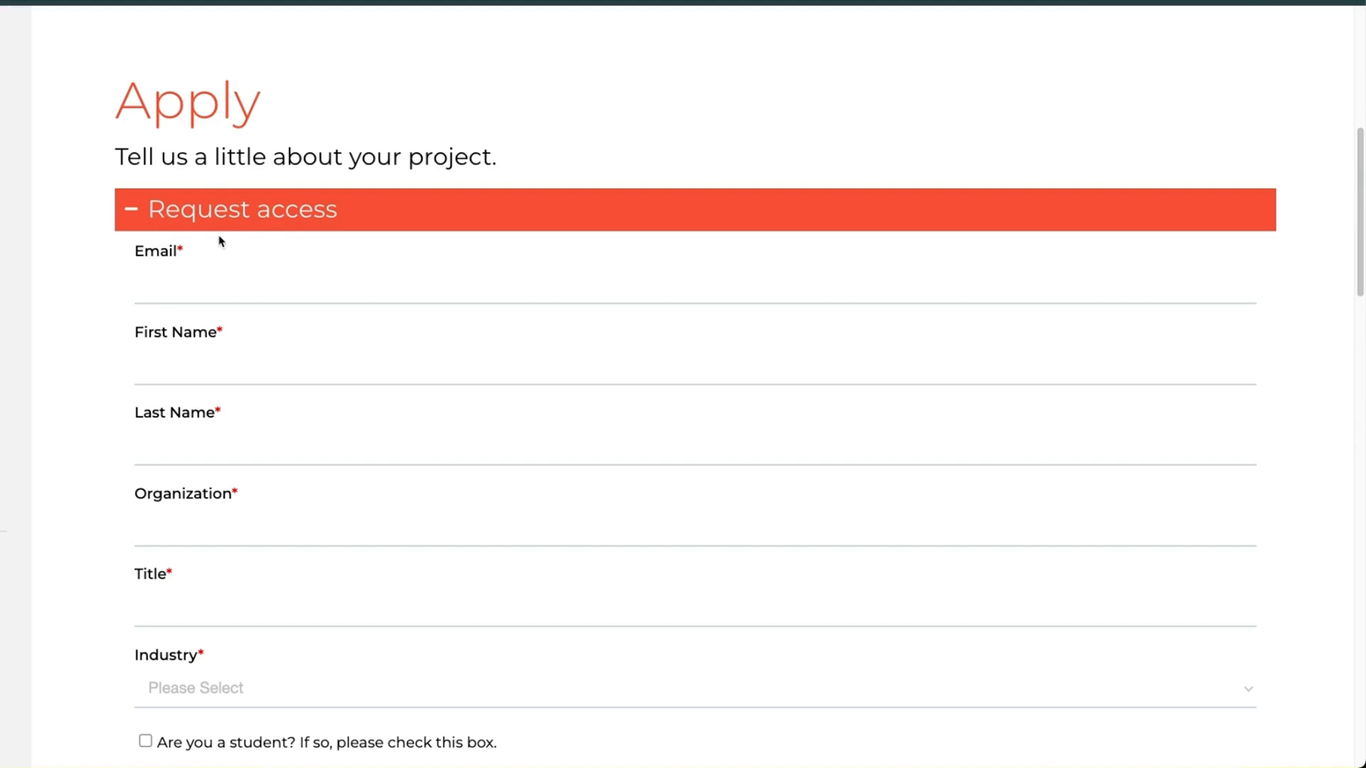
{"action": "mouse_move", "coordinate": [165, 226]}
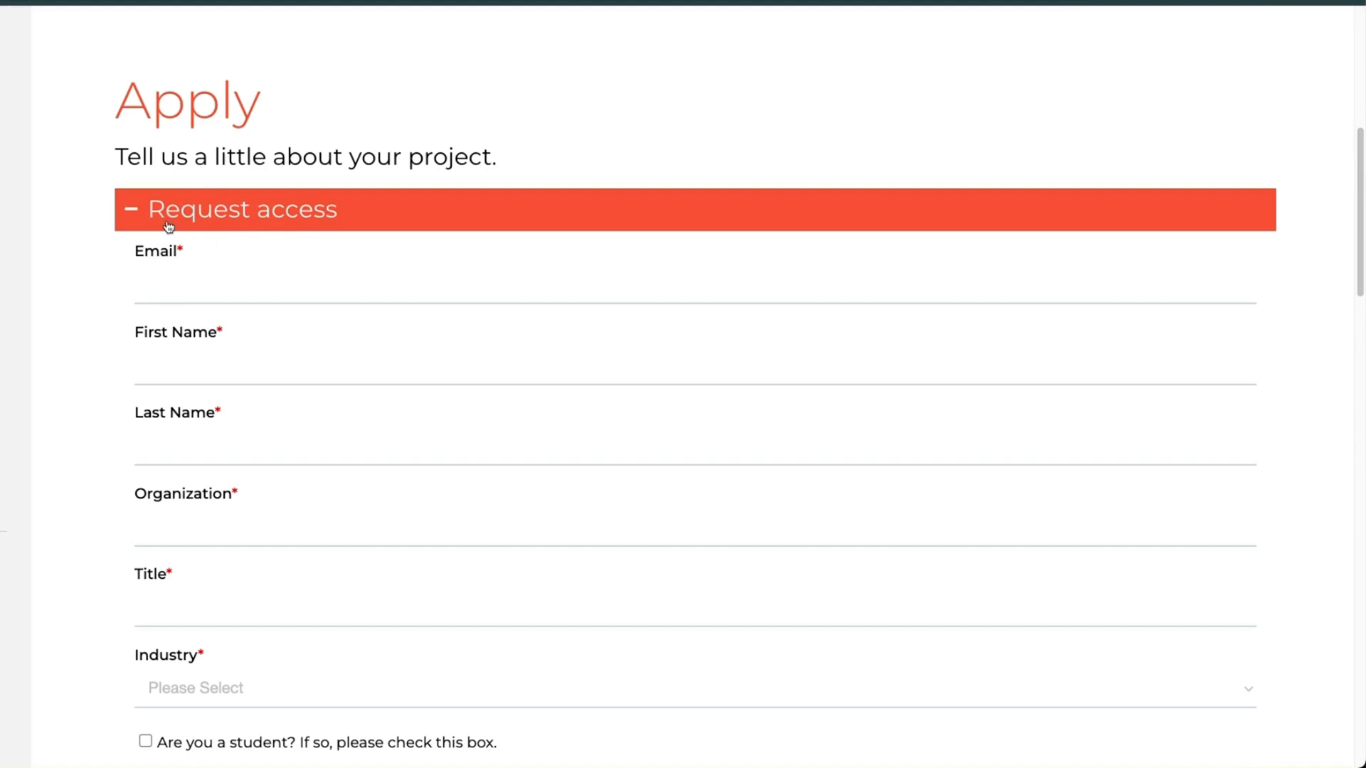
{"action": "mouse_move", "coordinate": [317, 233]}
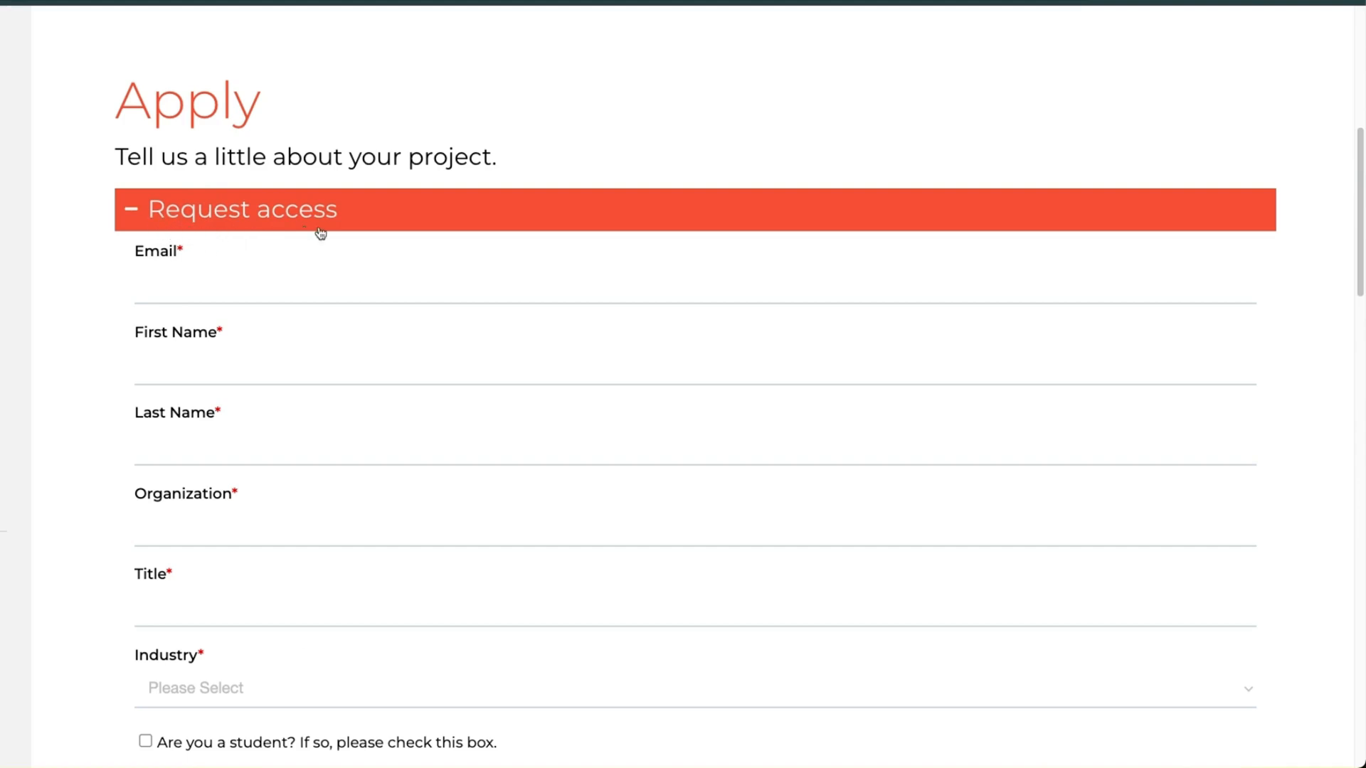
{"action": "scroll", "scroll_direction": "down", "scroll_amount": 3}
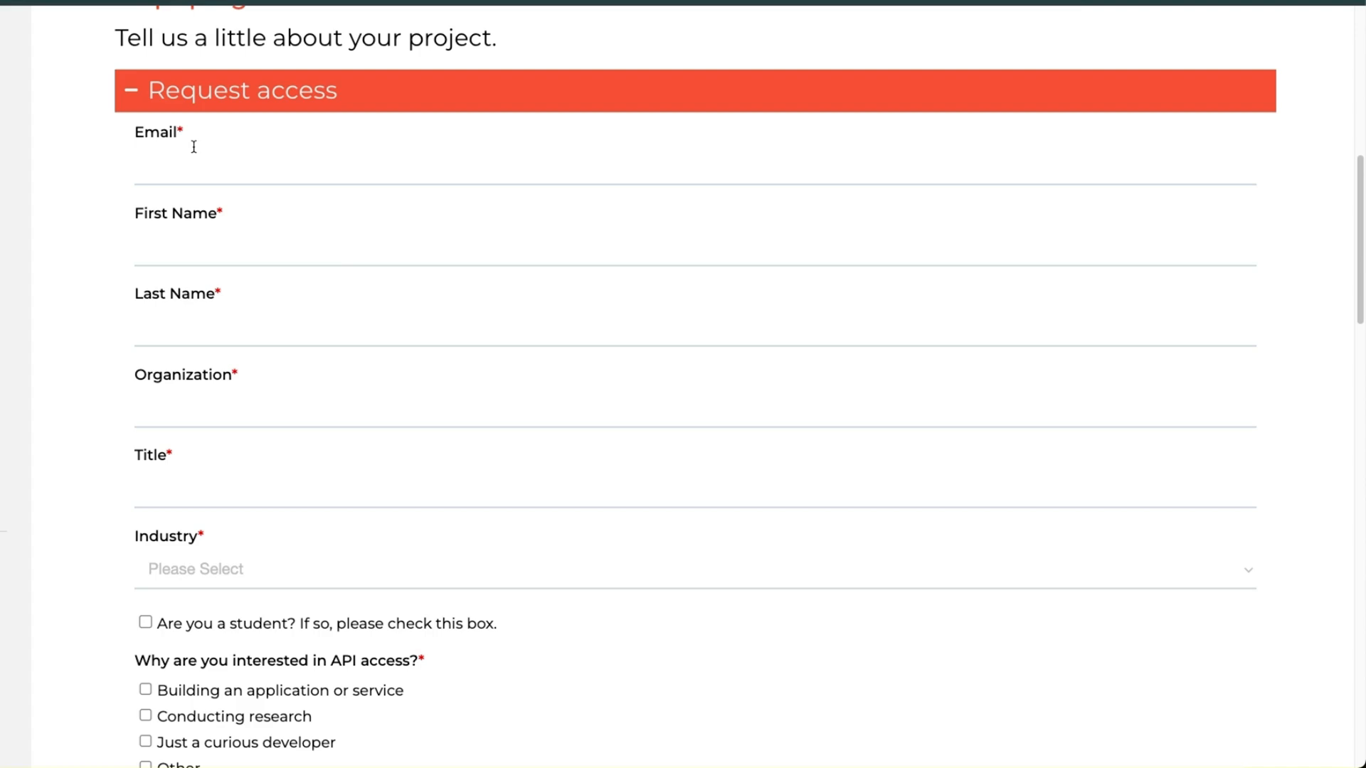
{"action": "mouse_move", "coordinate": [395, 286]}
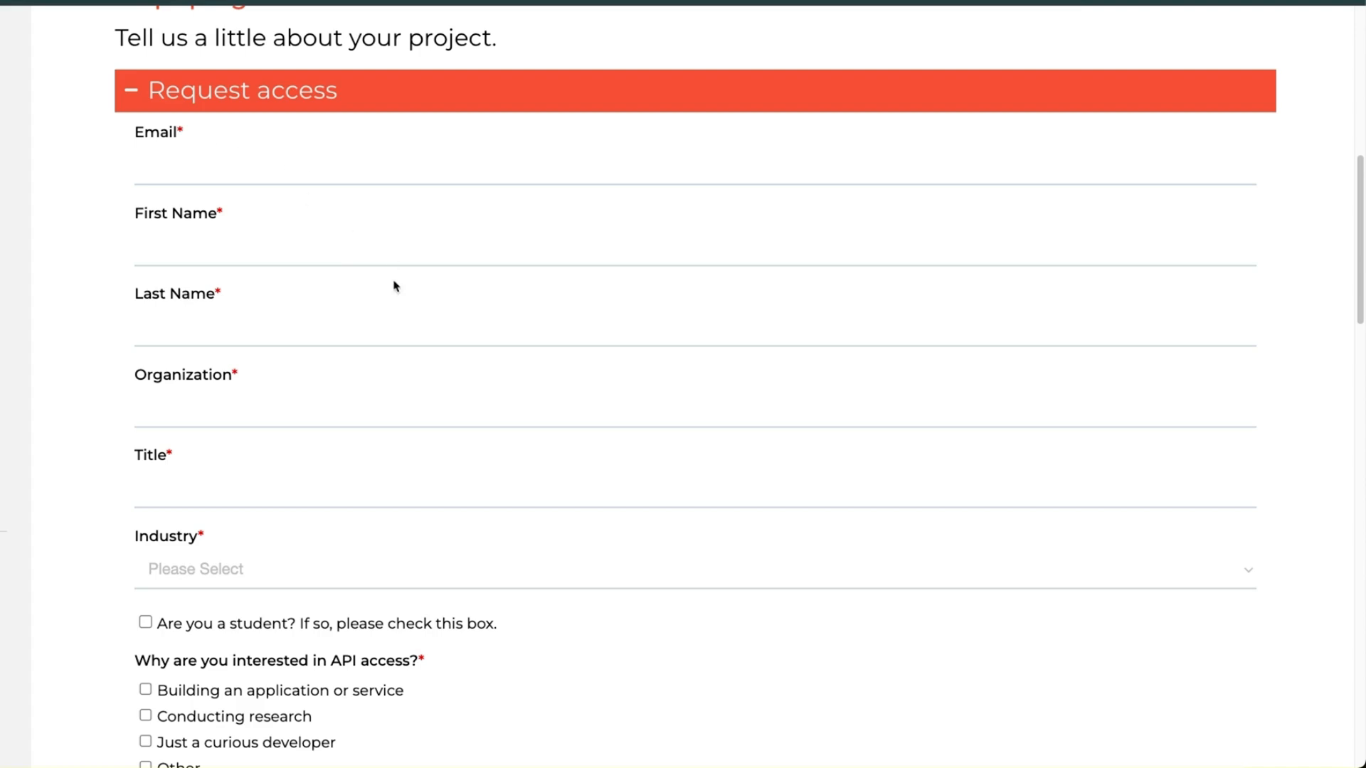
{"action": "scroll", "scroll_direction": "down", "scroll_amount": 3}
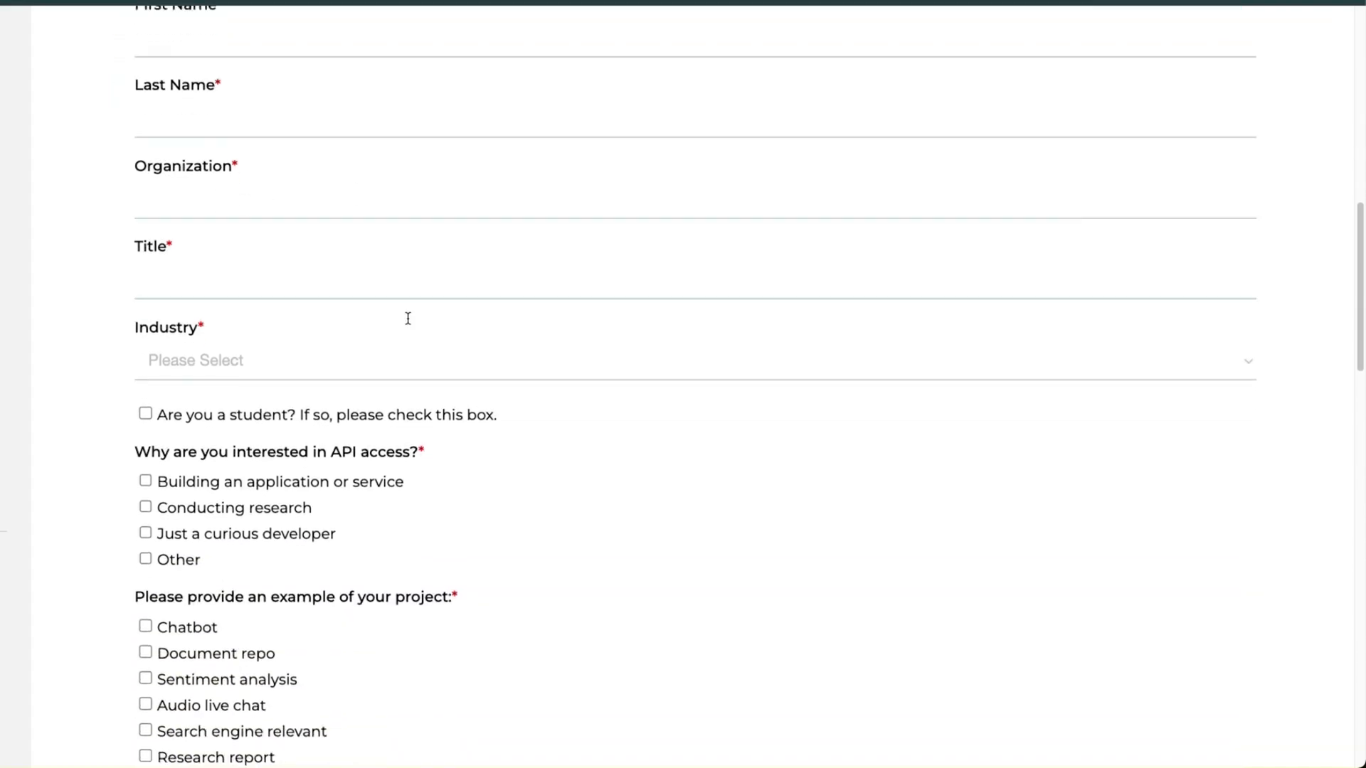
{"action": "scroll", "scroll_direction": "down", "scroll_amount": 3}
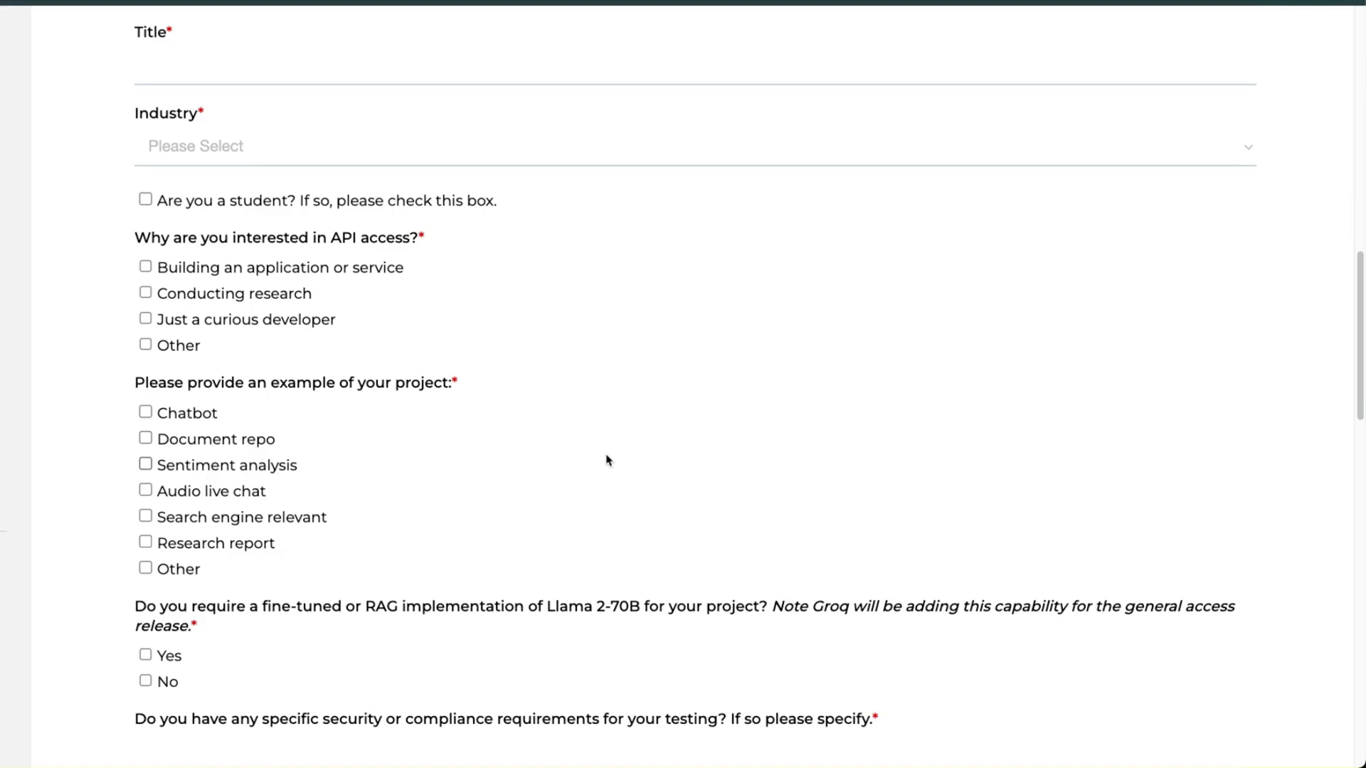
{"action": "scroll", "scroll_direction": "down", "scroll_amount": 3}
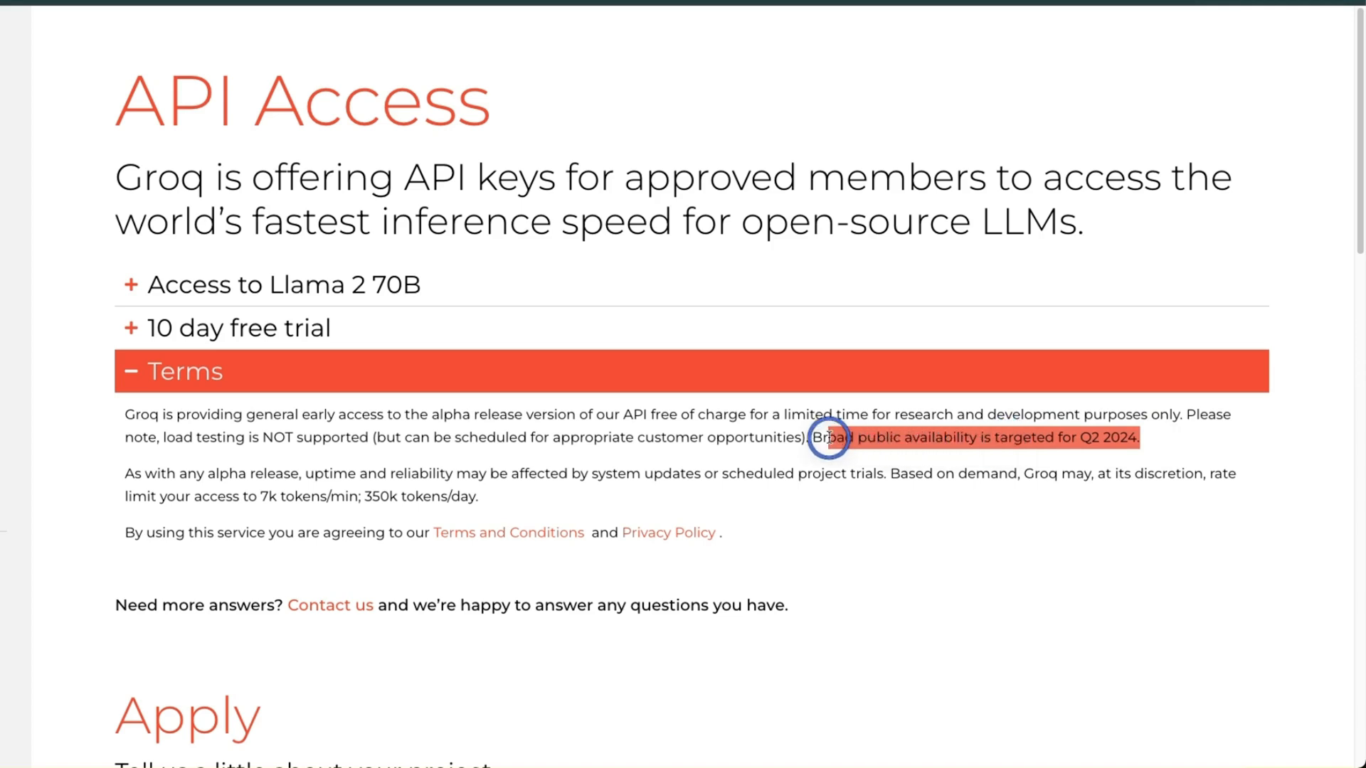
Mark Groq's guarantee to beat published prices and Mixtral's $0.27/$0.27 per-million-token price
{"action": "scroll", "scroll_direction": "down", "scroll_amount": 3}
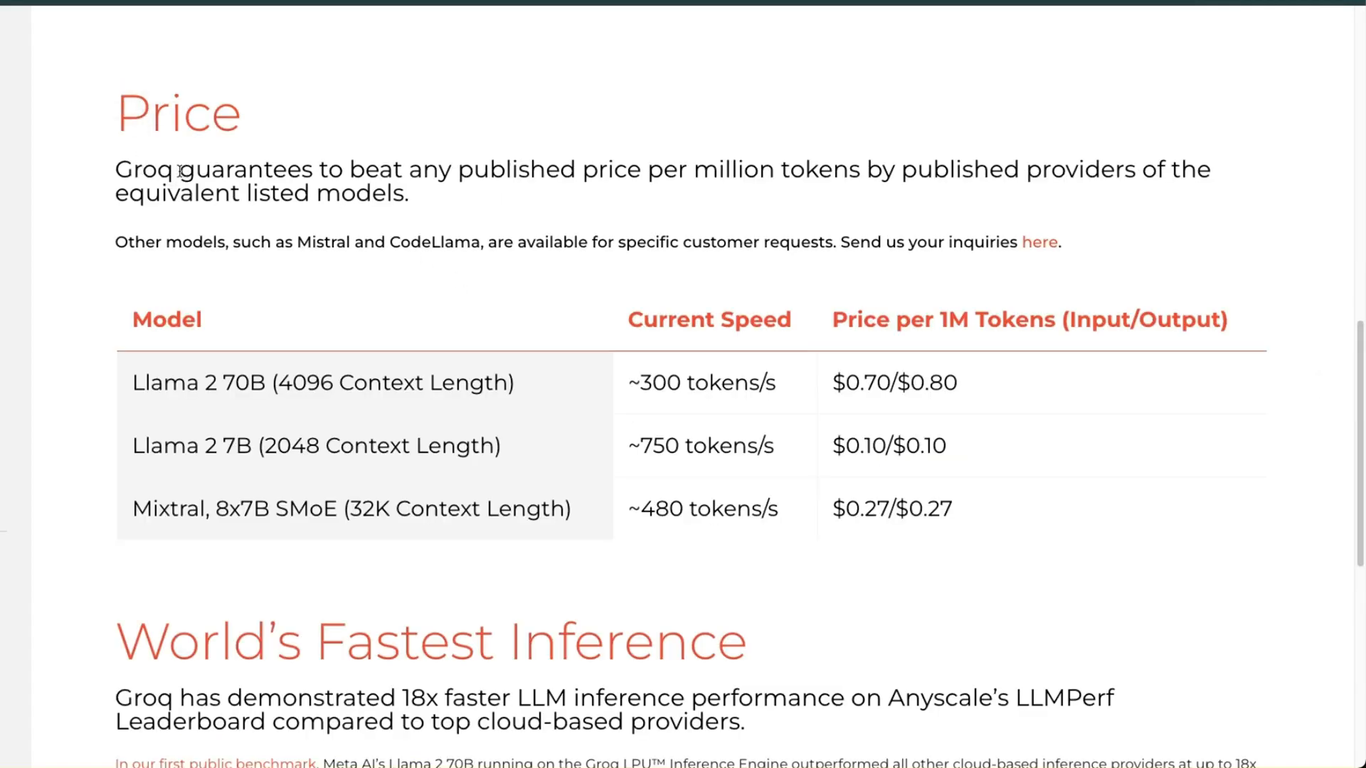
{"action": "left_click_drag", "start_coordinate": [179, 170], "coordinate": [410, 169]}
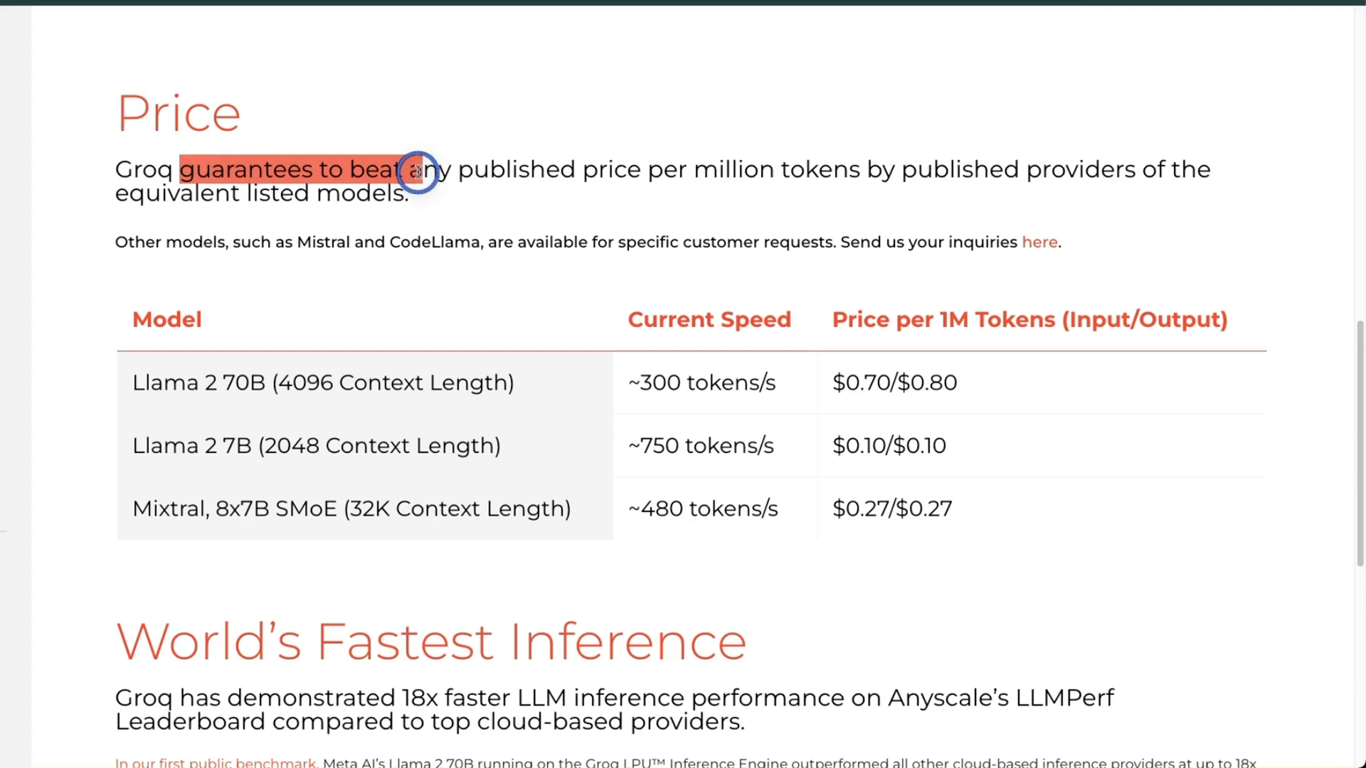
{"action": "left_click_drag", "start_coordinate": [409, 170], "coordinate": [719, 169]}
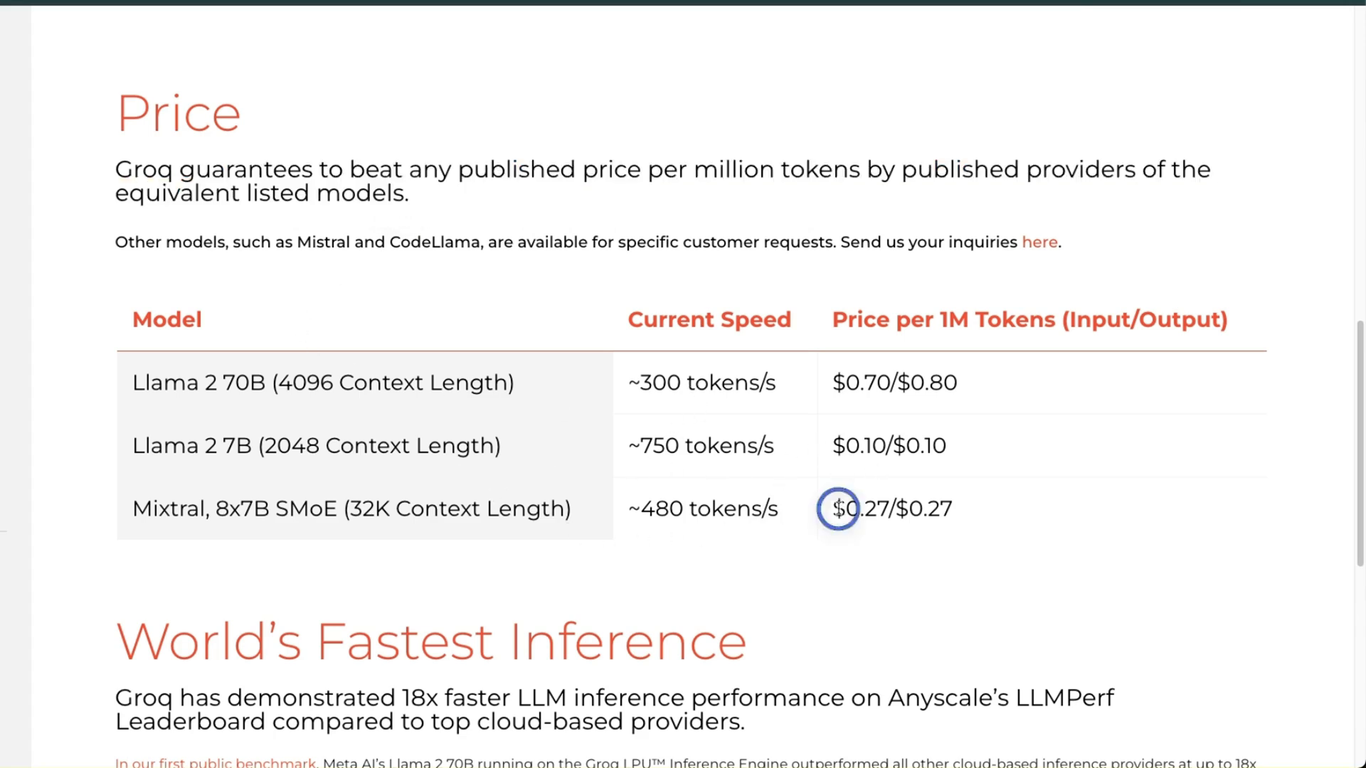
{"action": "left_click_drag", "start_coordinate": [832, 509], "coordinate": [953, 509]}
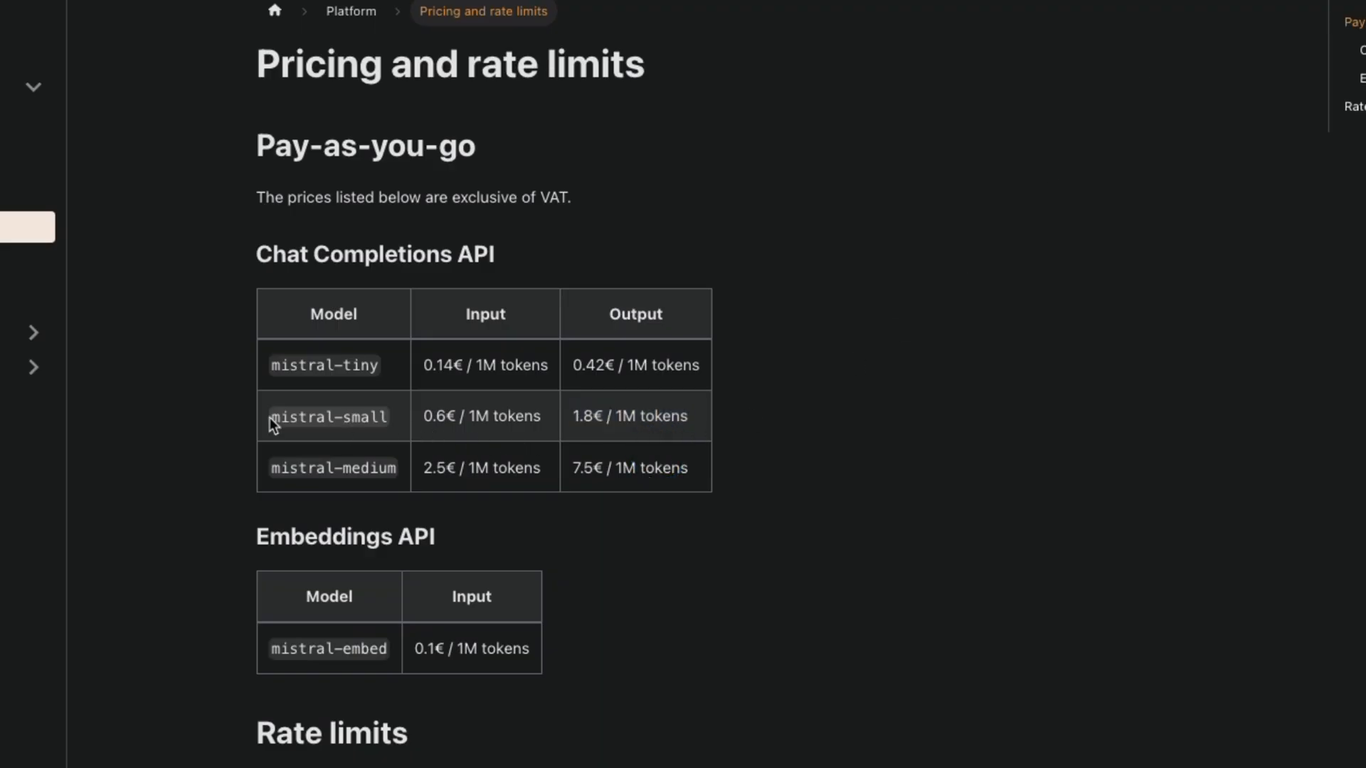
Mark the mistral-small model name in Mistral's pricing table
{"action": "double_click", "coordinate": [327, 417]}
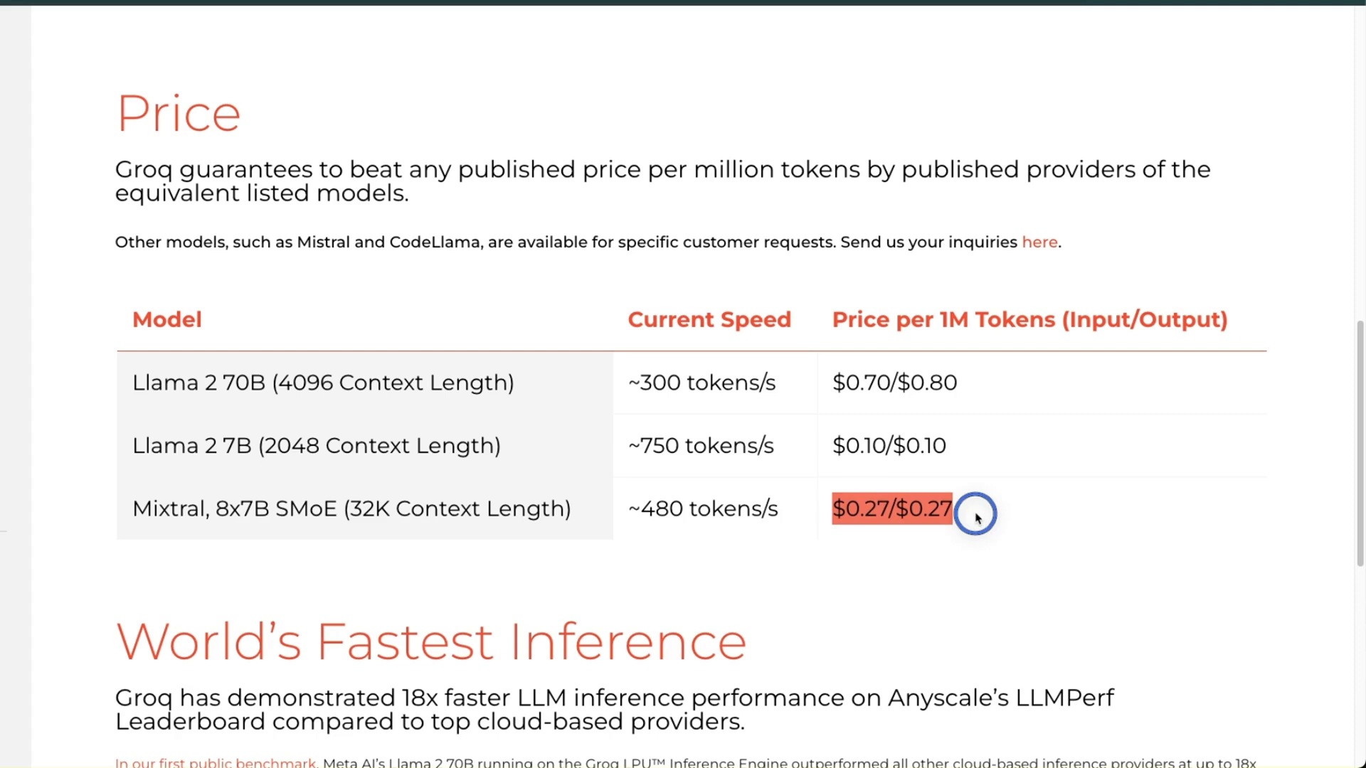
{"action": "mouse_move", "coordinate": [1343, 388]}
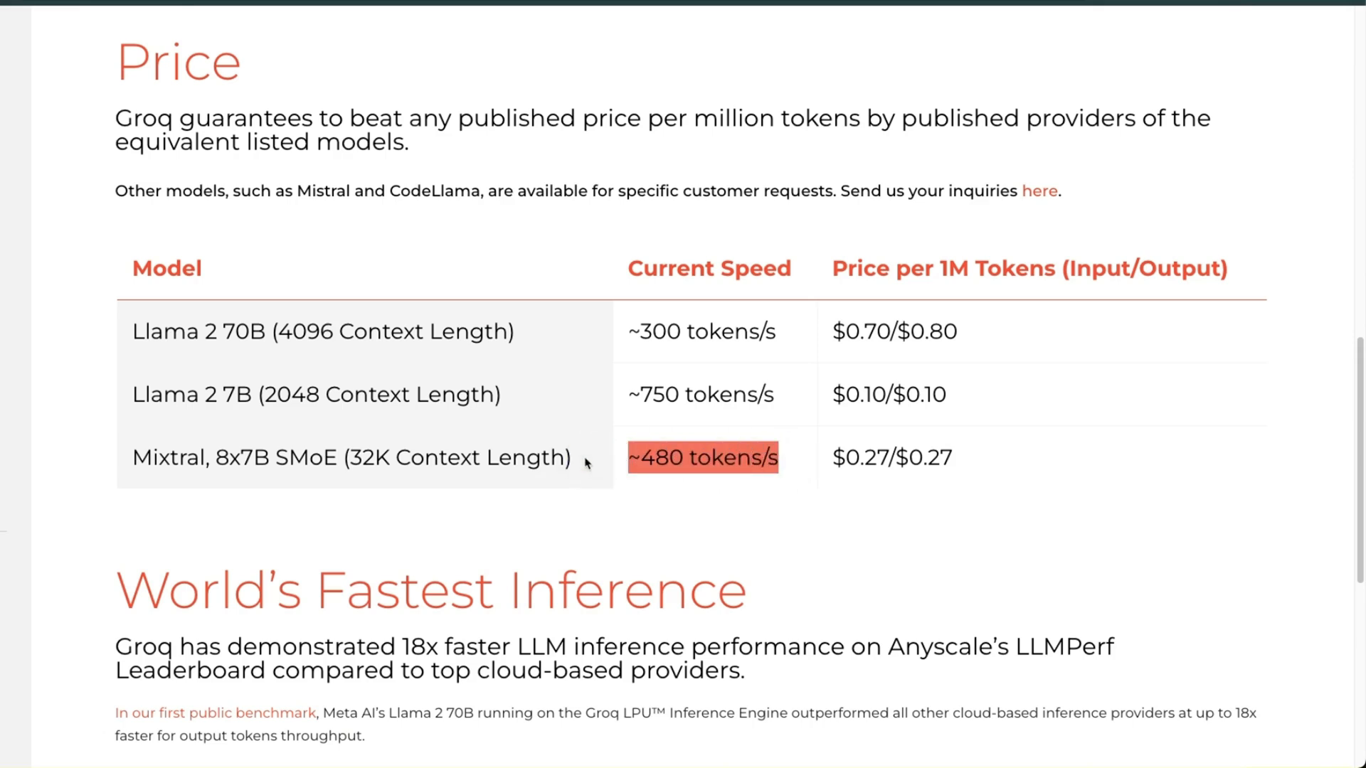
{"action": "mouse_move", "coordinate": [697, 456]}
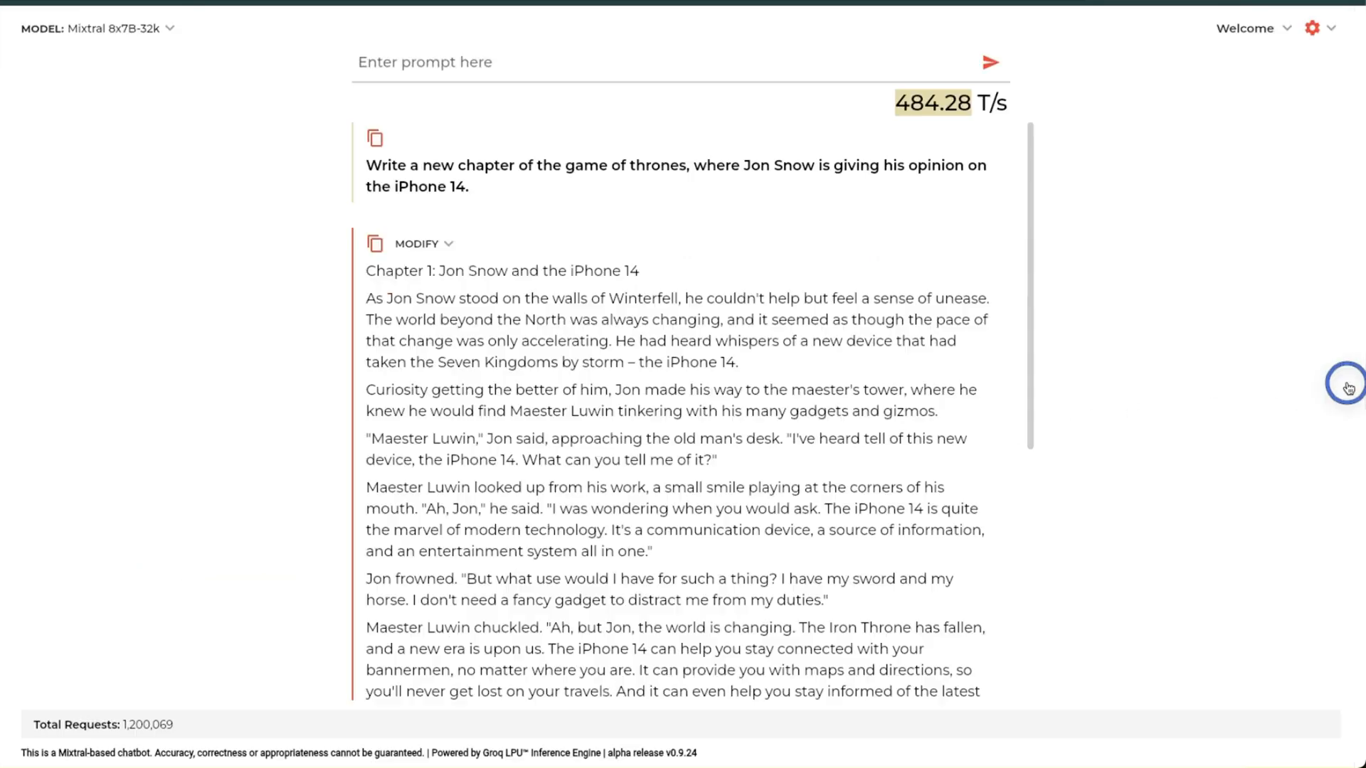
{"action": "mouse_move", "coordinate": [1218, 452]}
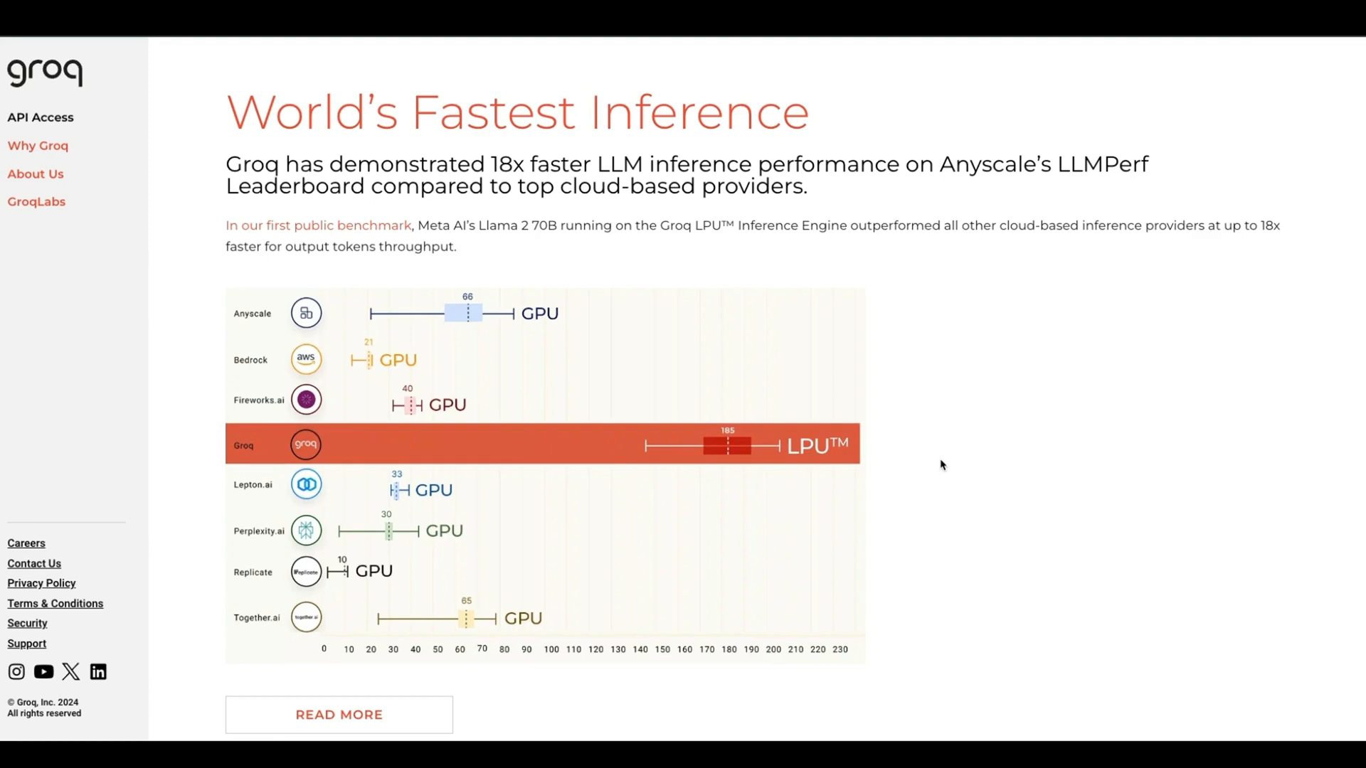
{"action": "mouse_move", "coordinate": [929, 439]}
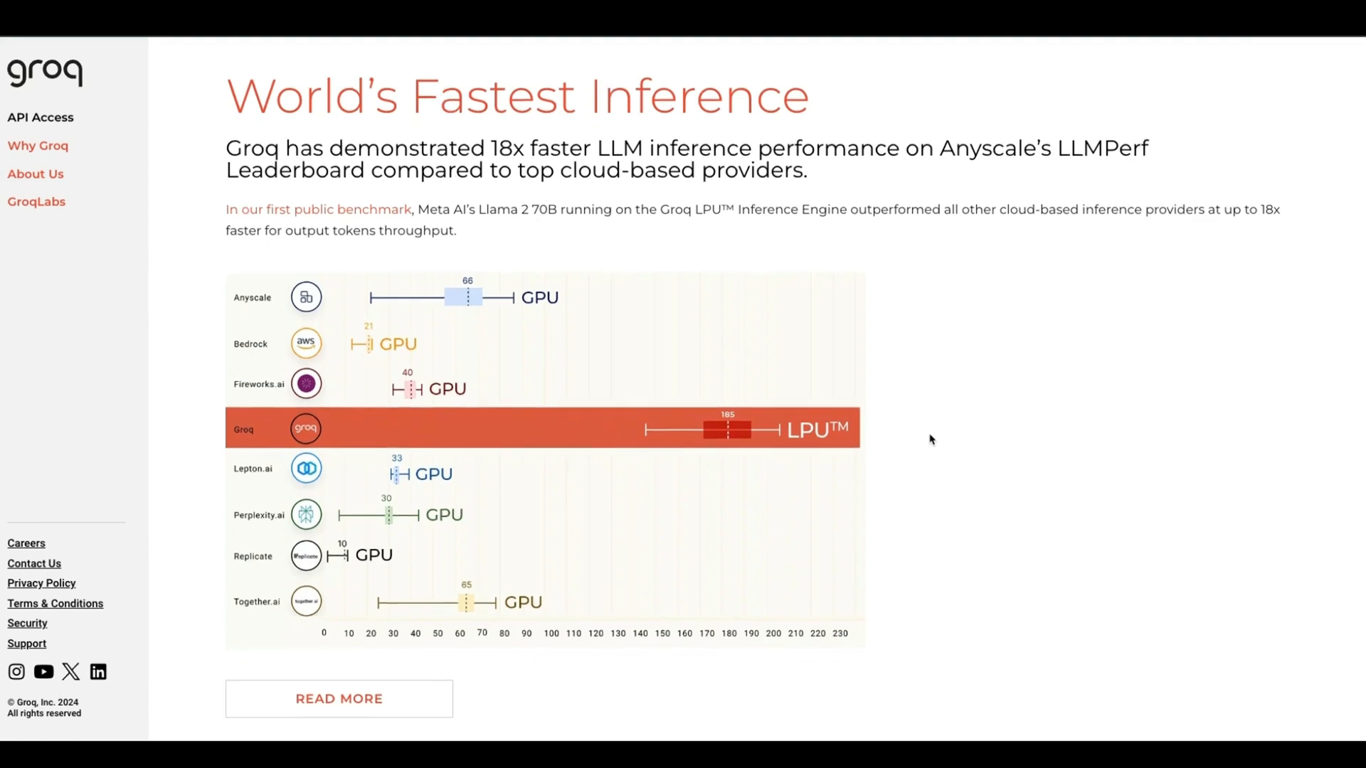
{"action": "mouse_move", "coordinate": [942, 444]}
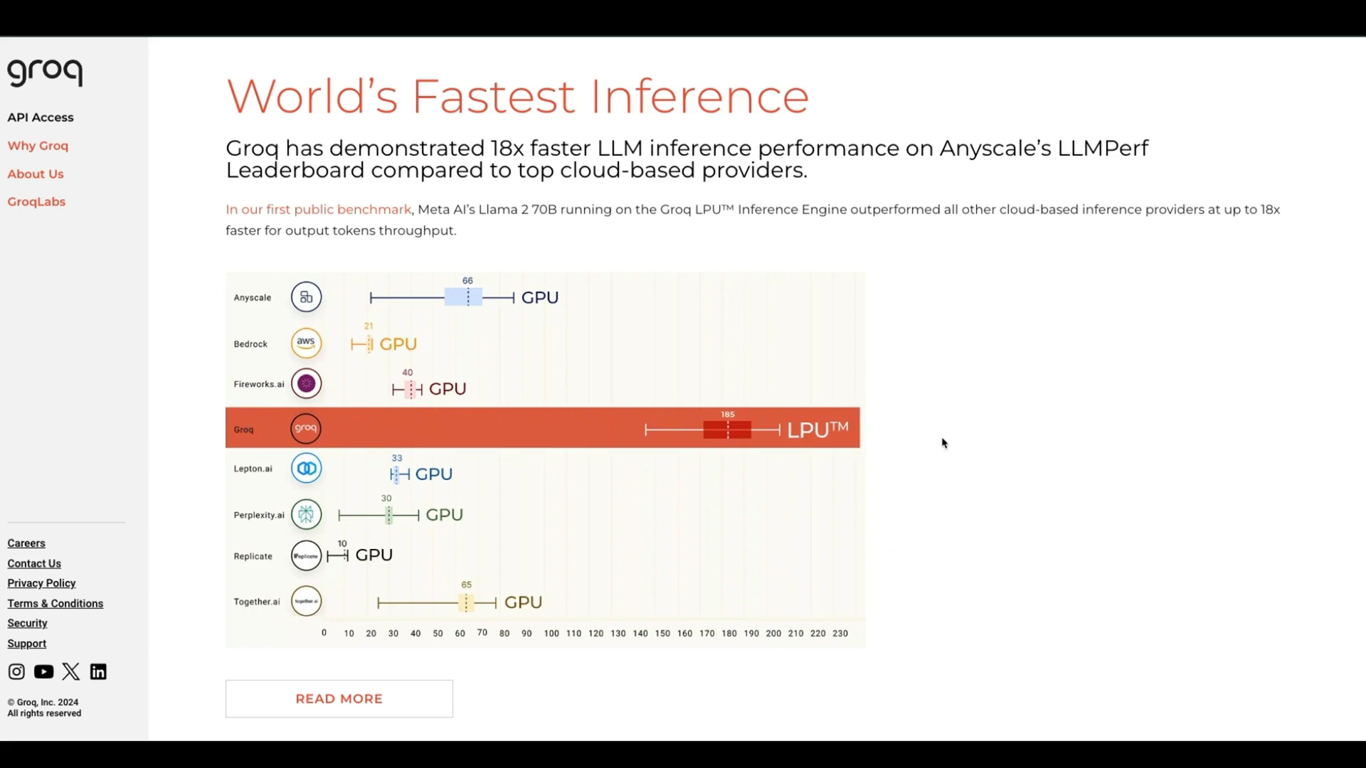
{"action": "mouse_move", "coordinate": [970, 443]}
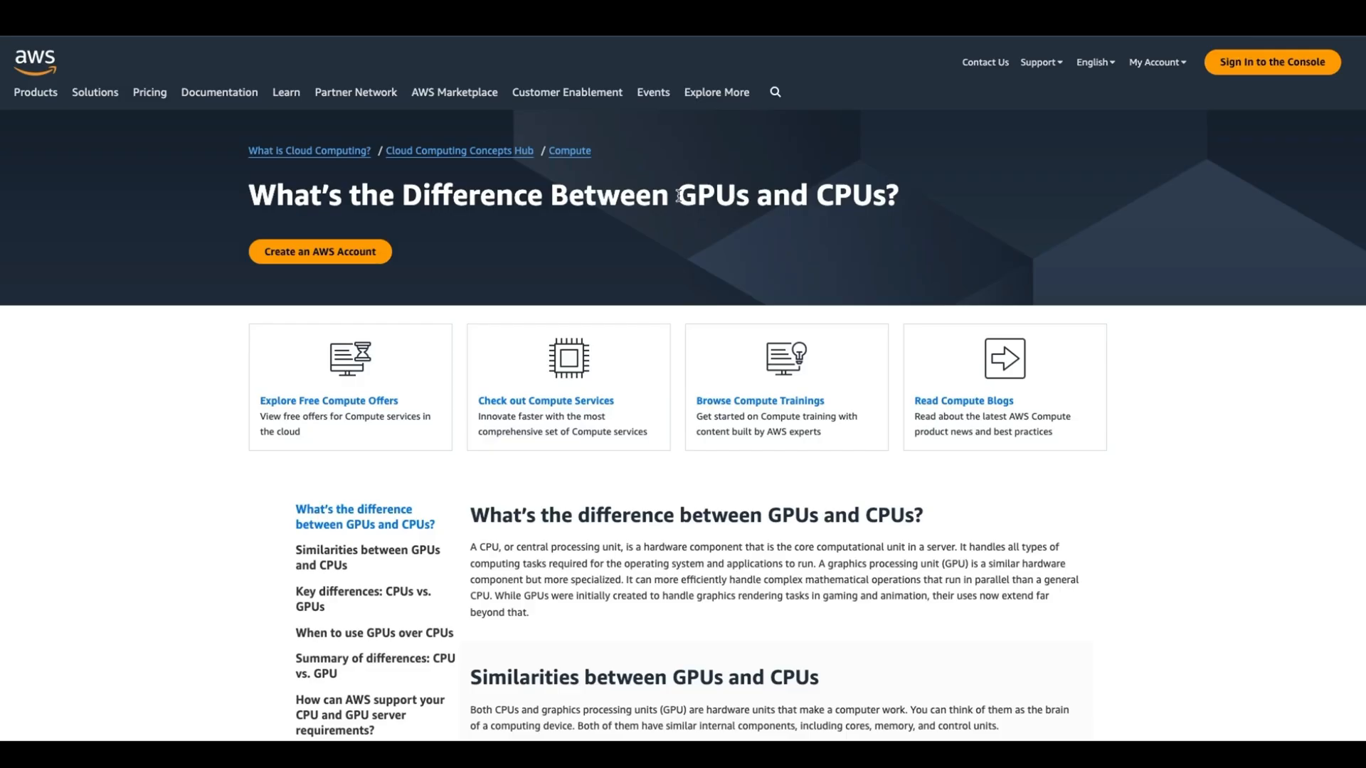
View the AWS GPUs-vs-CPUs explainer down to 'Key differences: CPUs vs. GPUs' in function
{"action": "double_click", "coordinate": [714, 193]}
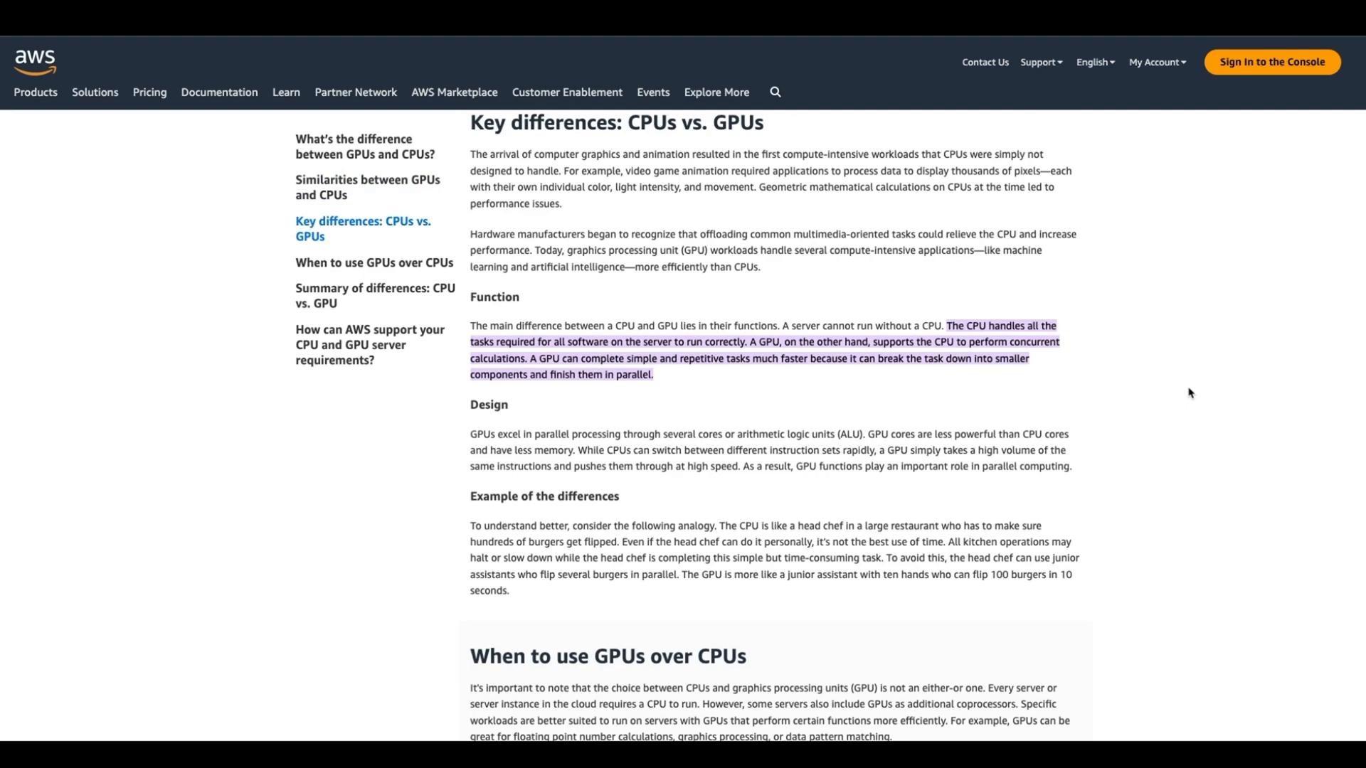
{"action": "scroll", "scroll_direction": "down", "scroll_amount": 3}
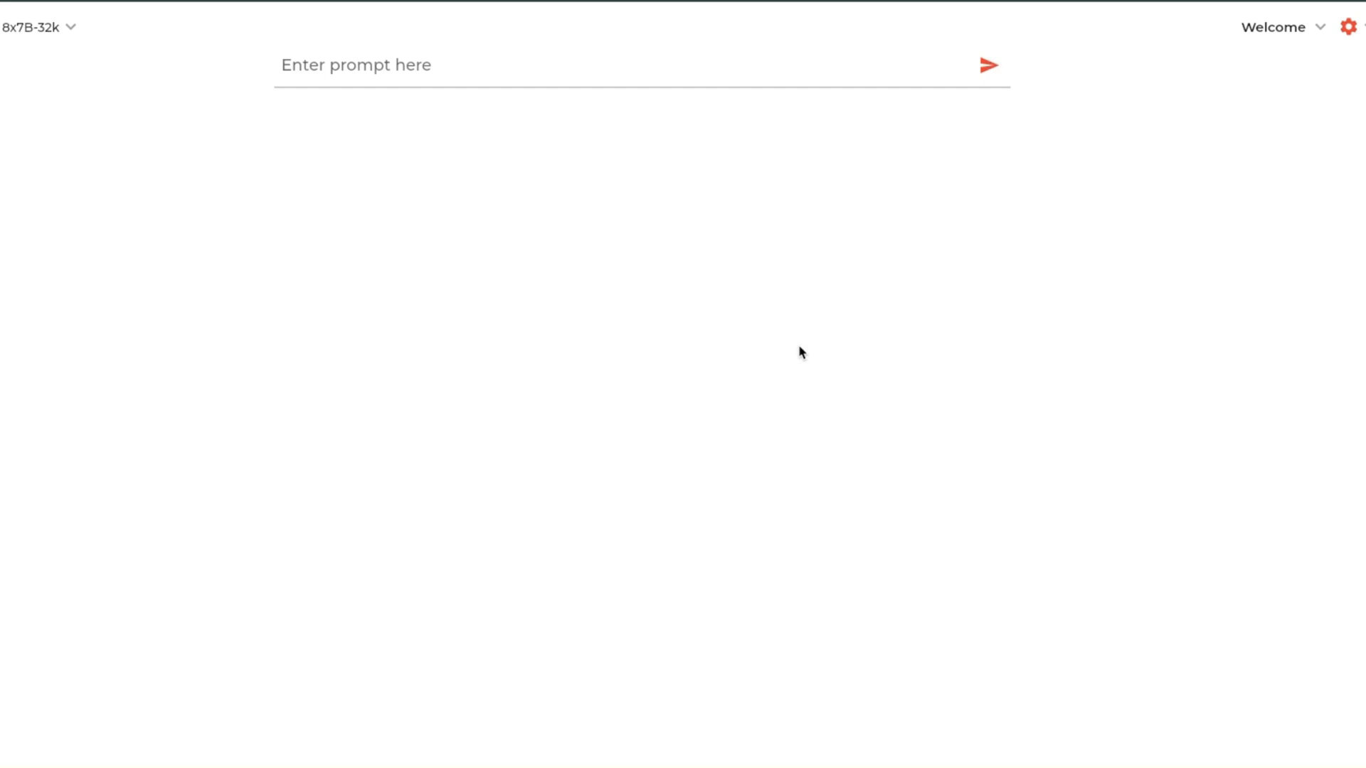
{"action": "mouse_move", "coordinate": [687, 351]}
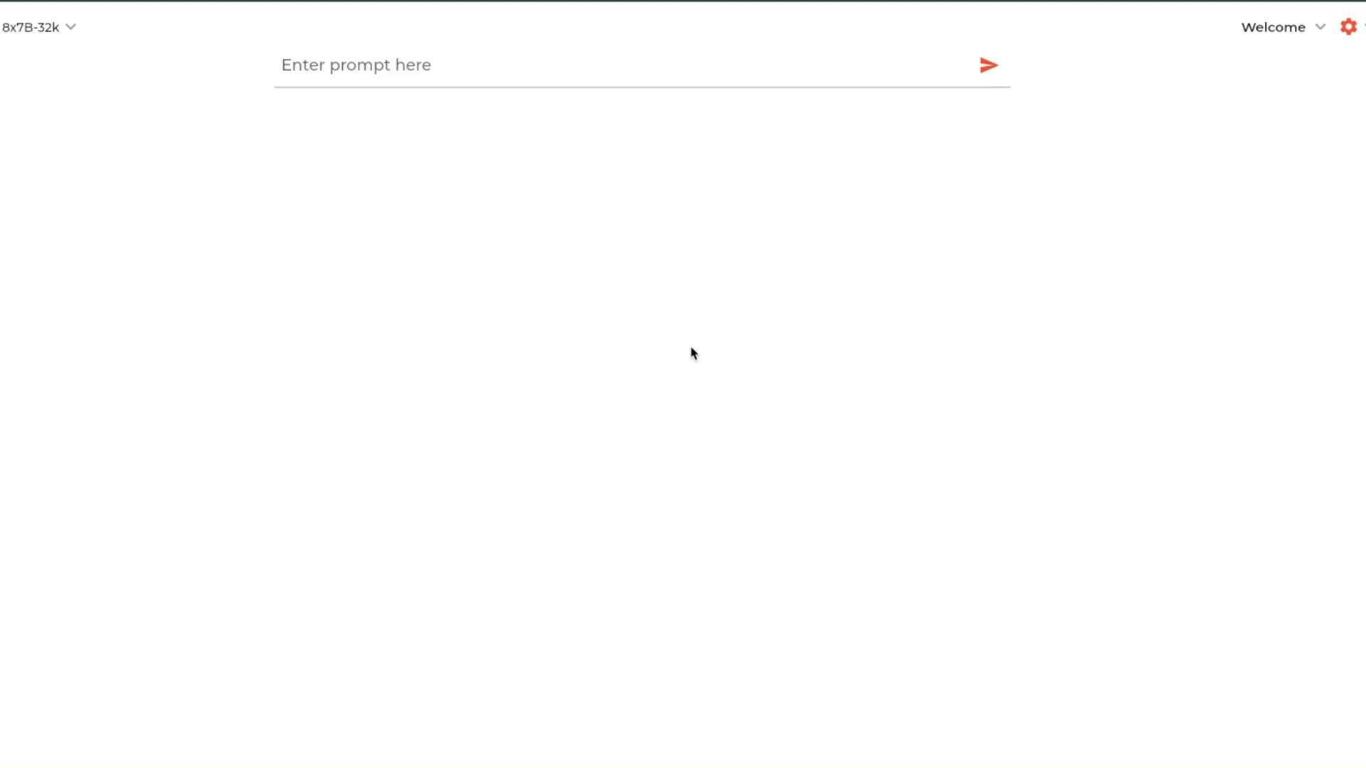
{"action": "mouse_move", "coordinate": [475, 245]}
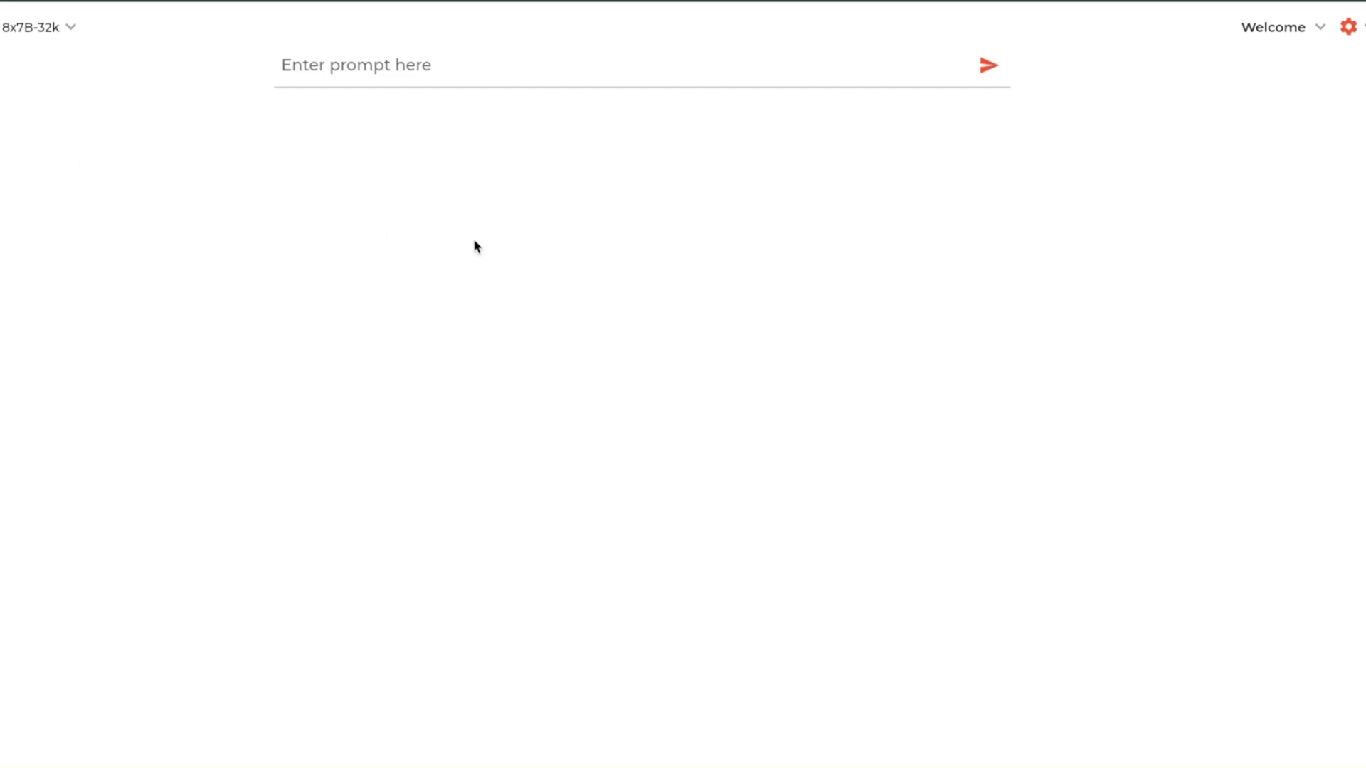
{"action": "mouse_move", "coordinate": [807, 179]}
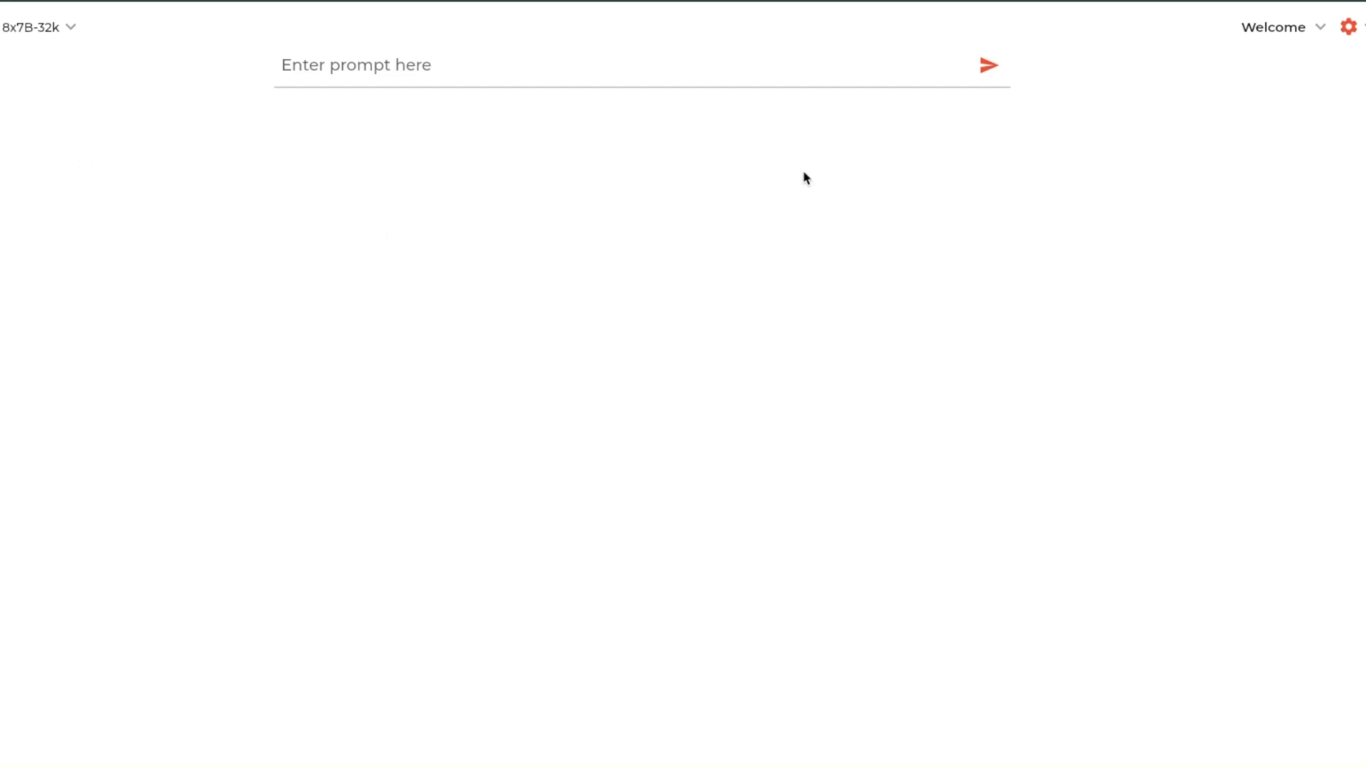